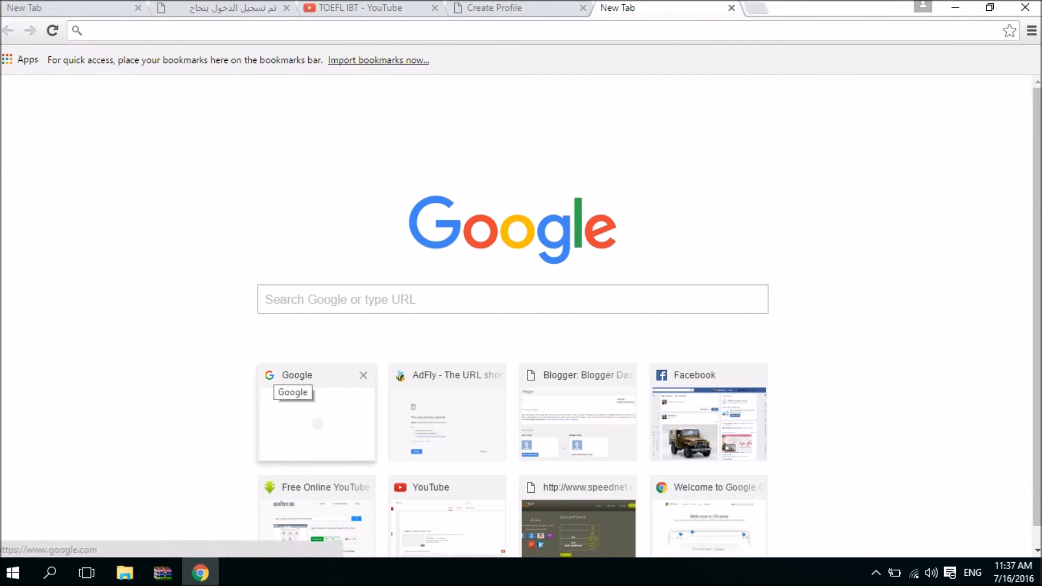
# - Type 'etsy' into the Google search box on Chrome's New Tab page
pyautogui.click(511, 299)
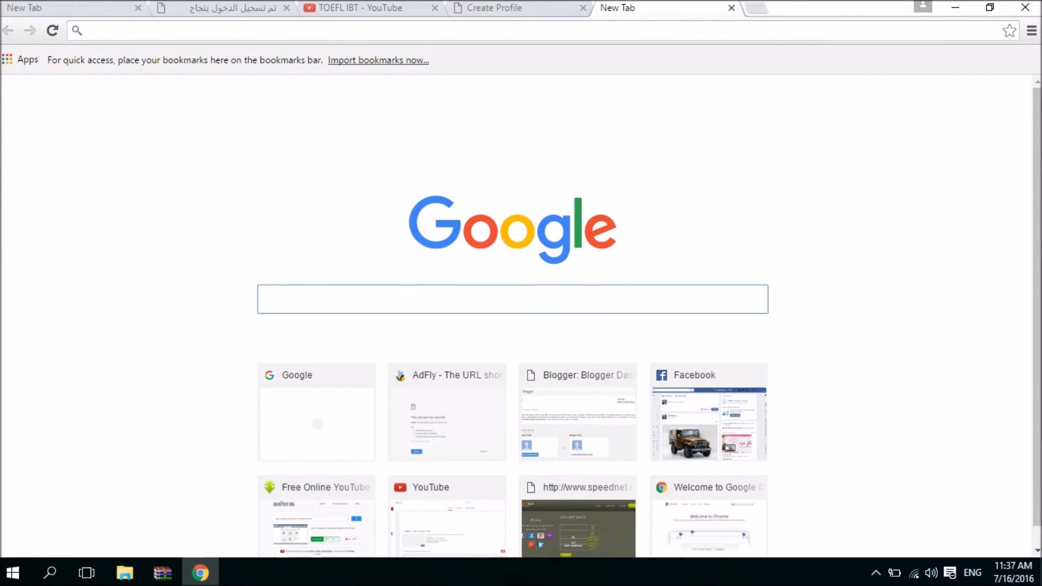
pyautogui.write('etsy')
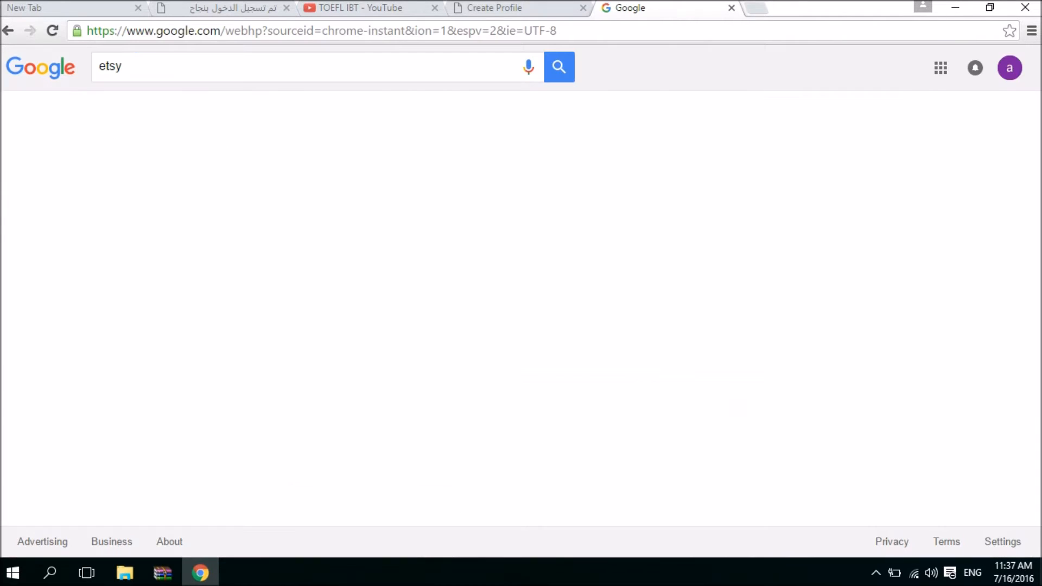
# - Run the 'etsy' search and go on to the ETS homepage at ets.org
pyautogui.click(559, 66)
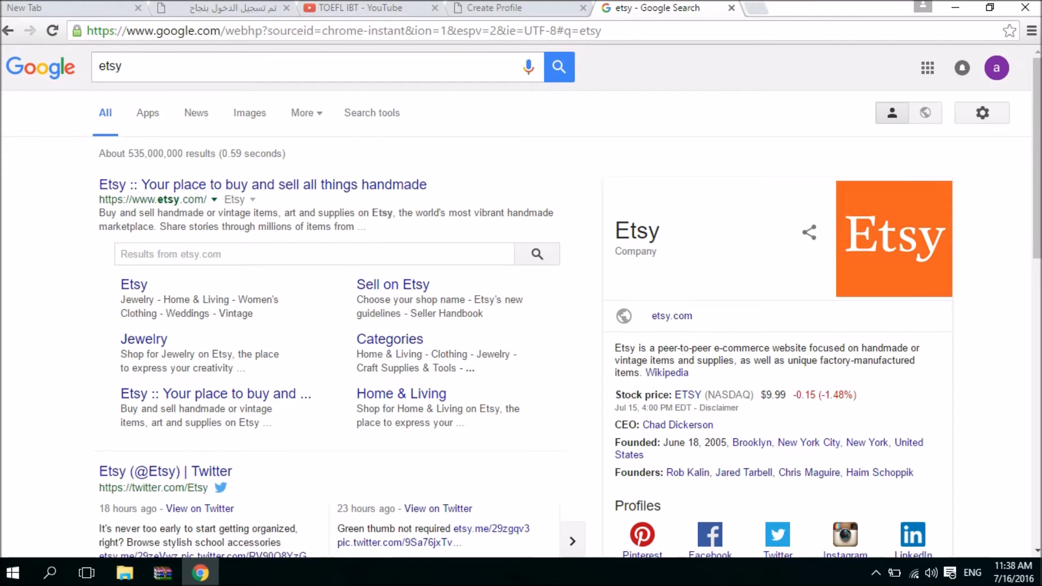
pyautogui.press('Backspace')
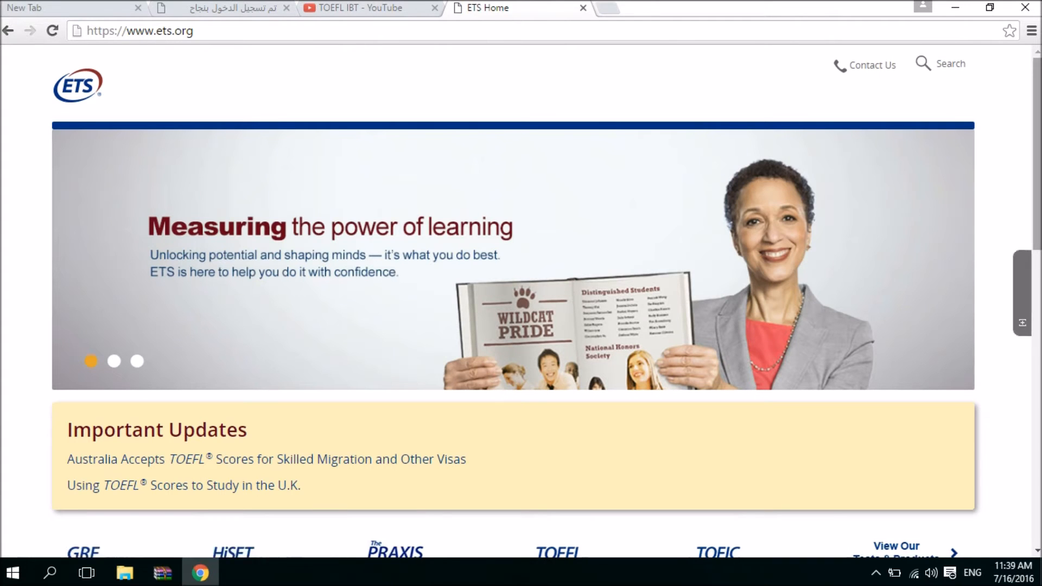
# - Scroll down the ETS homepage and follow the TOEFL logo to ets.org/toefl
pyautogui.scroll(-3)
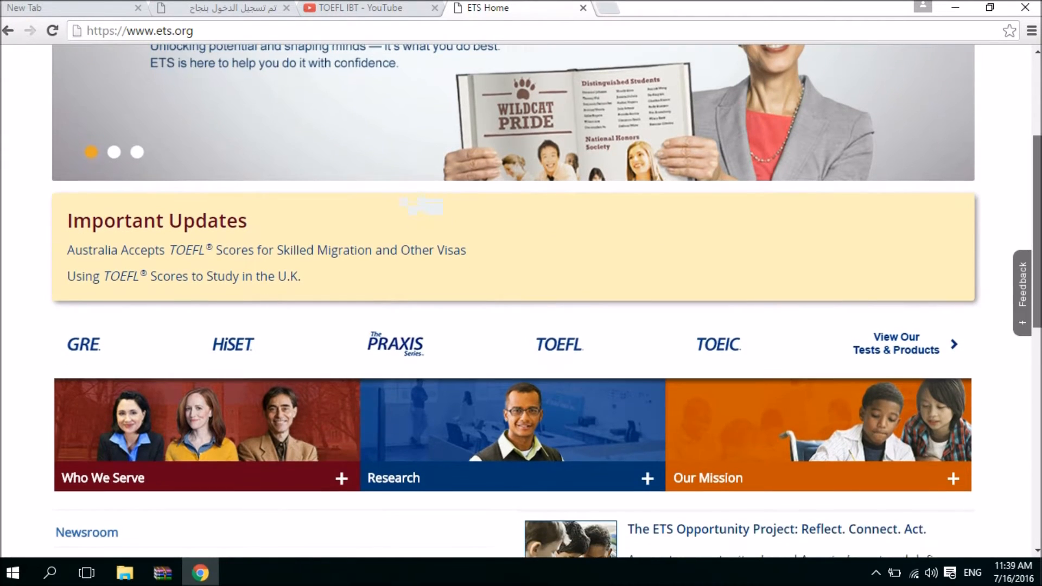
pyautogui.scroll(-3)
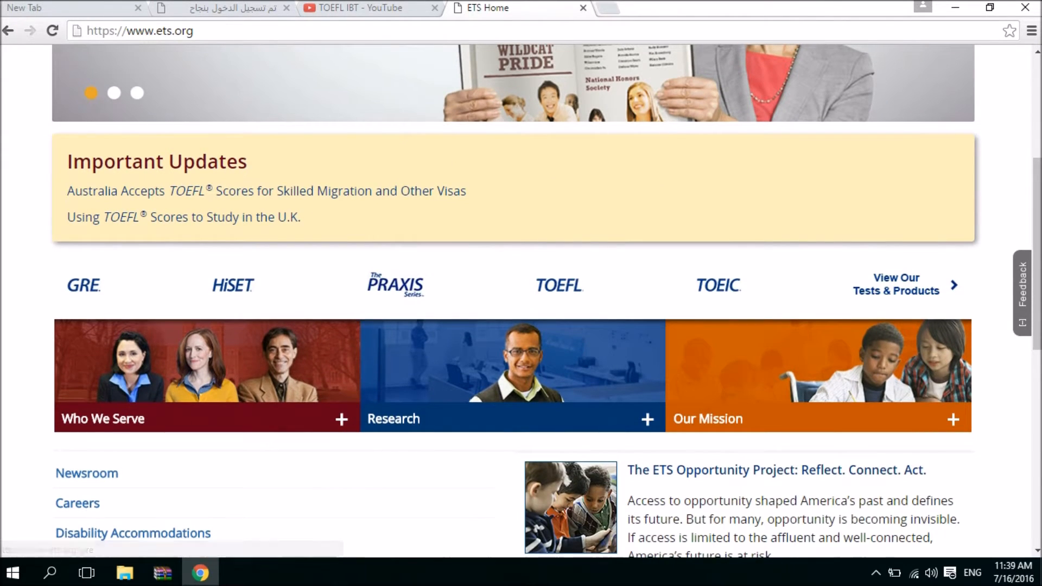
pyautogui.moveTo(103, 418)
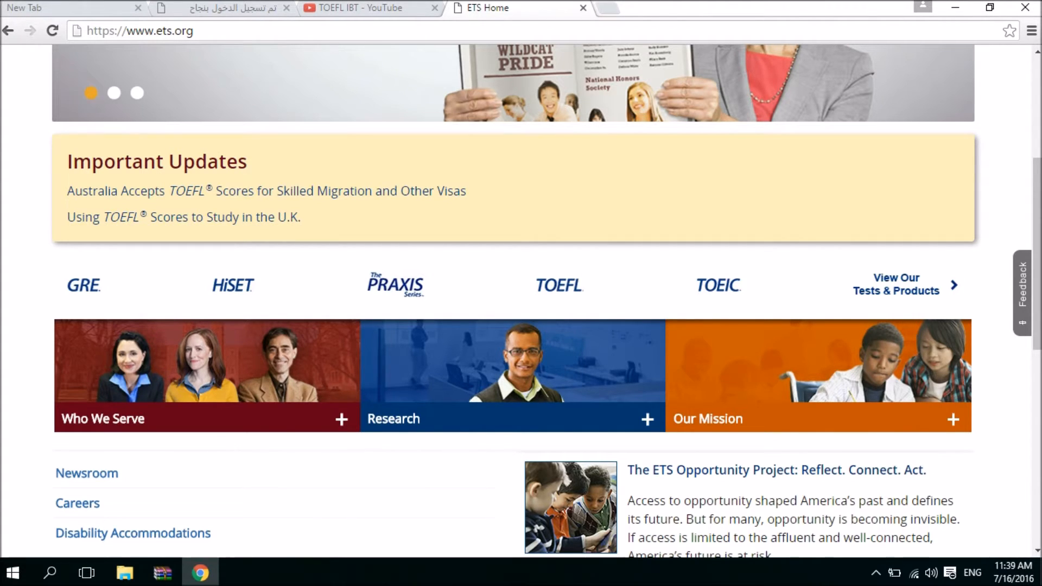
pyautogui.click(558, 285)
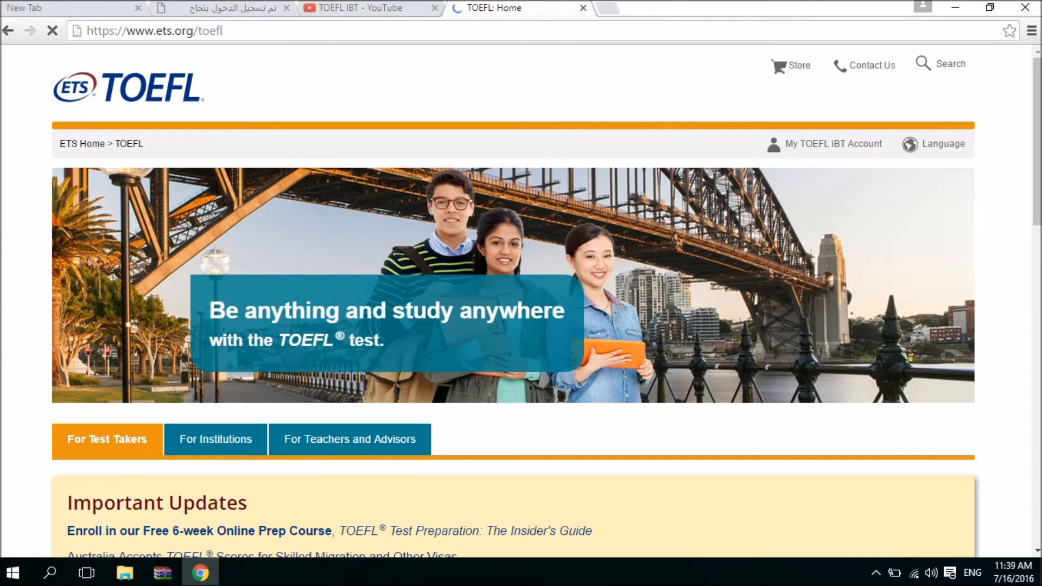
# - Follow 'Register for the Test' under TOEFL iBT Test to the registration log-in page
pyautogui.scroll(-3)
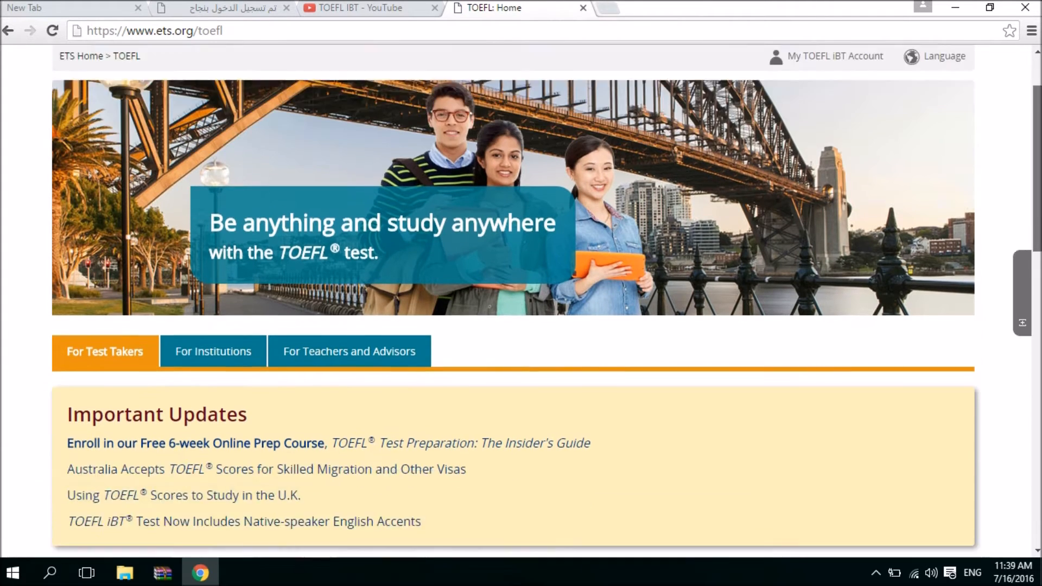
pyautogui.scroll(-3)
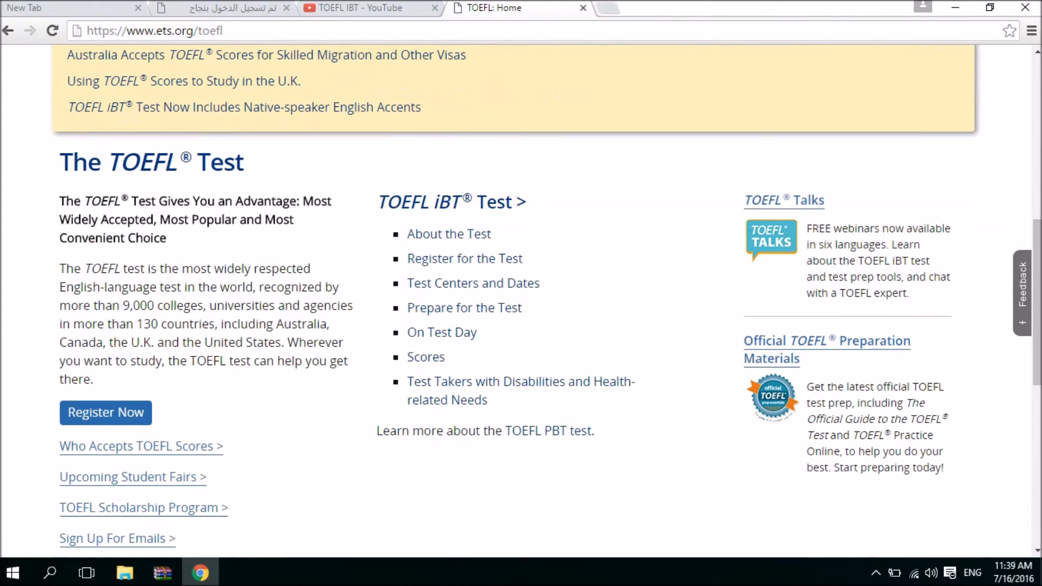
pyautogui.click(105, 411)
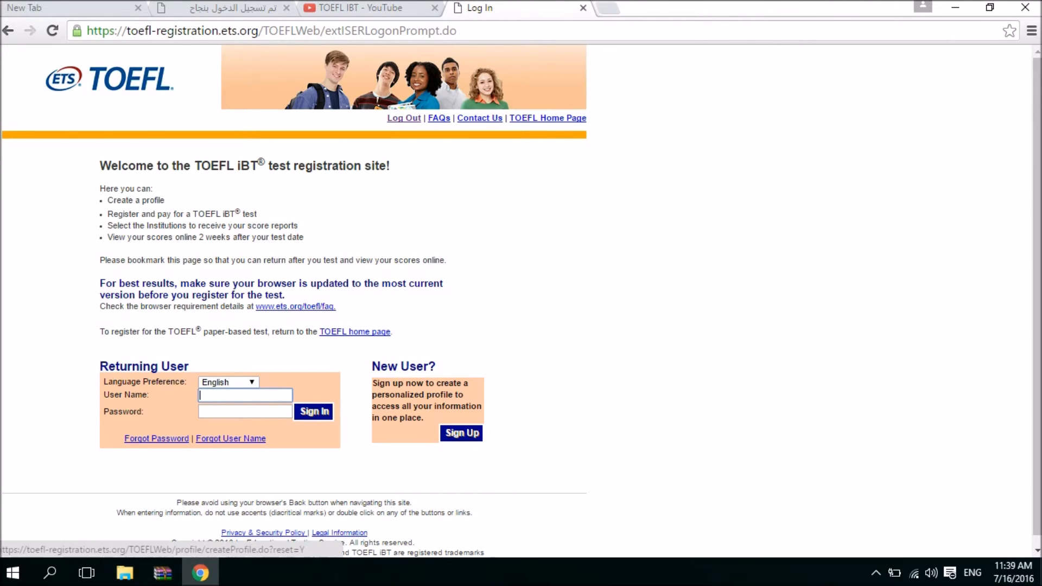
# - Sign up as a new user and scroll to the empty Part 1 of 4 contact form
pyautogui.click(462, 433)
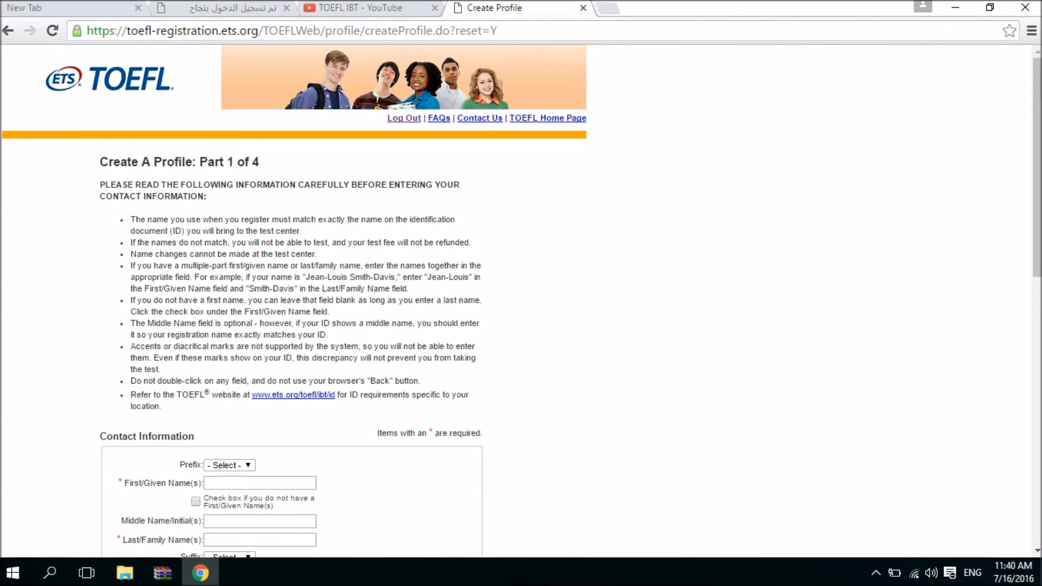
pyautogui.scroll(-3)
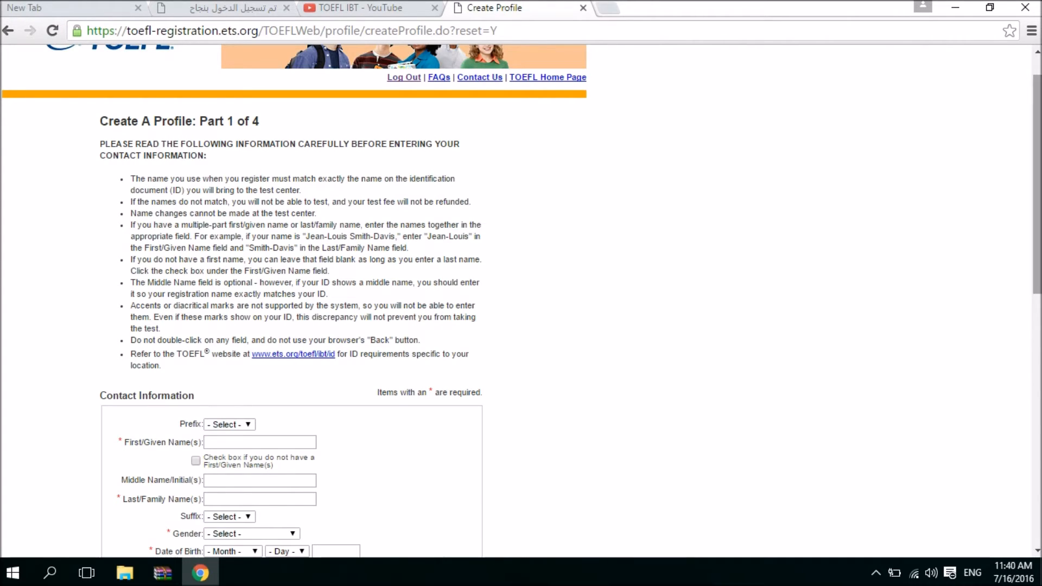
pyautogui.scroll(3)
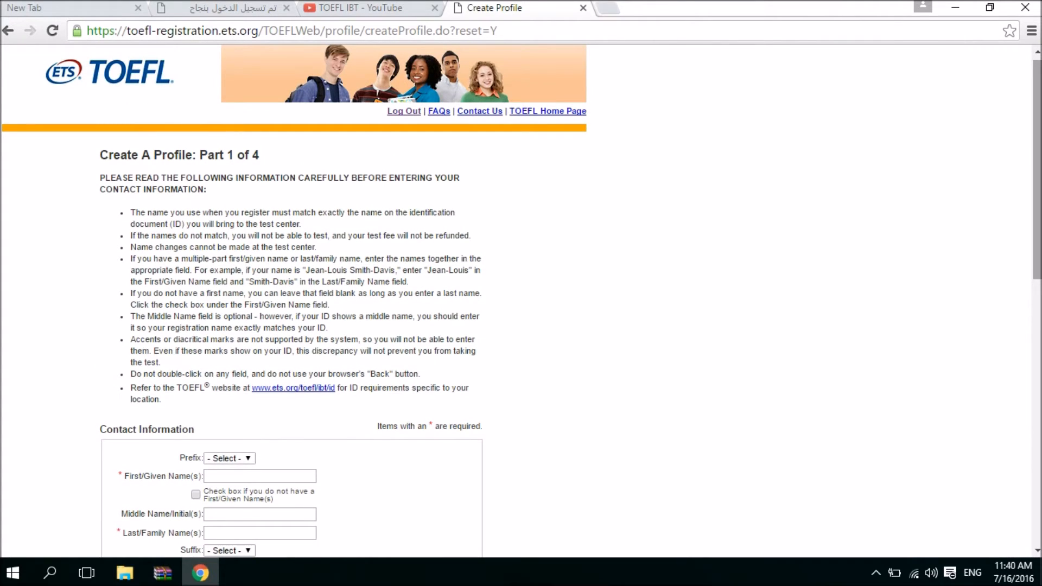
pyautogui.scroll(-3)
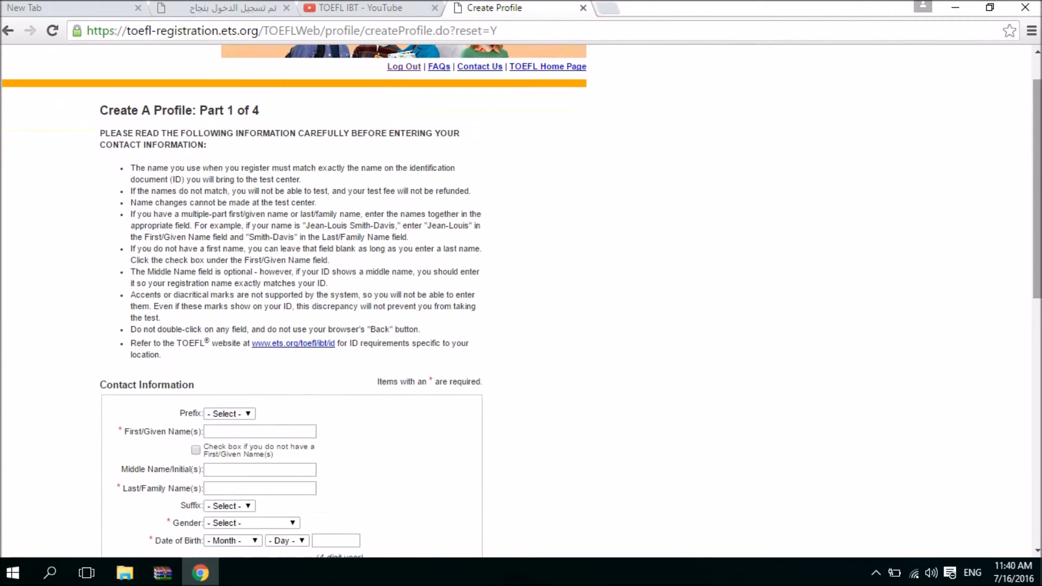
pyautogui.scroll(-3)
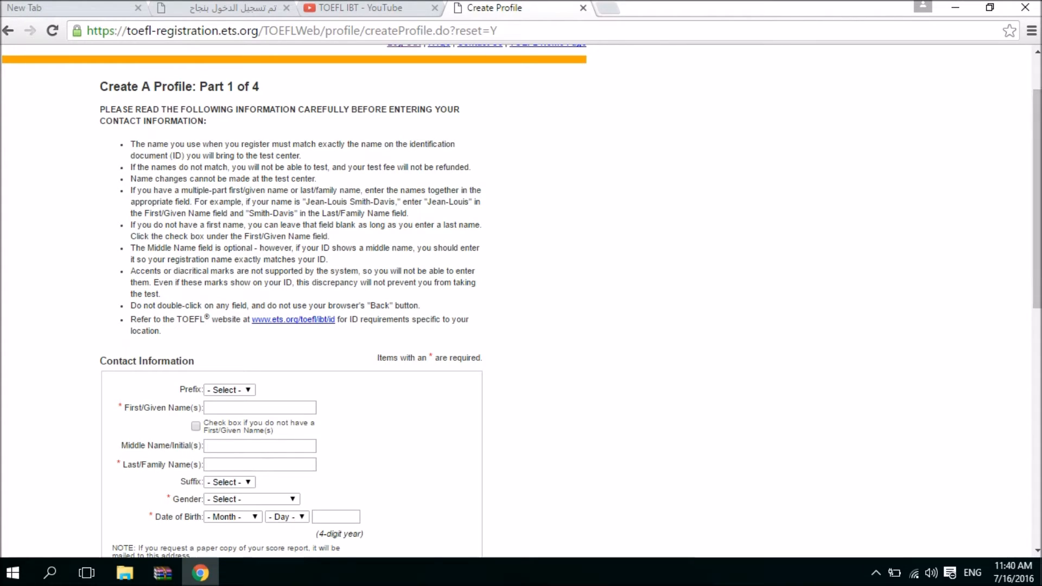
# - Type the First/Given Name, correcting a mistyped letter along the way
pyautogui.click(260, 407)
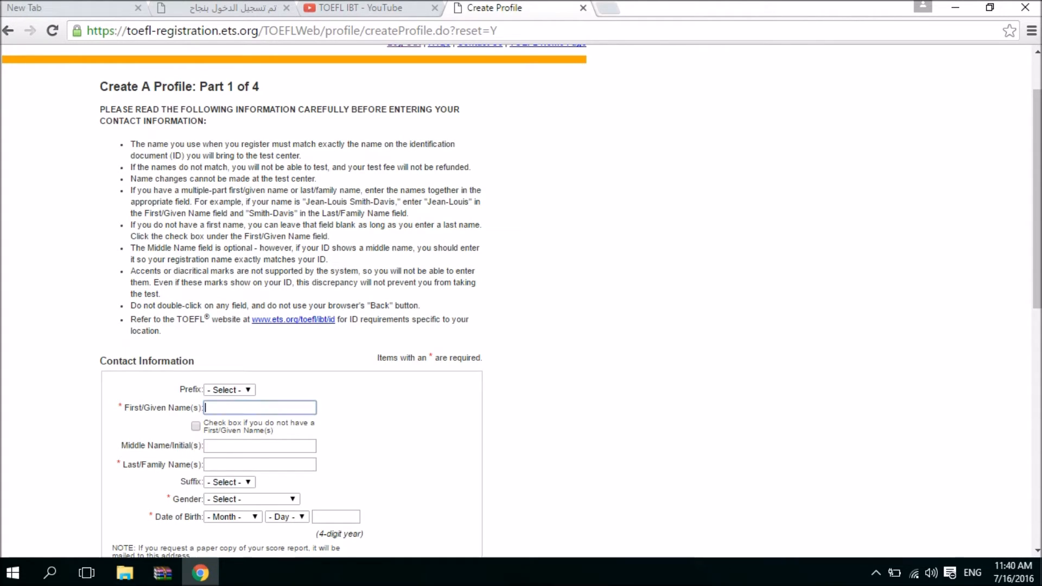
pyautogui.click(260, 408)
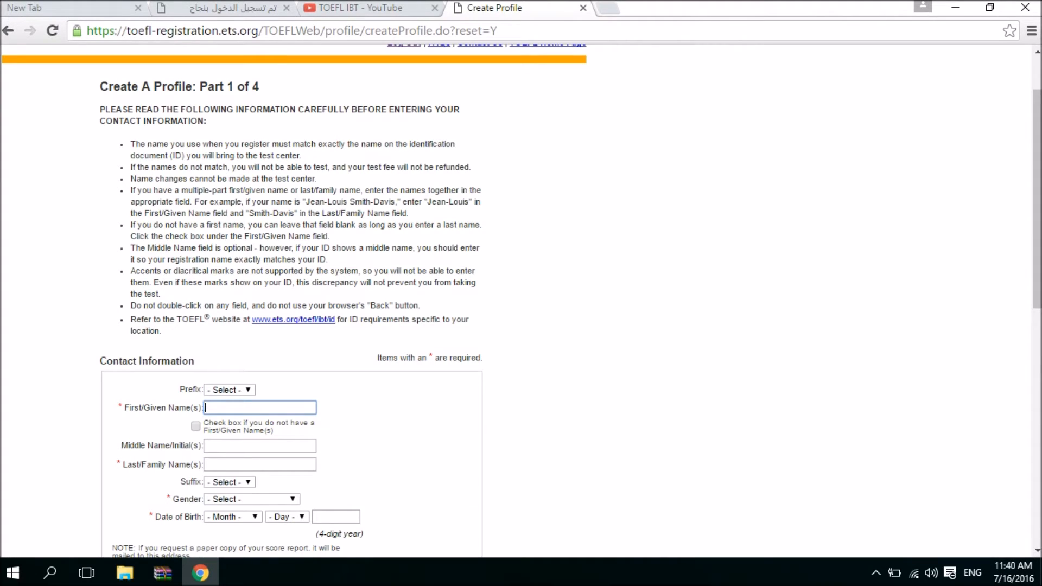
pyautogui.write('f')
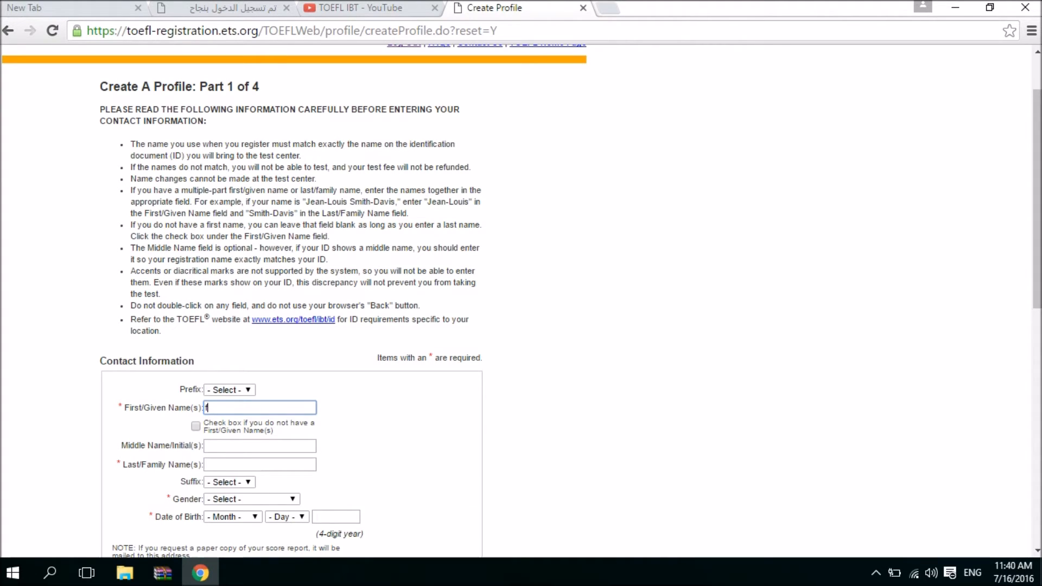
pyautogui.write('a')
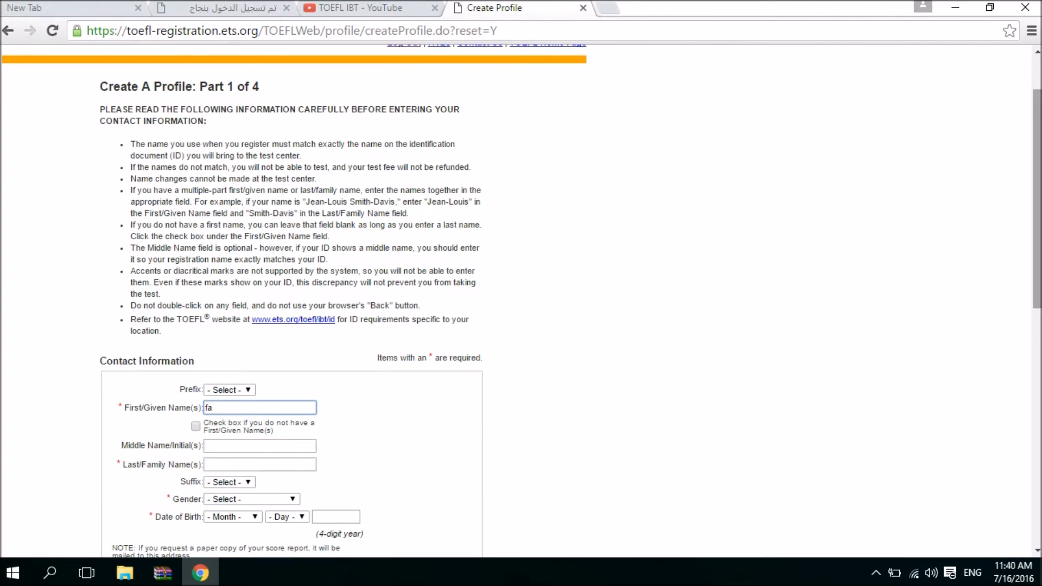
pyautogui.scroll(-3)
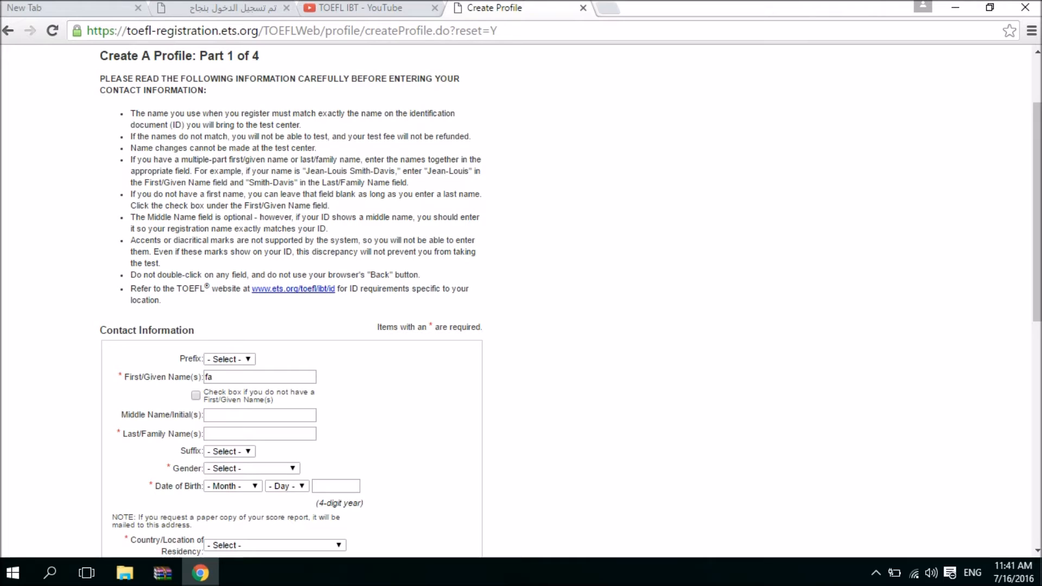
pyautogui.click(259, 376)
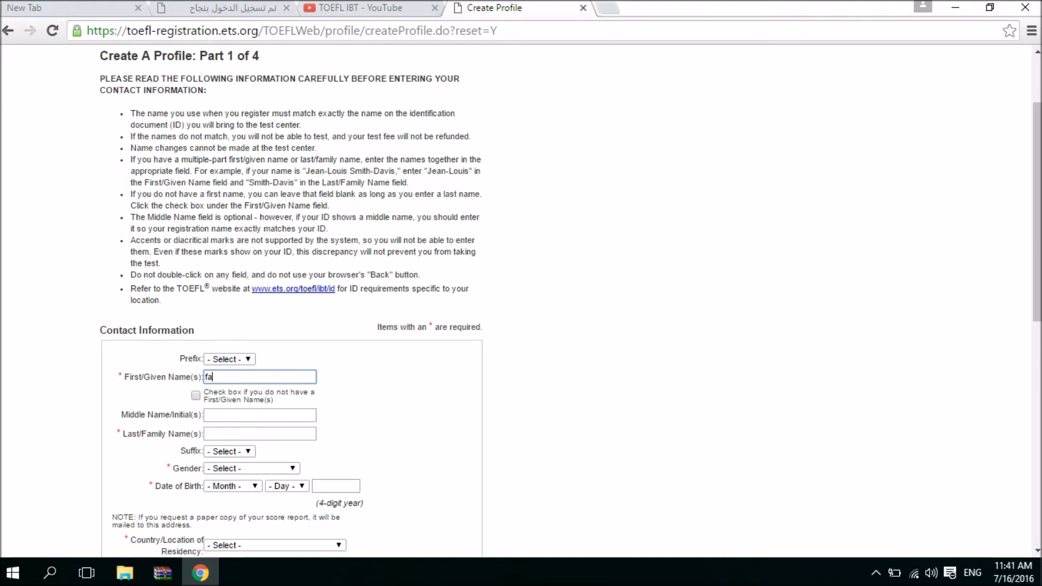
pyautogui.press('Backspace')
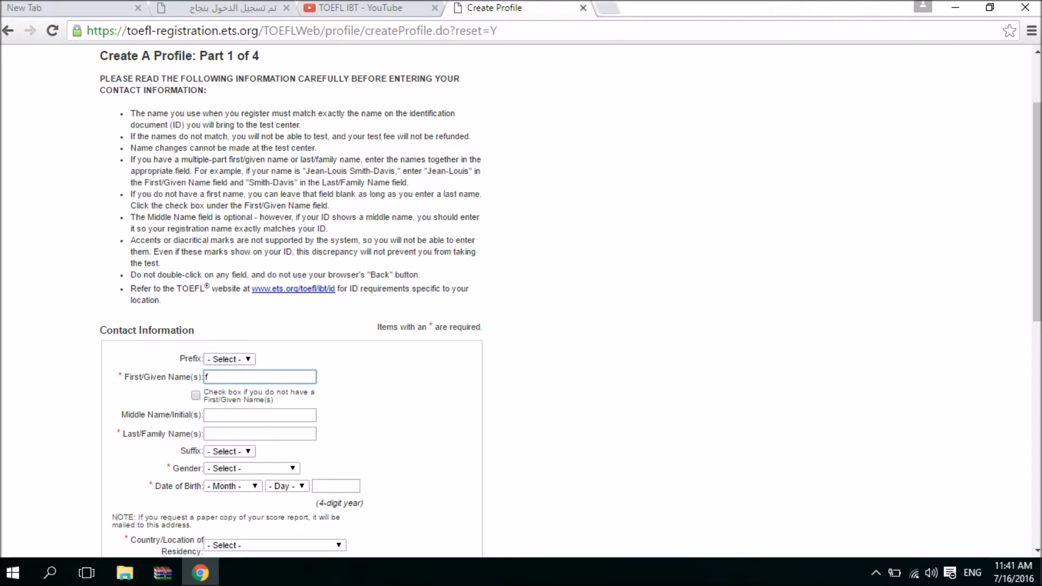
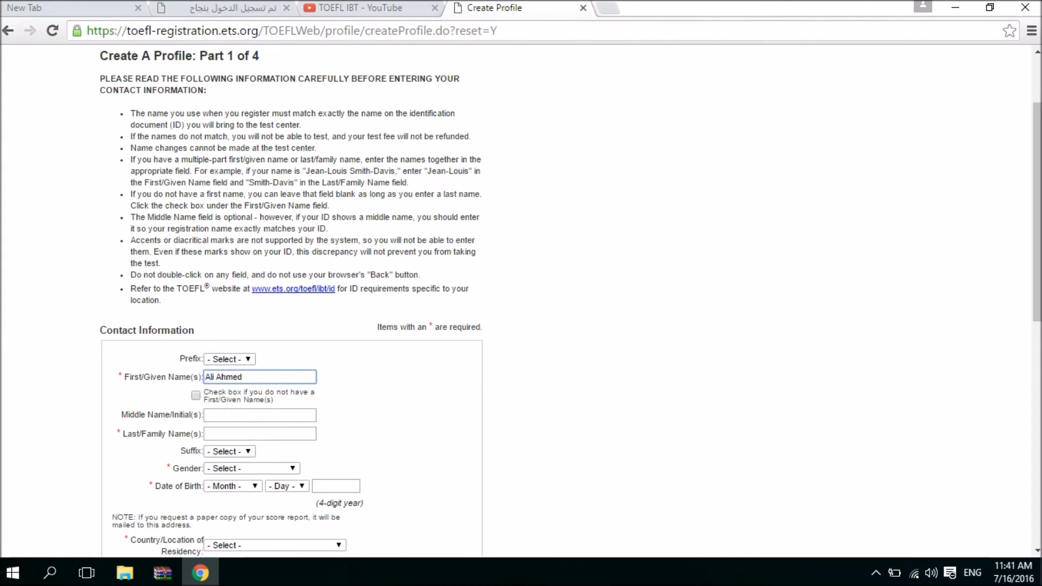
pyautogui.click(259, 415)
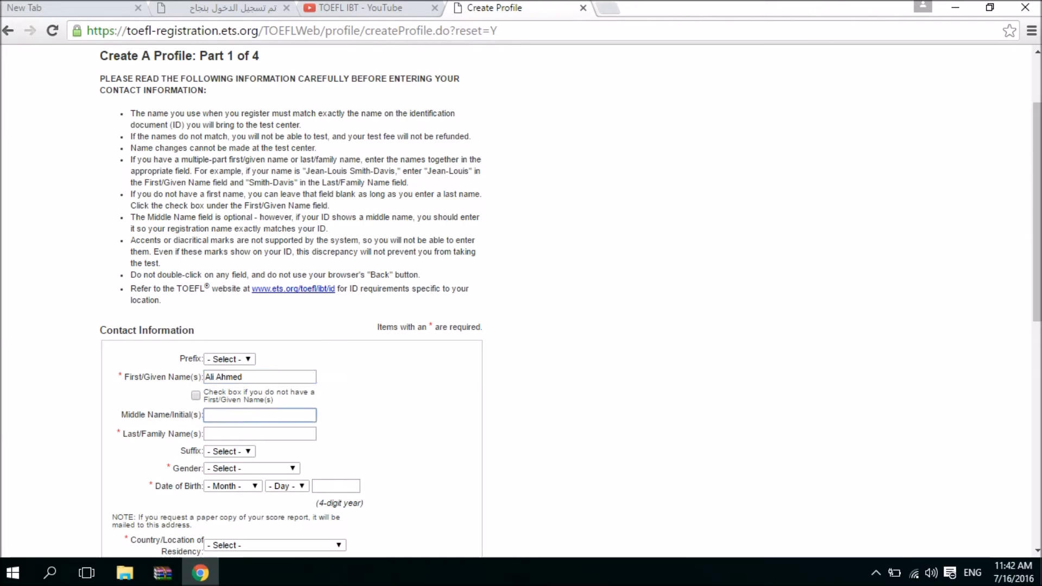
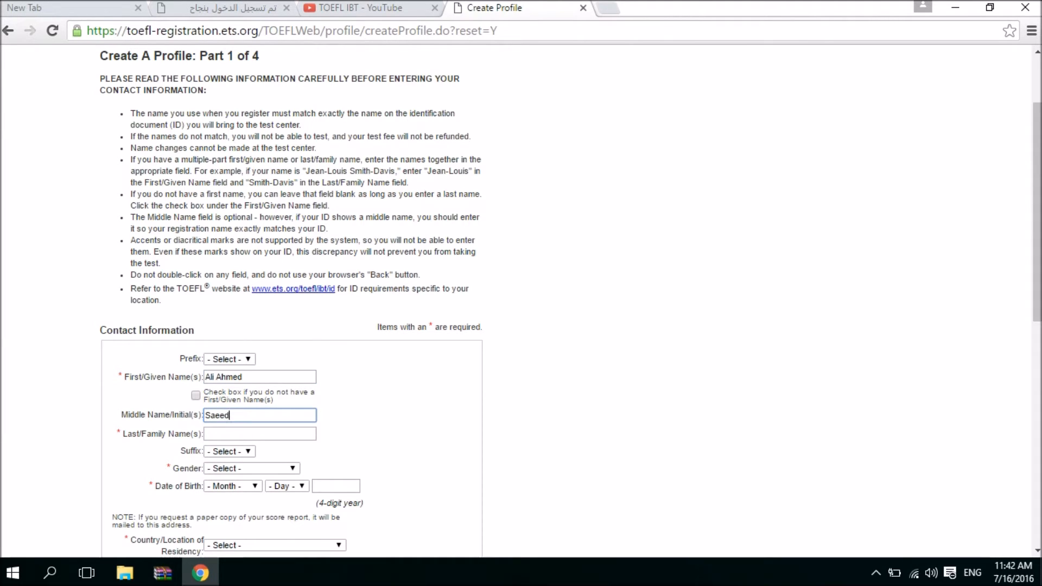
pyautogui.click(259, 433)
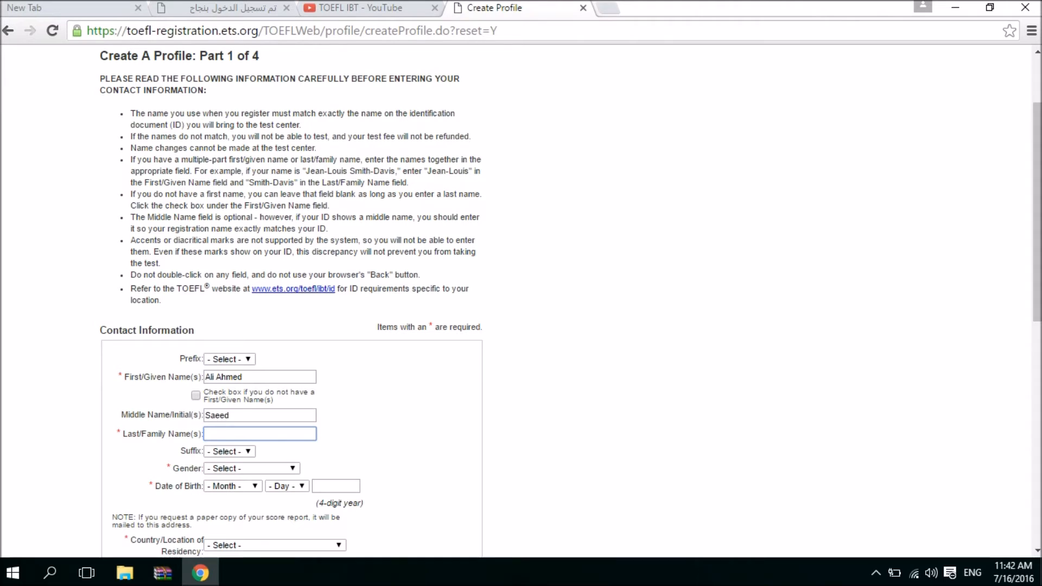
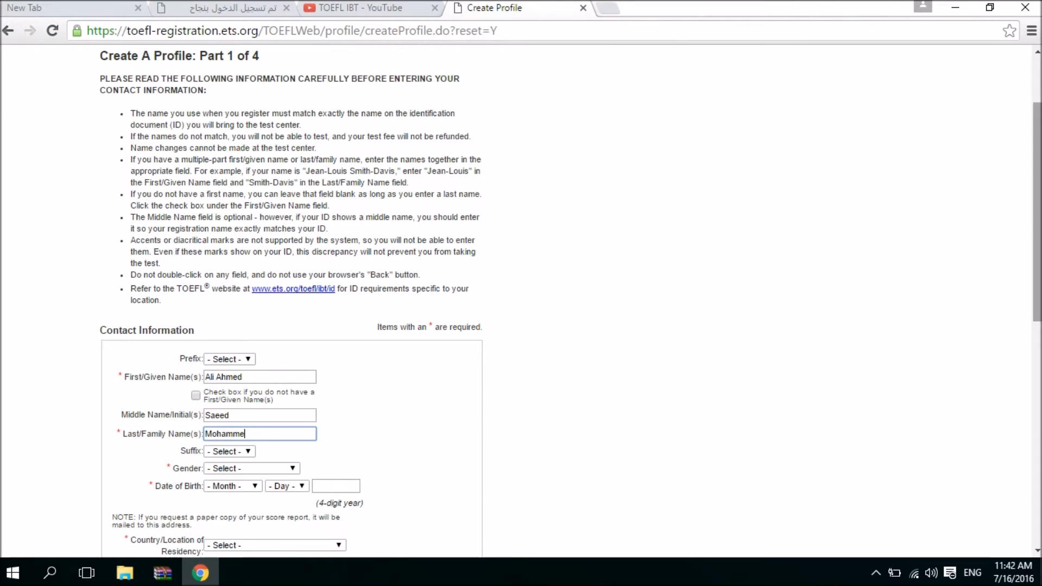
# - Scroll down and choose Male as the gender
pyautogui.scroll(-3)
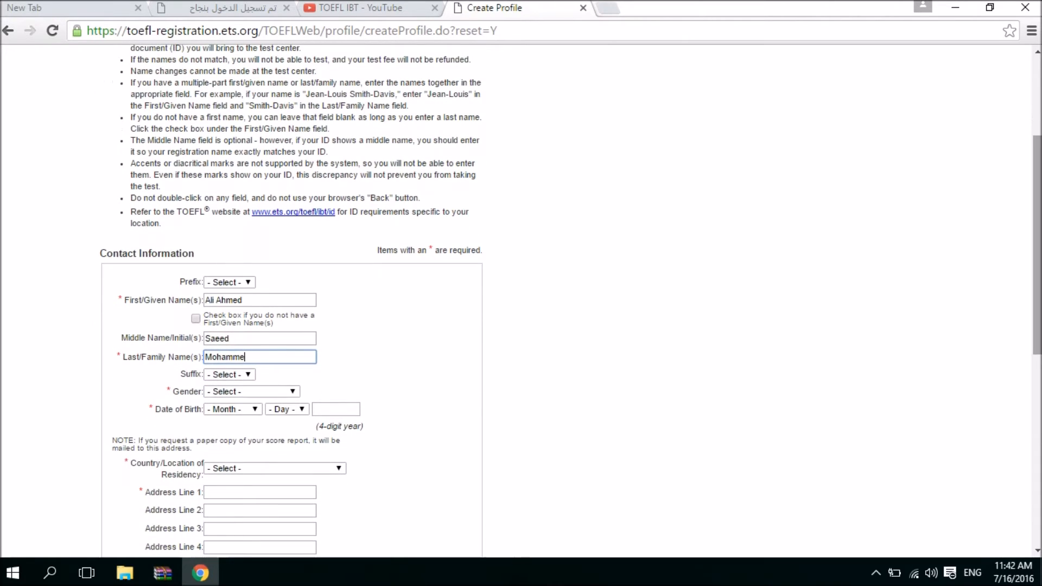
pyautogui.scroll(-3)
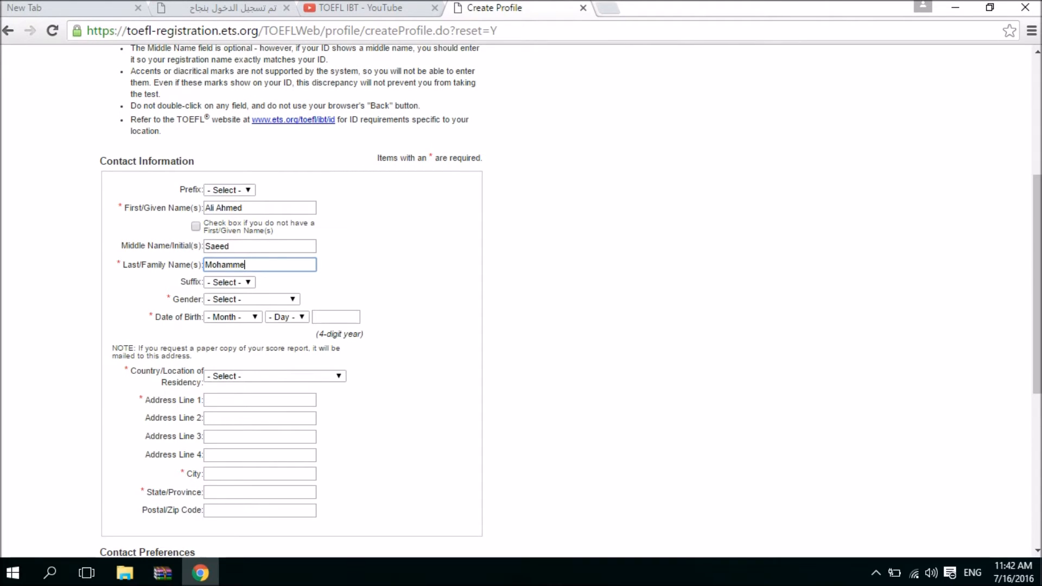
pyautogui.click(251, 299)
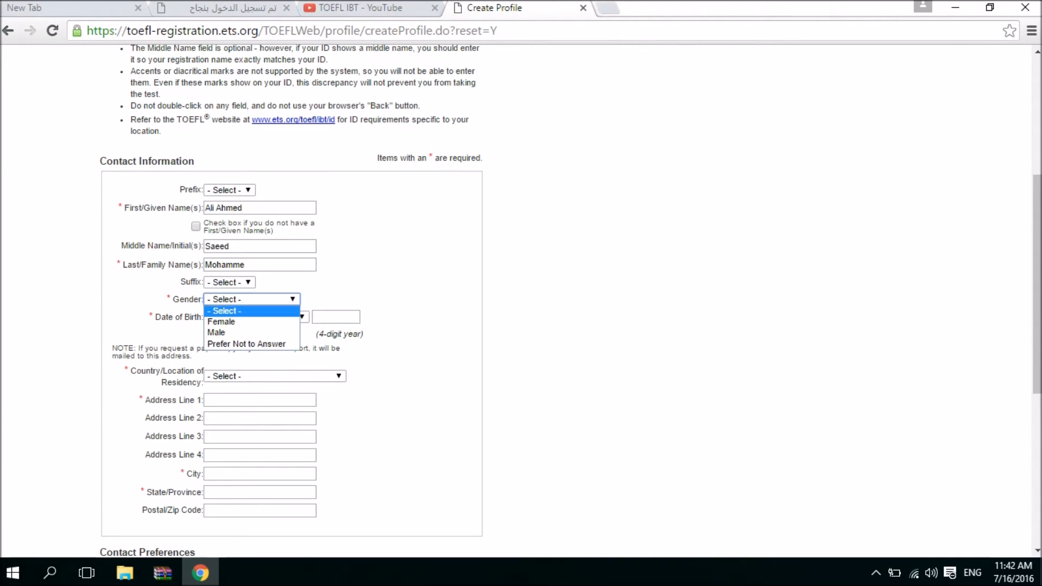
pyautogui.click(216, 332)
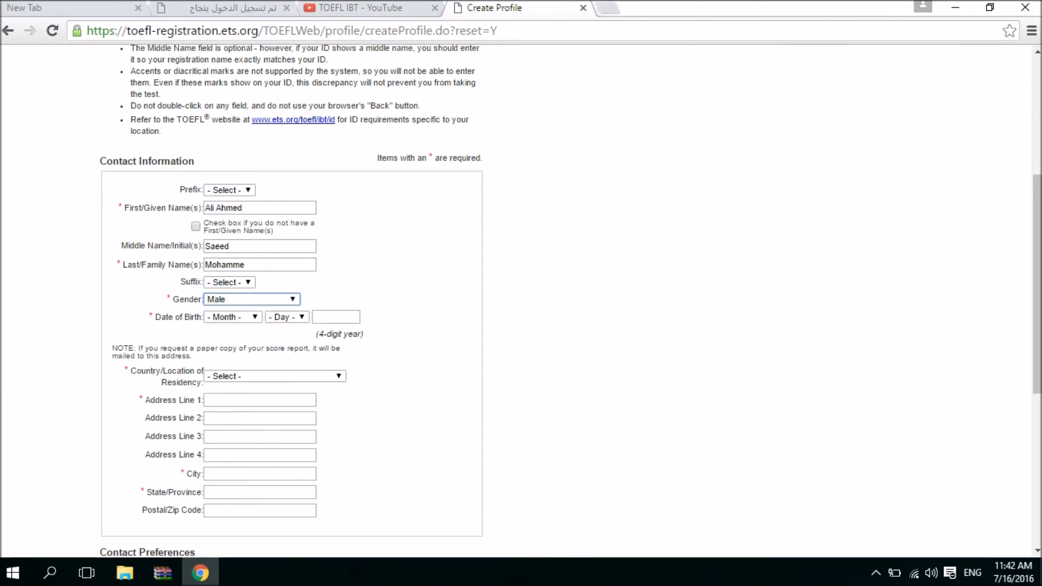
pyautogui.click(233, 317)
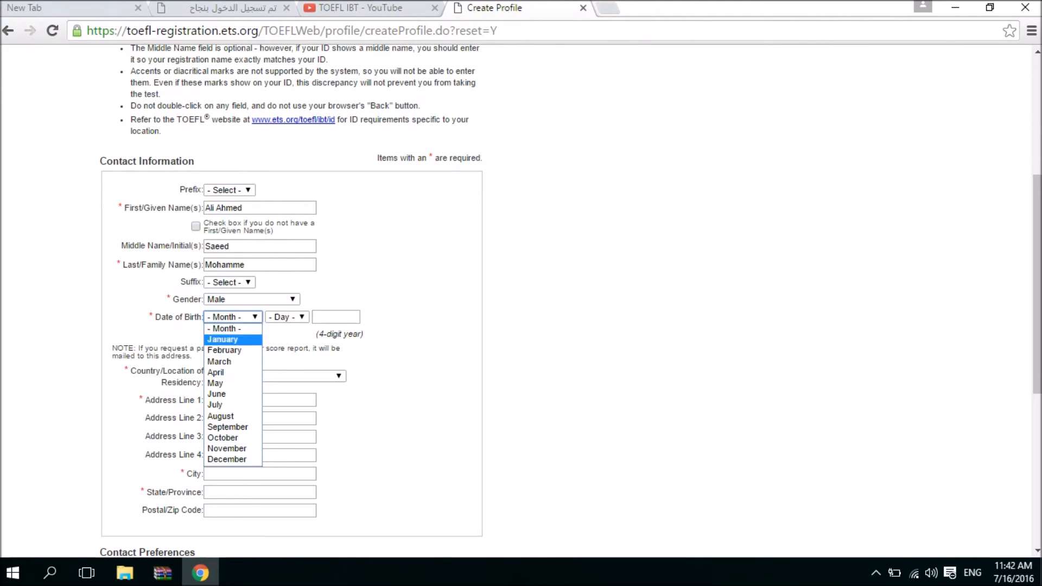
pyautogui.click(223, 340)
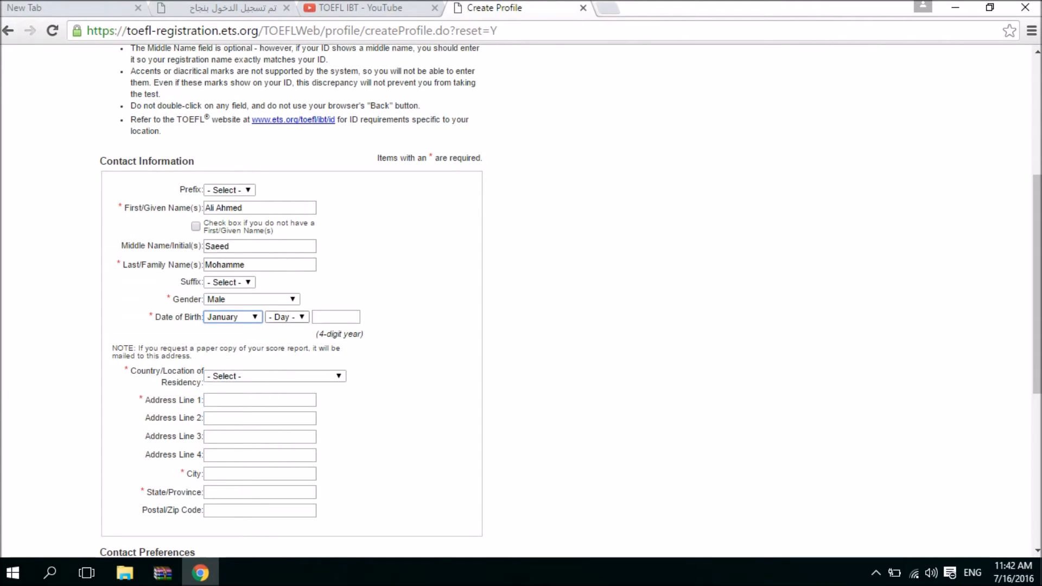
pyautogui.click(287, 317)
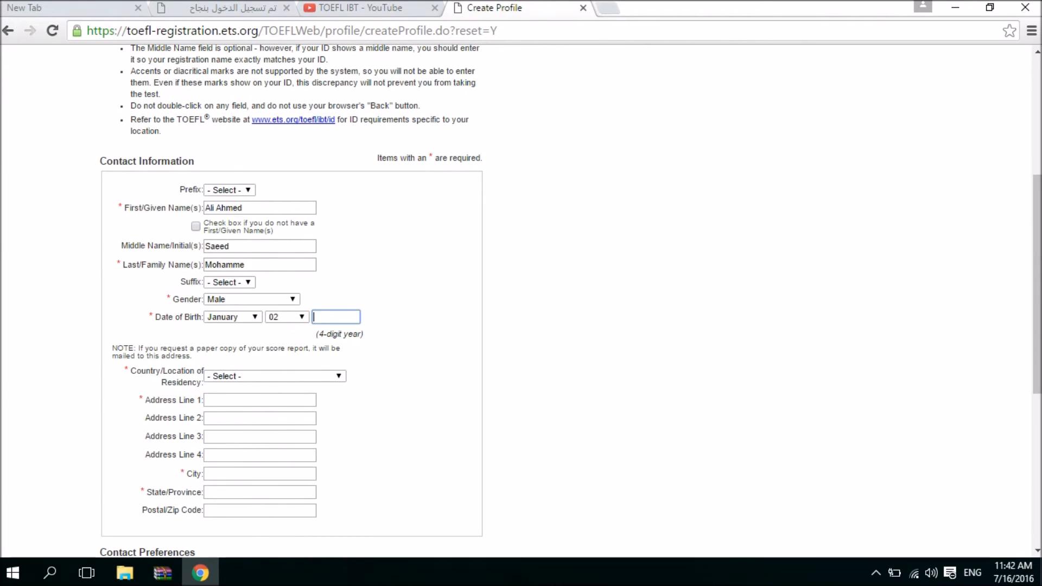
pyautogui.write('1990')
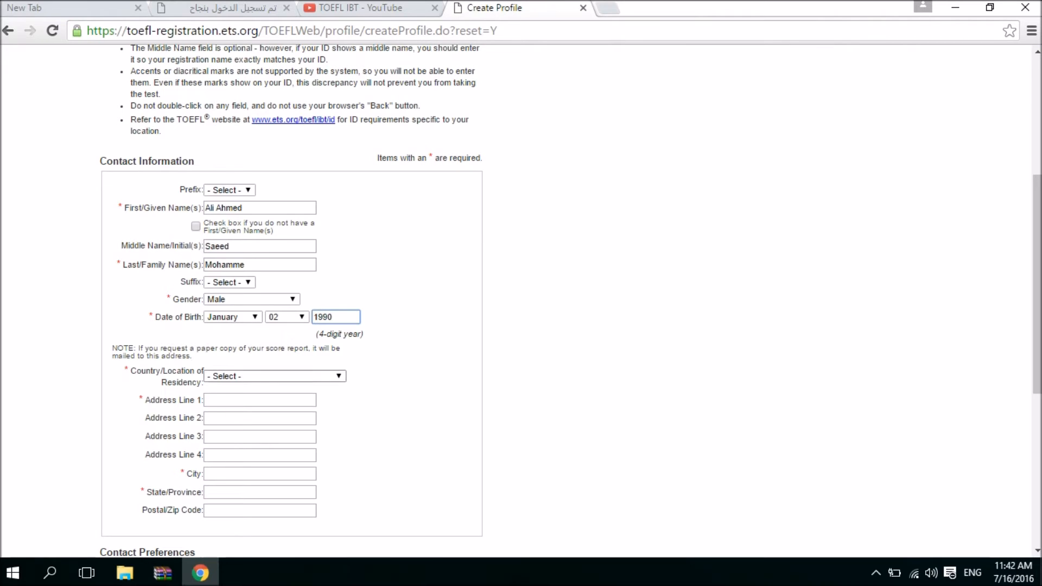
pyautogui.click(273, 375)
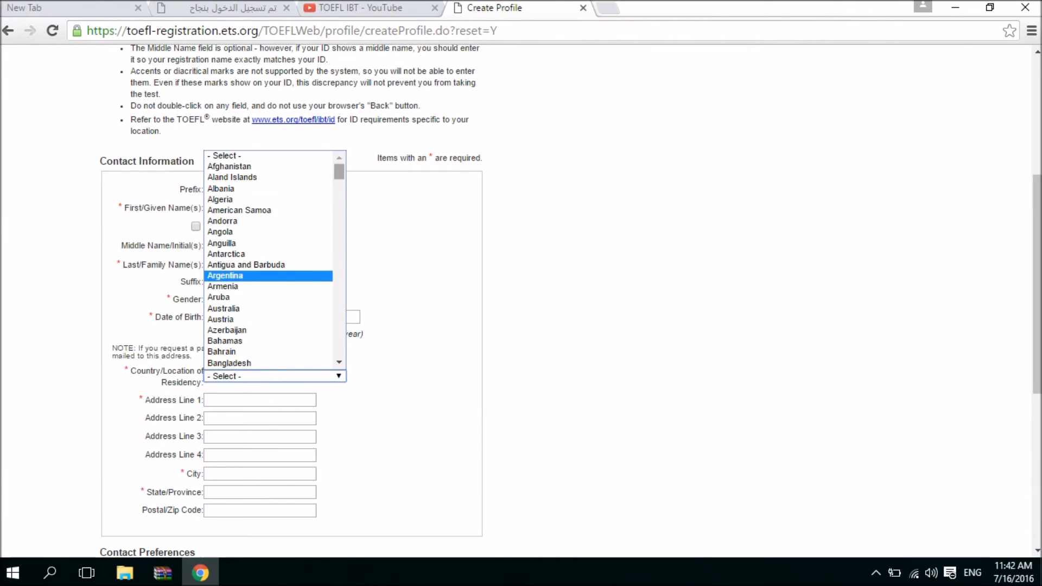
# - Choose Yemen as country of residency and enter 'Sanaa' as Address Line 1
pyautogui.scroll(-3)
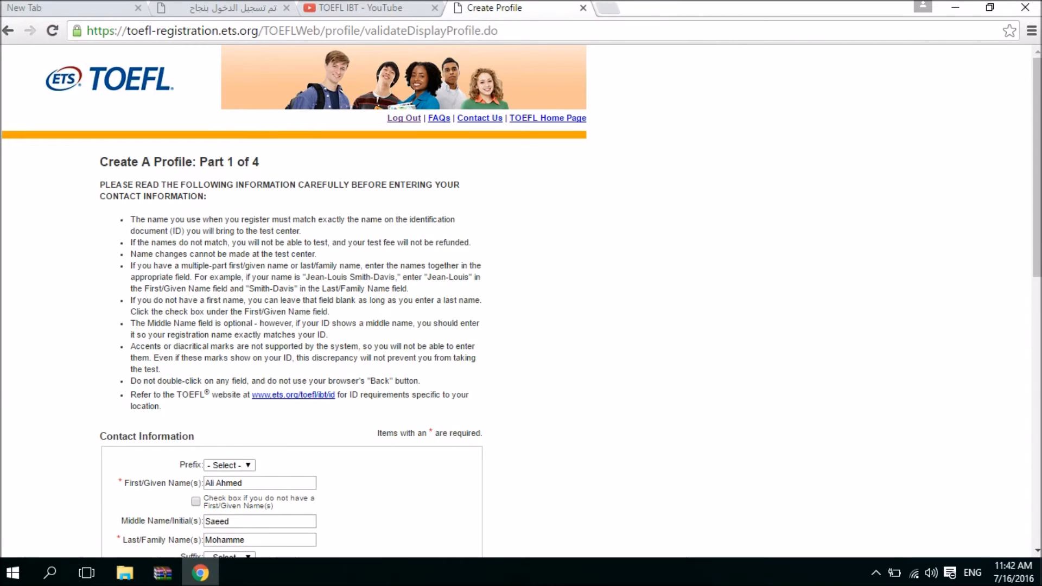
pyautogui.scroll(-3)
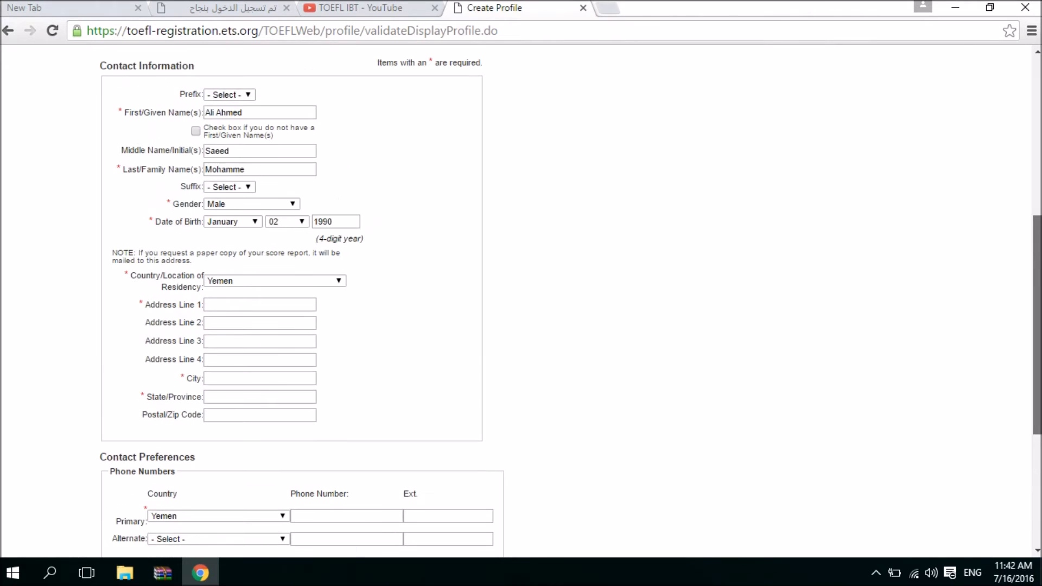
pyautogui.click(259, 305)
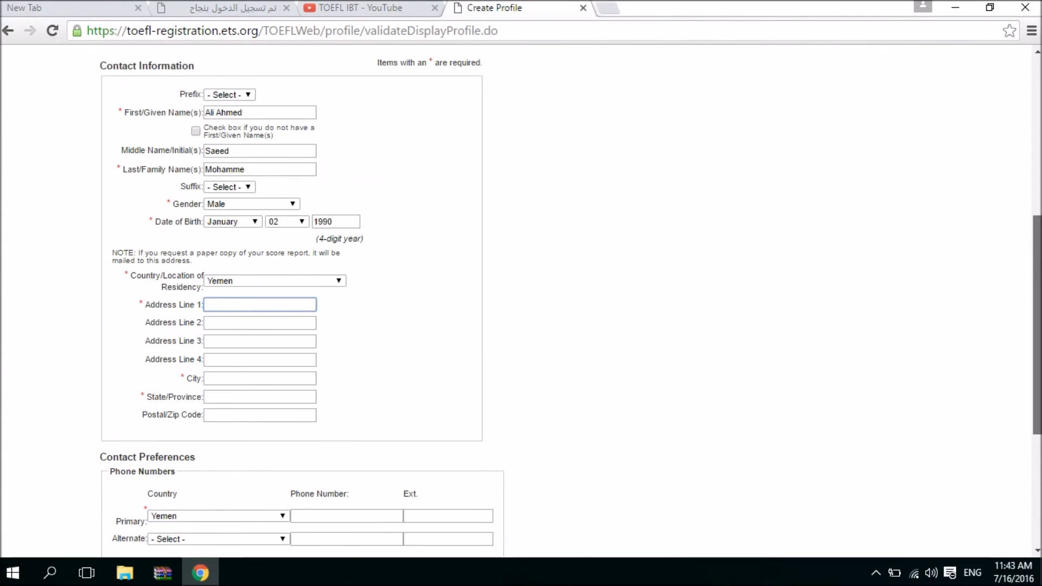
pyautogui.write('sas')
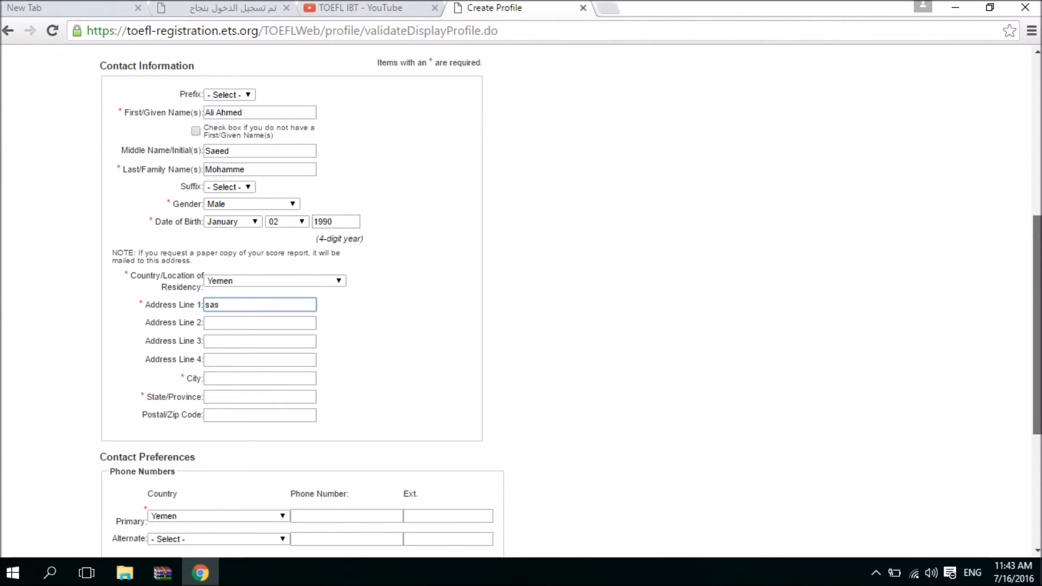
pyautogui.write('S')
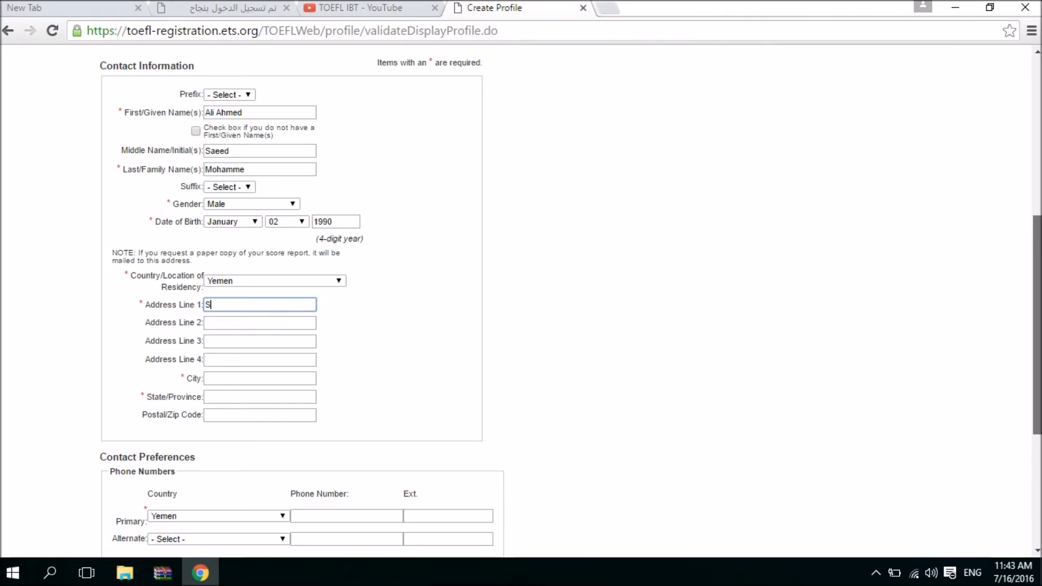
pyautogui.write('anaa')
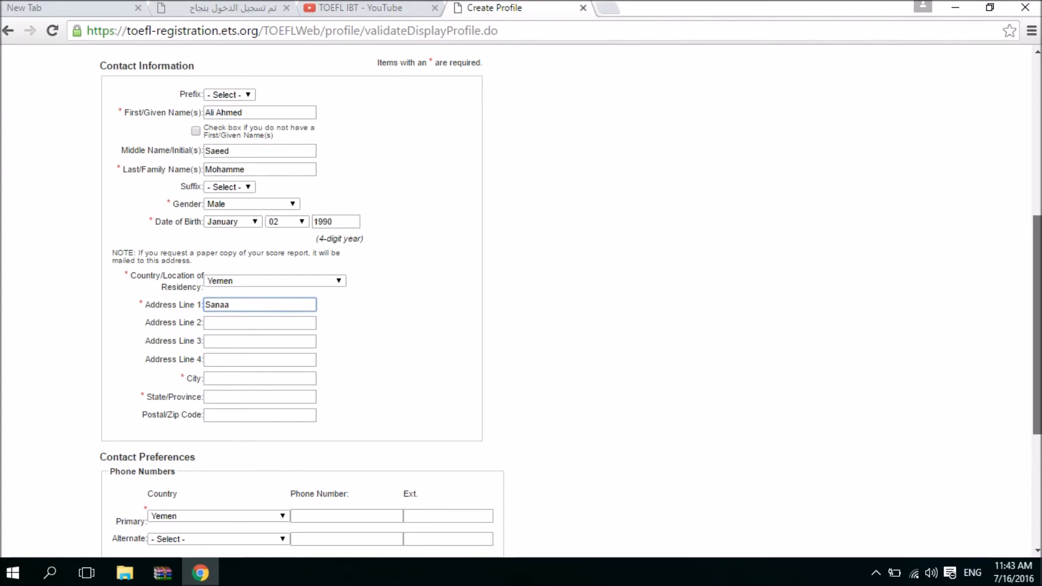
# - Enter 'Sanaa' as the State/Province
pyautogui.click(259, 397)
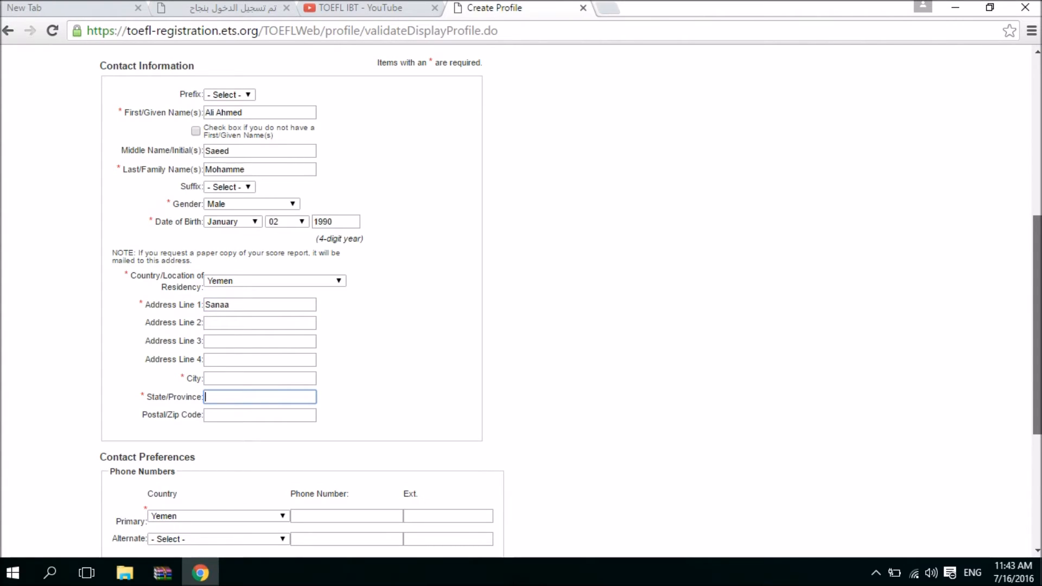
pyautogui.write('San')
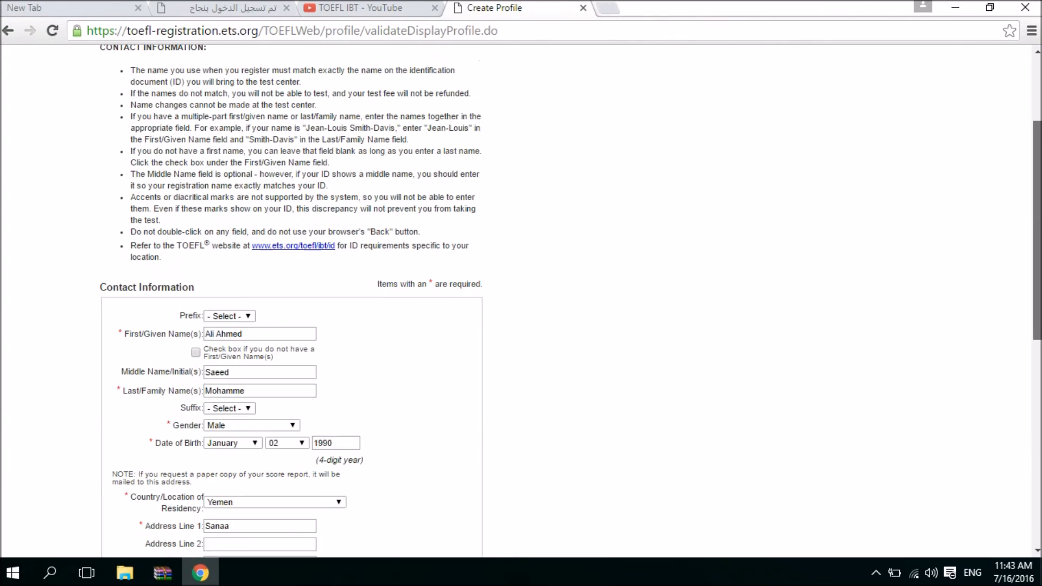
pyautogui.scroll(-3)
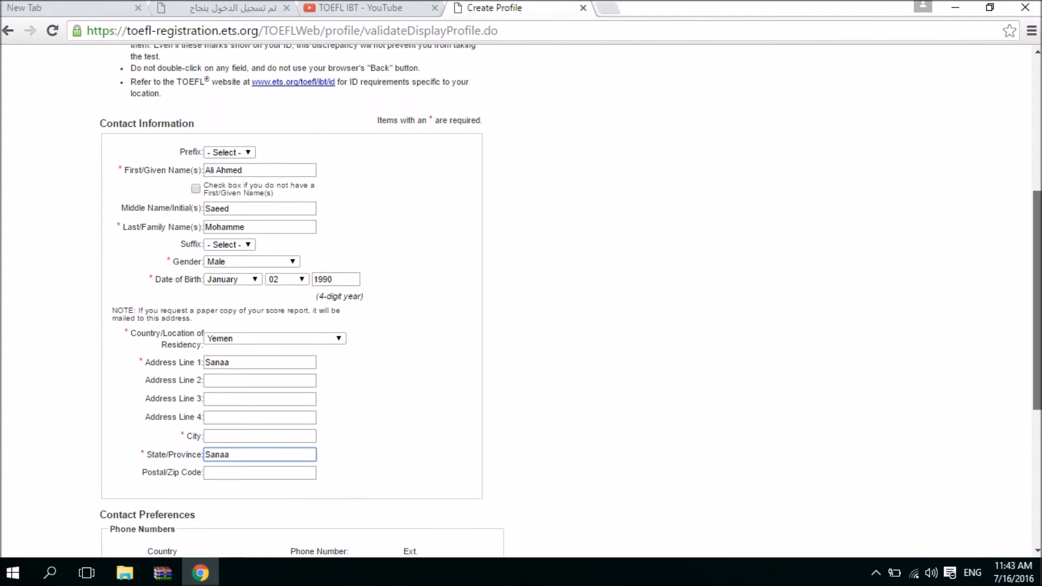
pyautogui.scroll(-3)
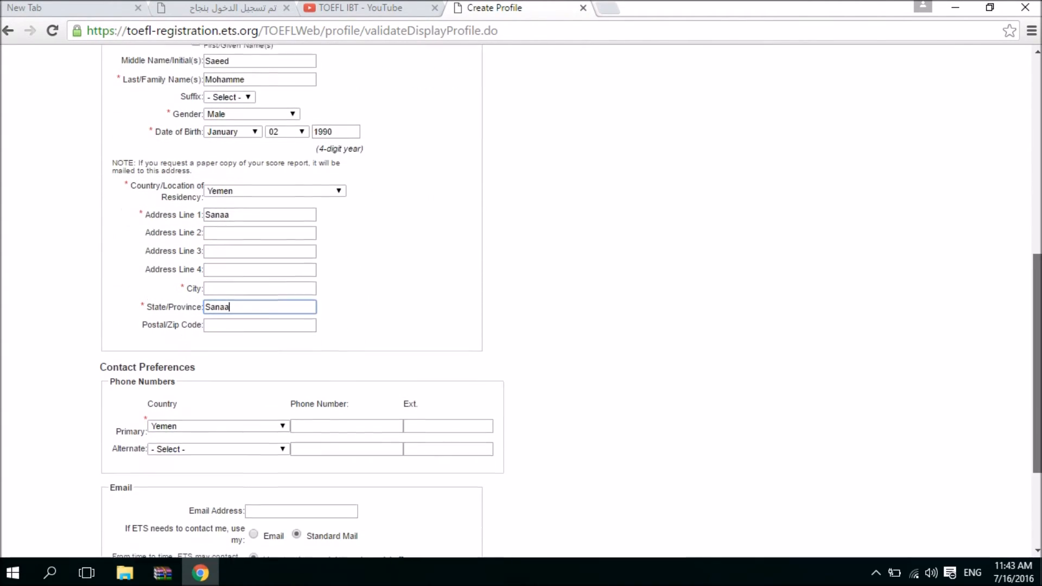
pyautogui.scroll(-3)
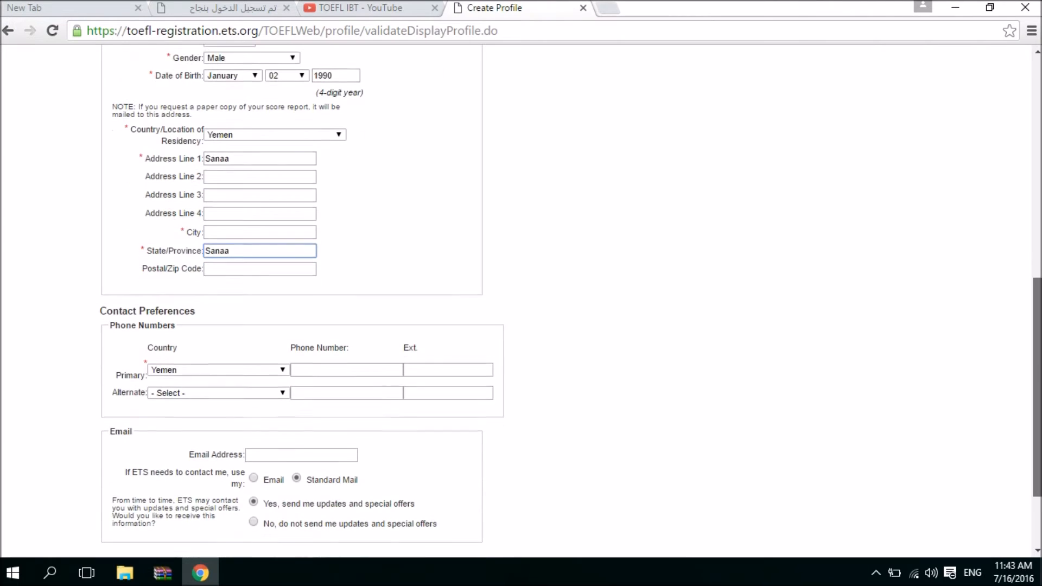
pyautogui.scroll(-3)
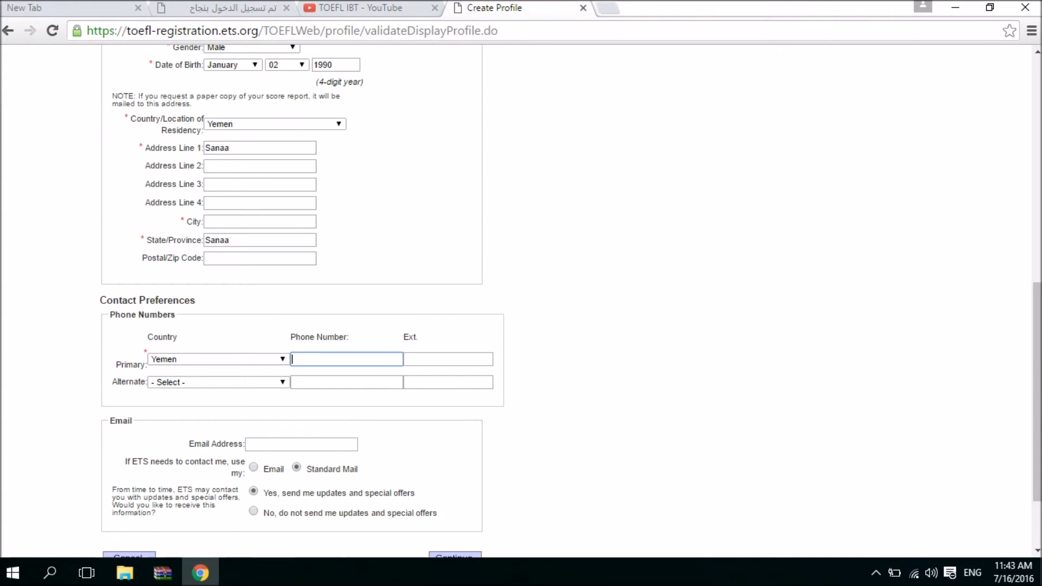
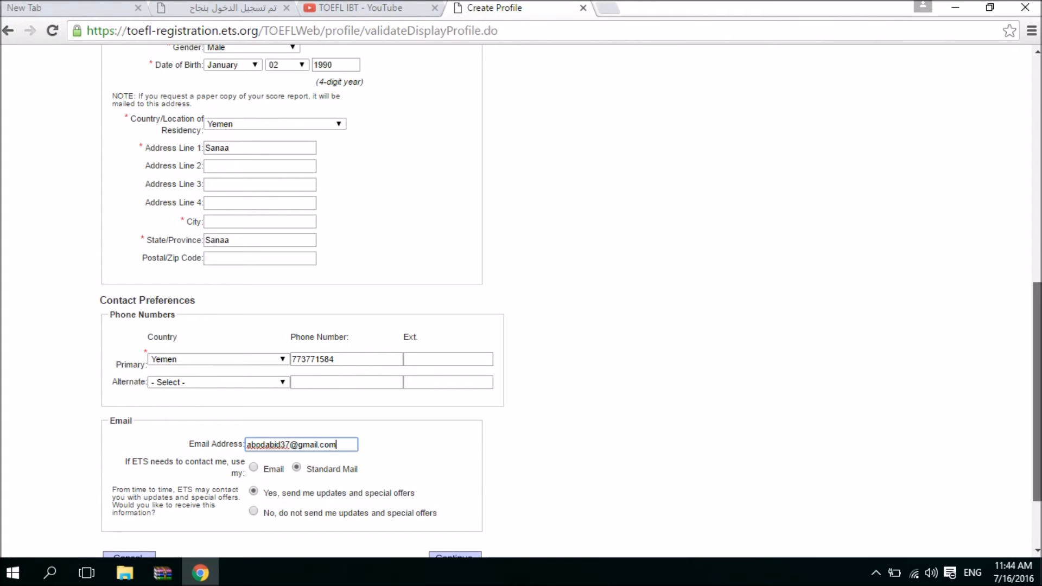
# - Type the Gmail contact email address
pyautogui.scroll(-3)
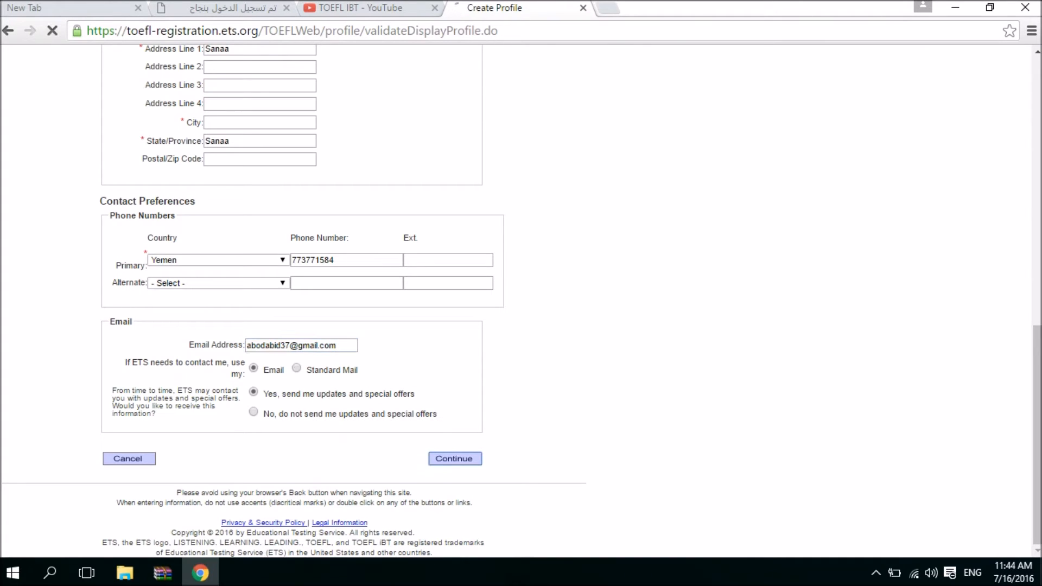
# - Submit Part 1 of the profile and find the 'Please enter a City name' error
pyautogui.click(454, 458)
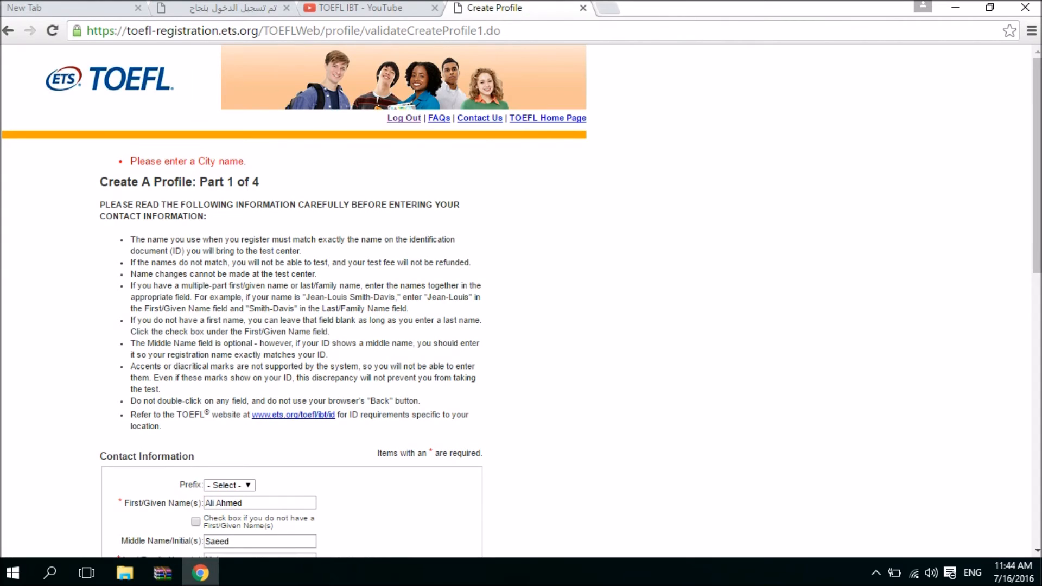
pyautogui.scroll(-3)
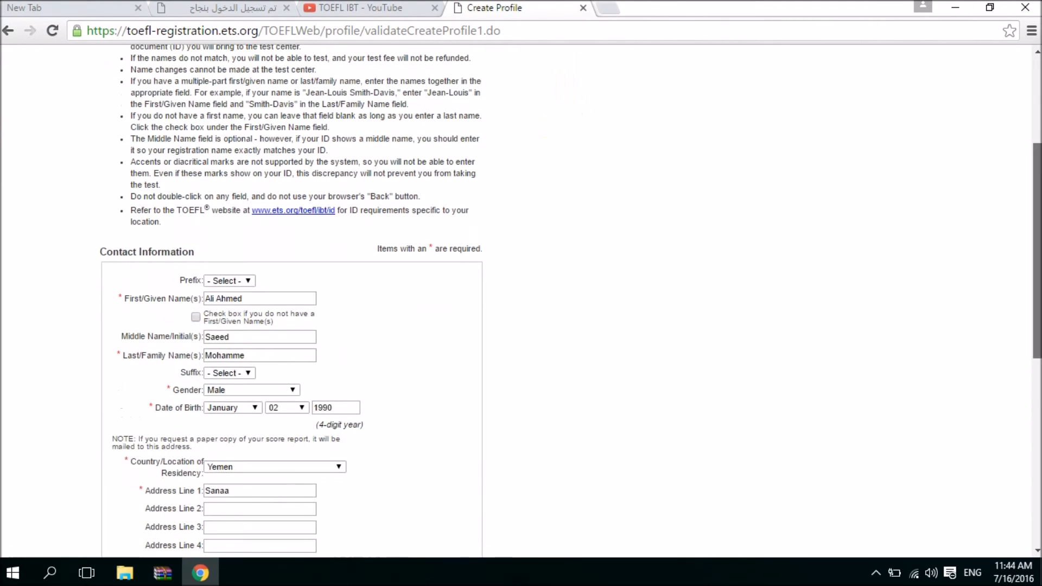
pyautogui.scroll(-3)
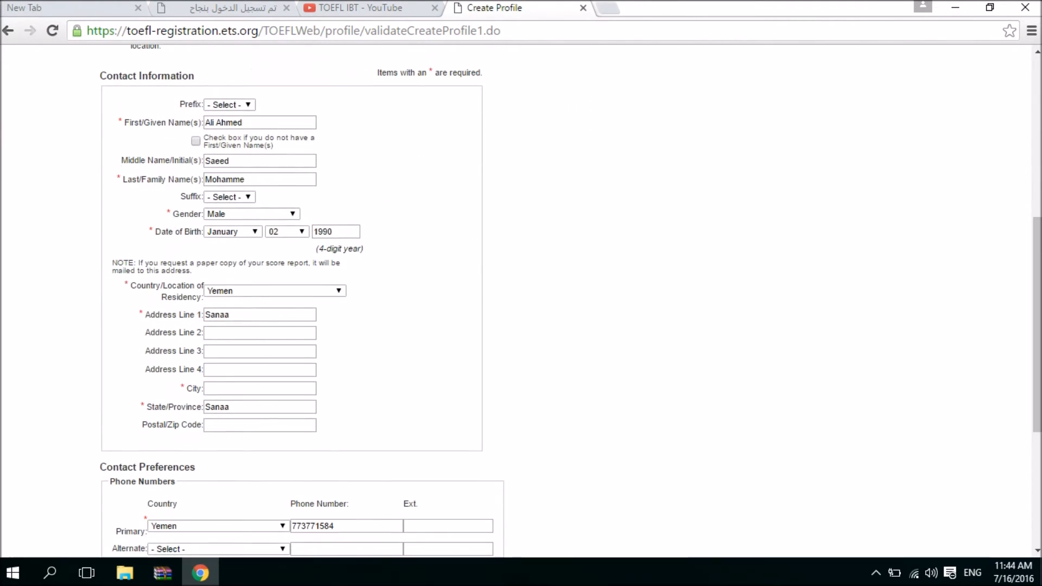
# - Enter Sanaa as the City and resubmit, advancing to Part 2 of 4
pyautogui.click(260, 388)
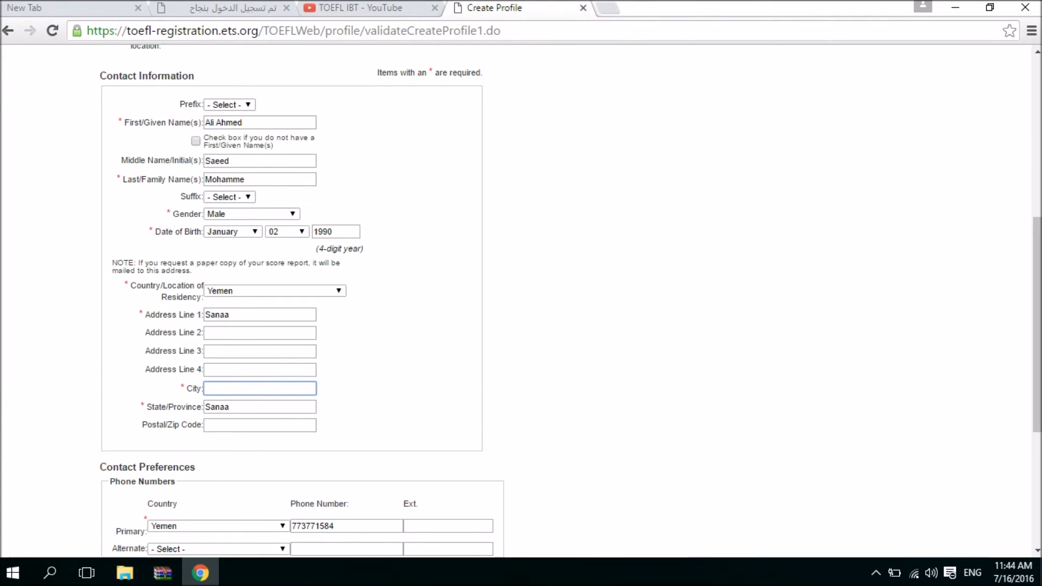
pyautogui.write('Sana')
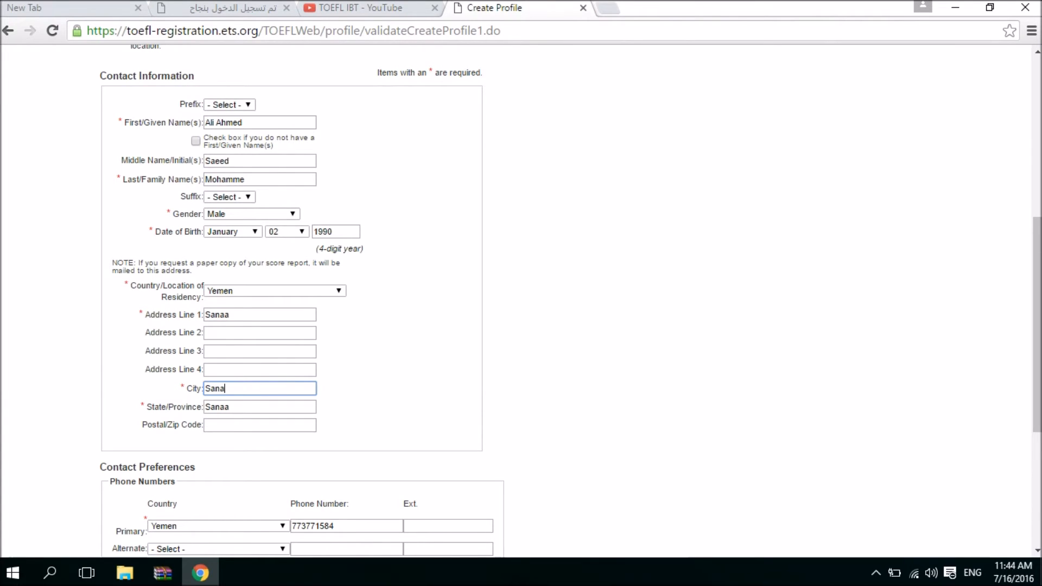
pyautogui.write('a')
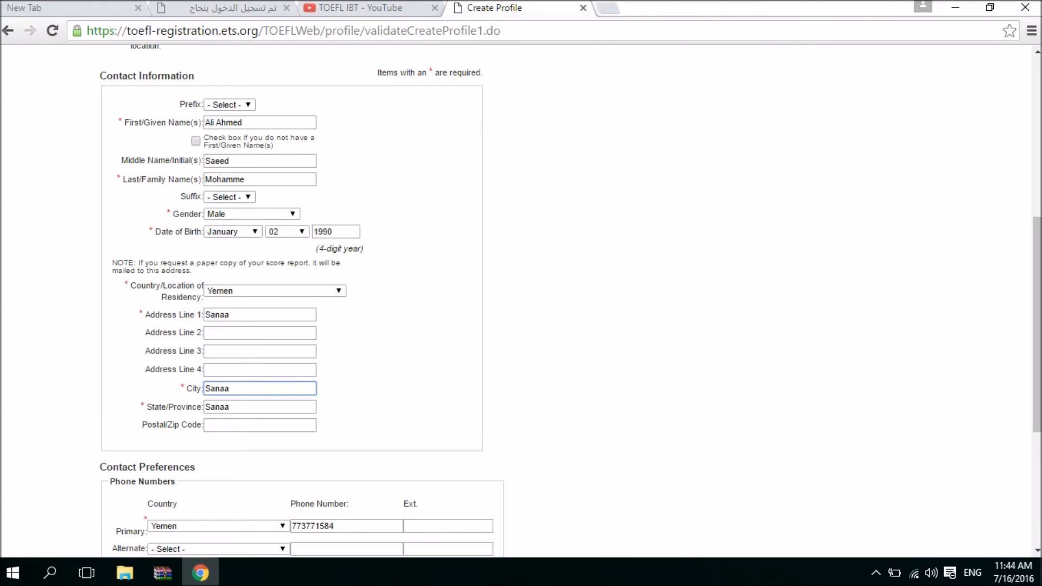
pyautogui.scroll(-3)
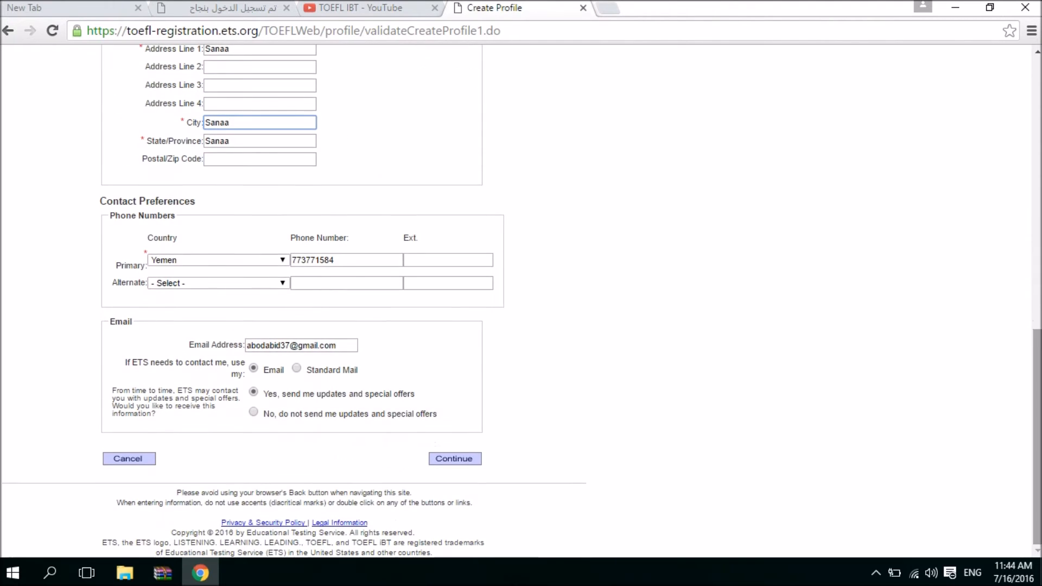
pyautogui.click(455, 458)
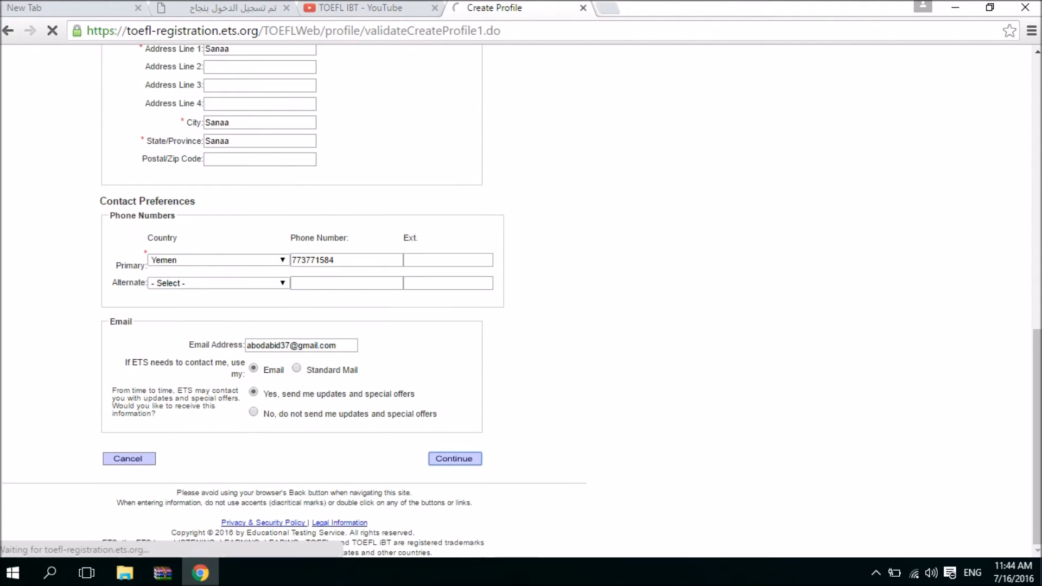
pyautogui.click(454, 459)
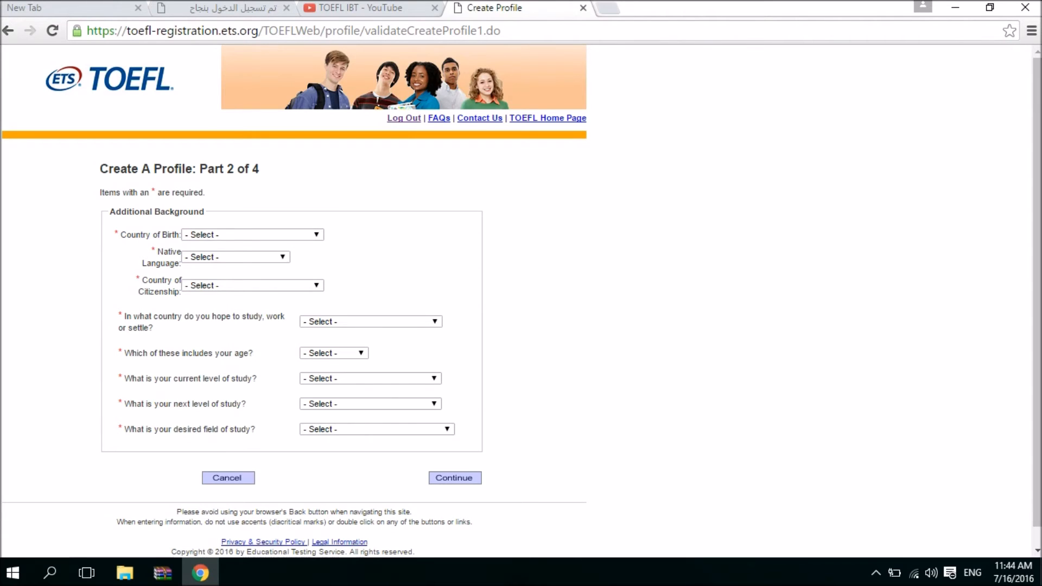
# - Set the Country of Birth to Yemen
pyautogui.click(251, 234)
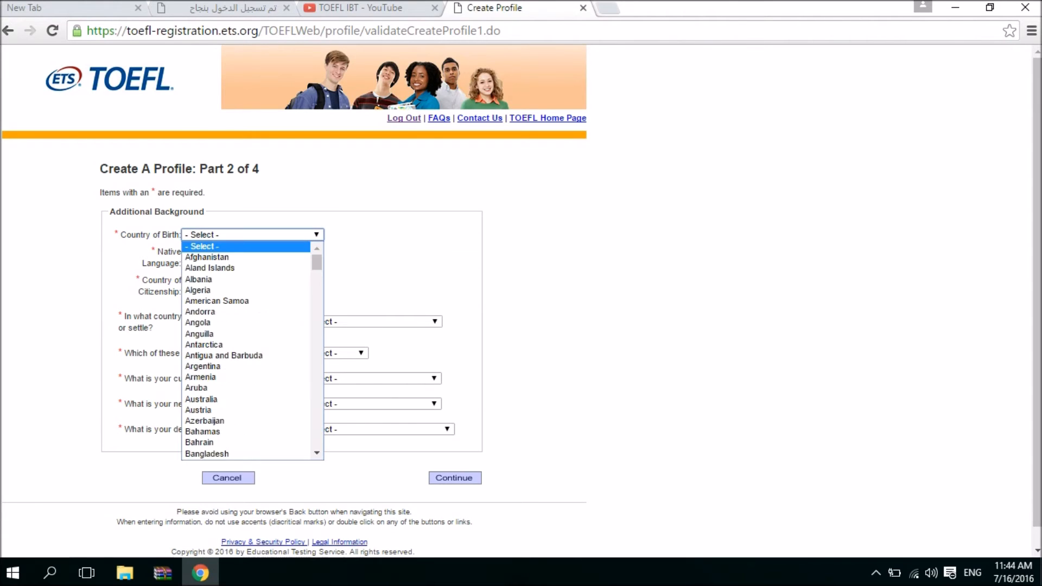
pyautogui.scroll(-3)
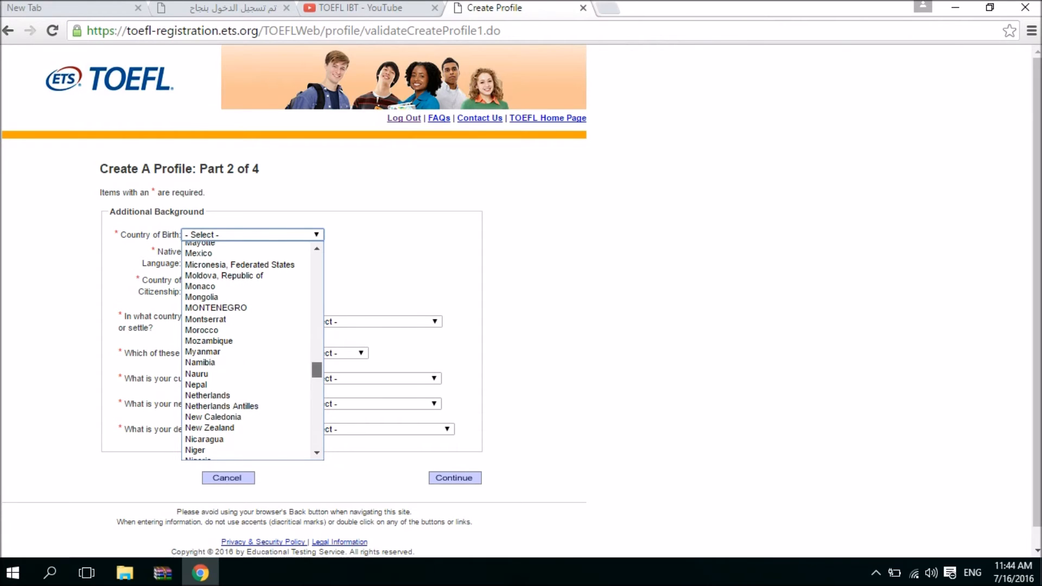
pyautogui.scroll(-3)
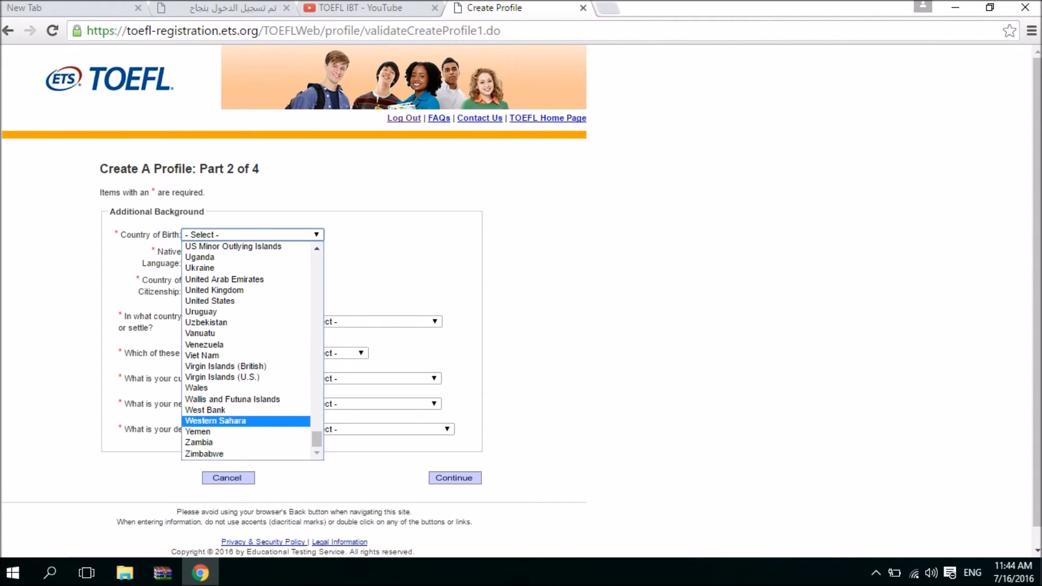
pyautogui.click(215, 421)
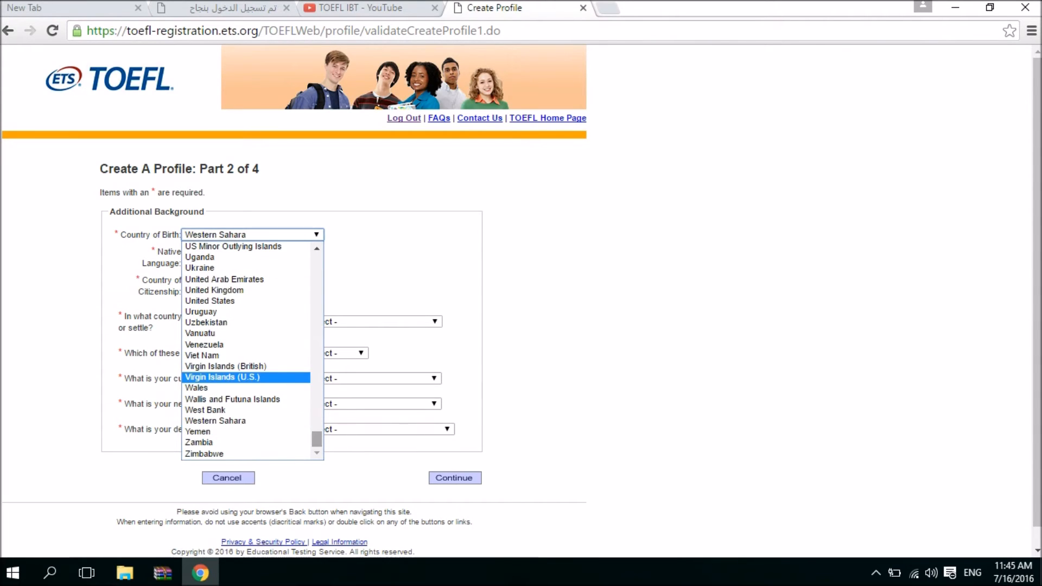
pyautogui.click(197, 432)
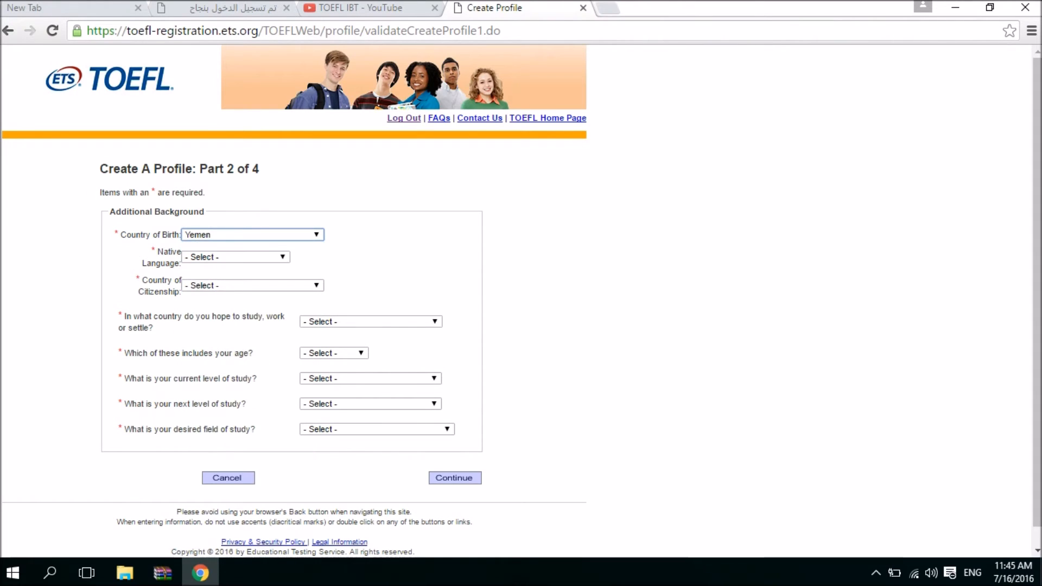
# - Set the Native Language to ARABIC and the Country of Citizenship to Yemen
pyautogui.click(235, 257)
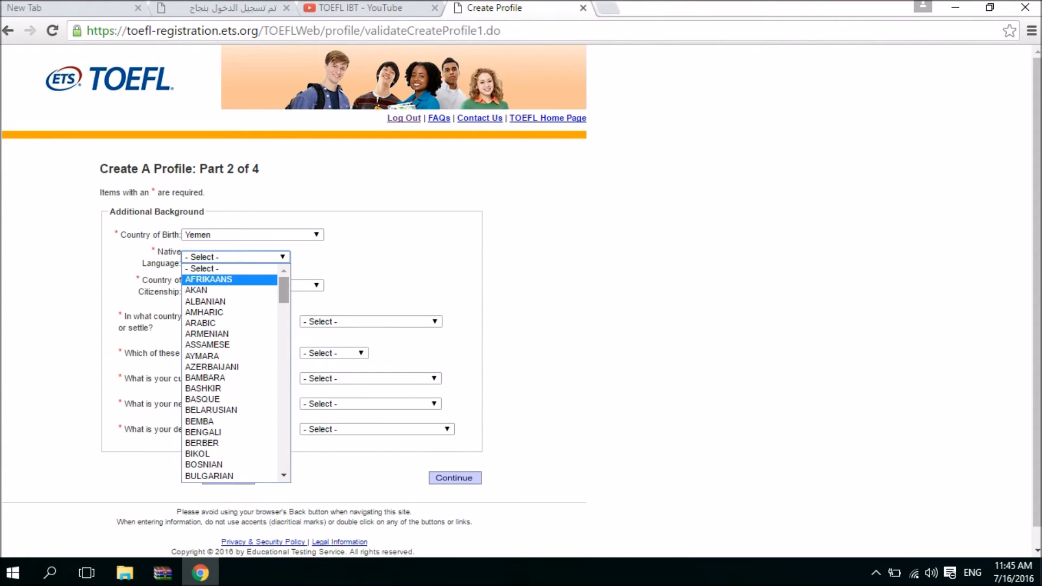
pyautogui.scroll(-3)
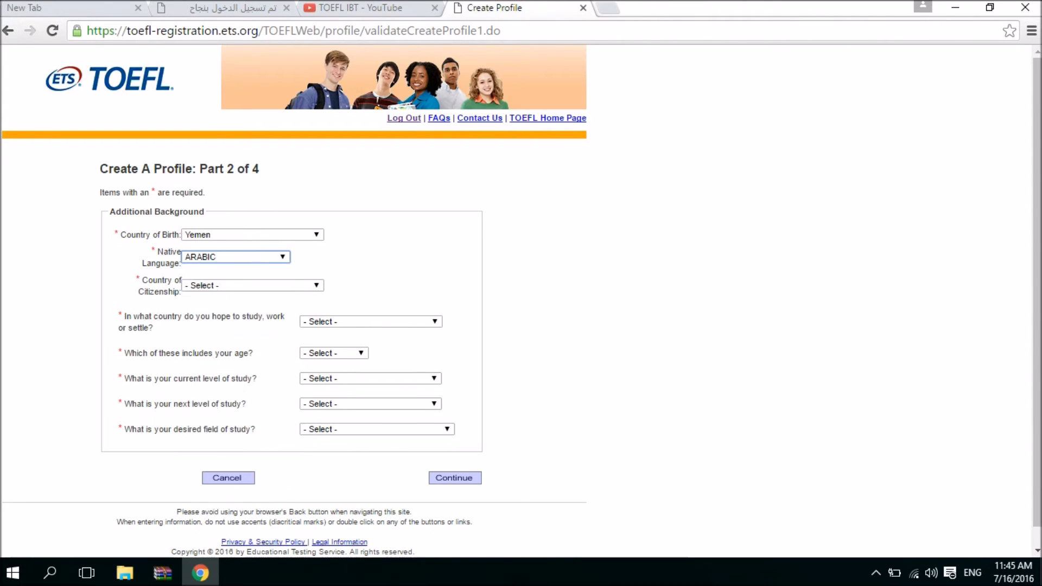
pyautogui.click(251, 285)
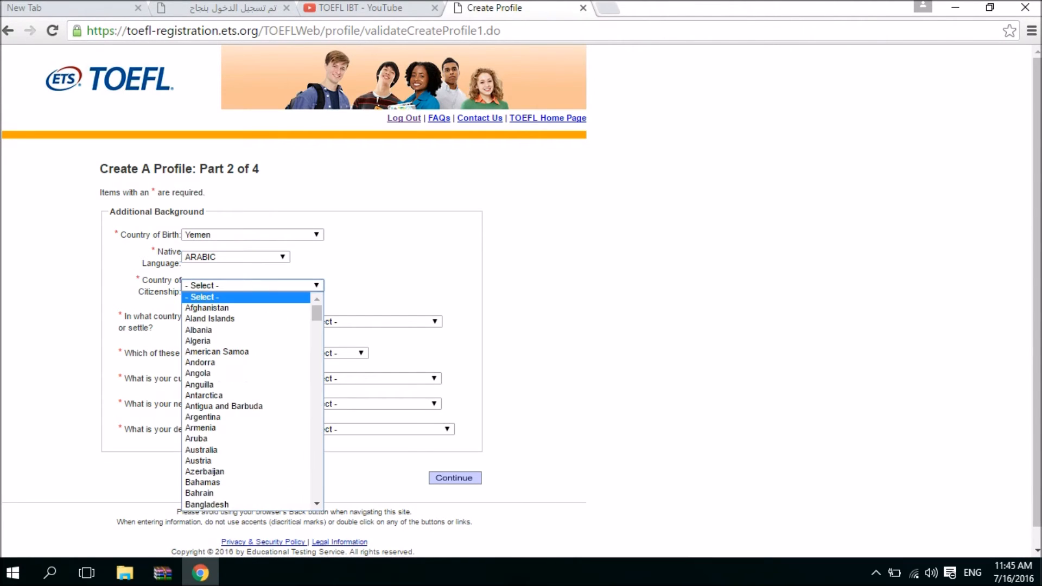
pyautogui.scroll(-3)
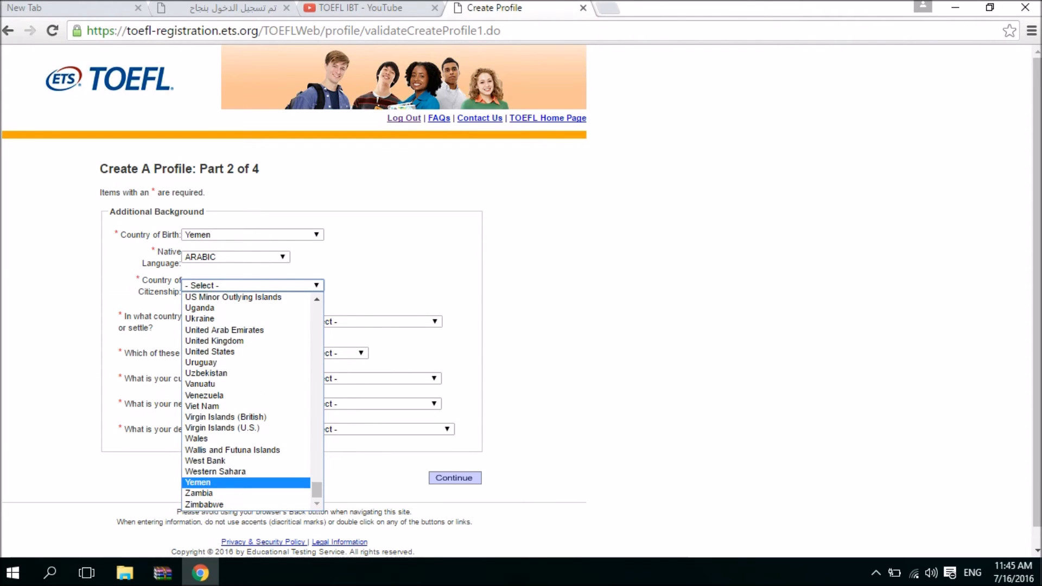
pyautogui.click(198, 482)
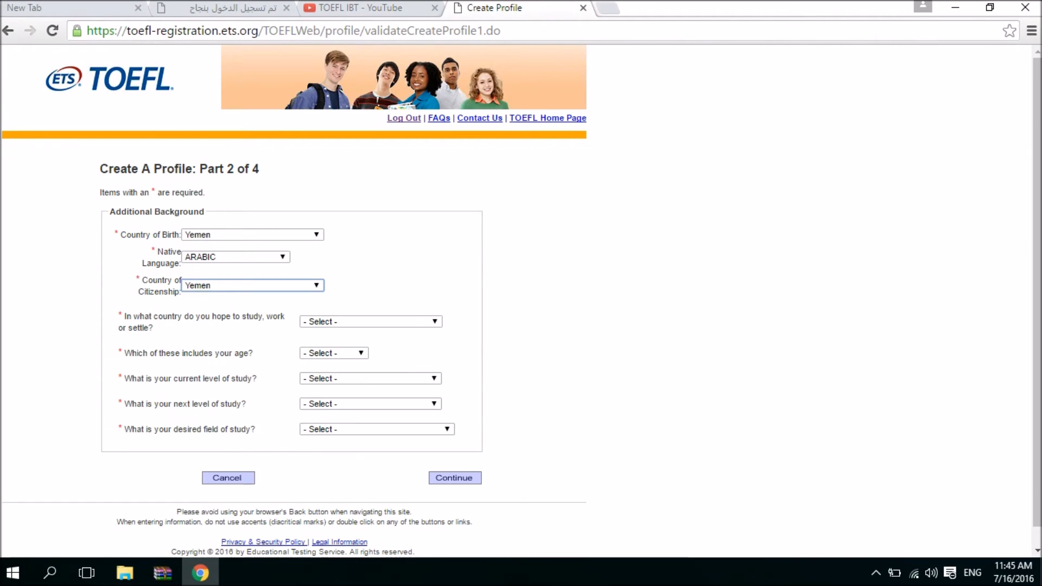
# - Choose Canada as the country to study, work or settle and 22-26 as the age range
pyautogui.click(371, 322)
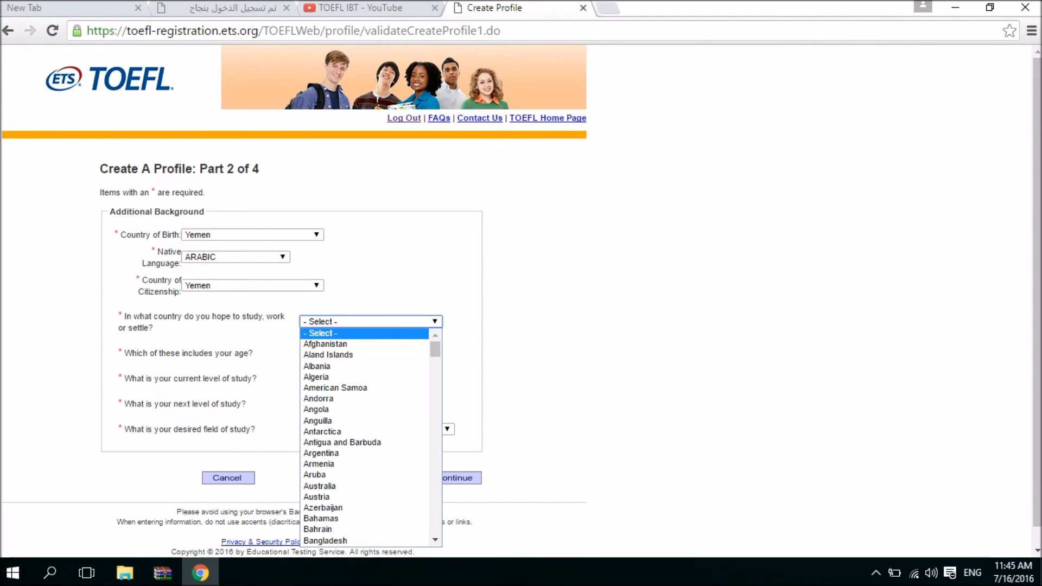
pyautogui.scroll(-3)
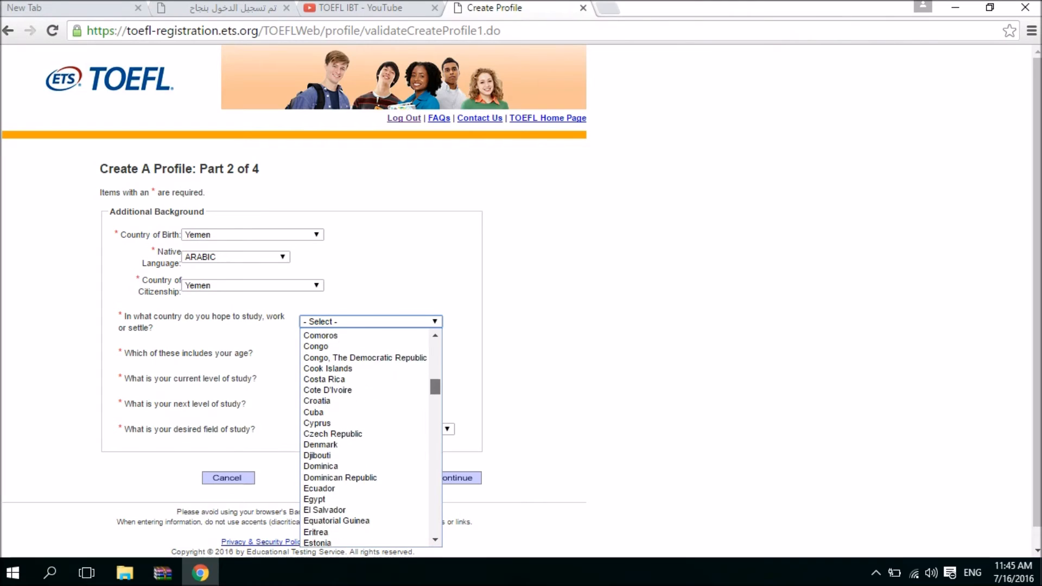
pyautogui.scroll(-3)
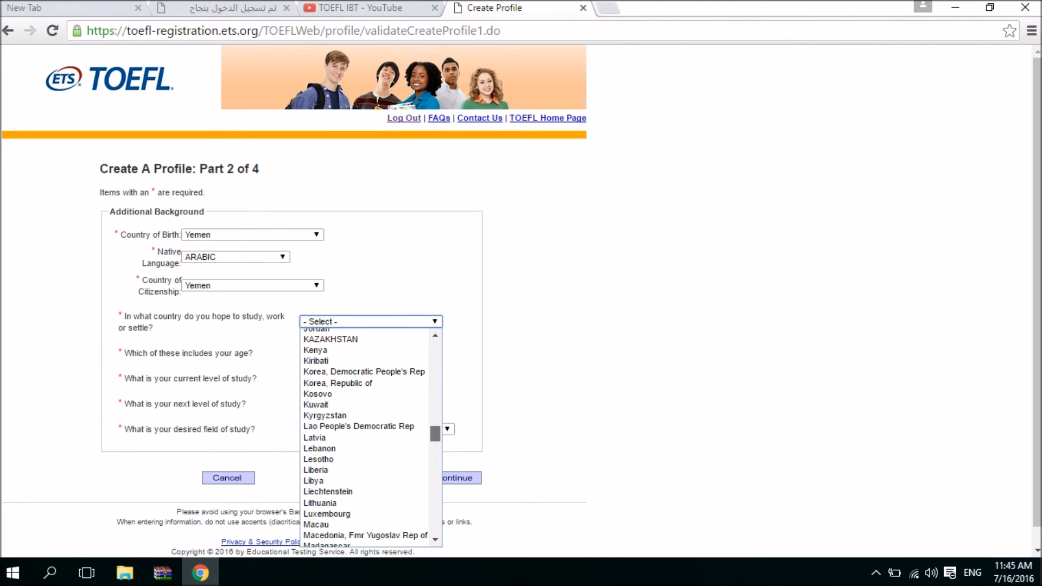
pyautogui.scroll(-3)
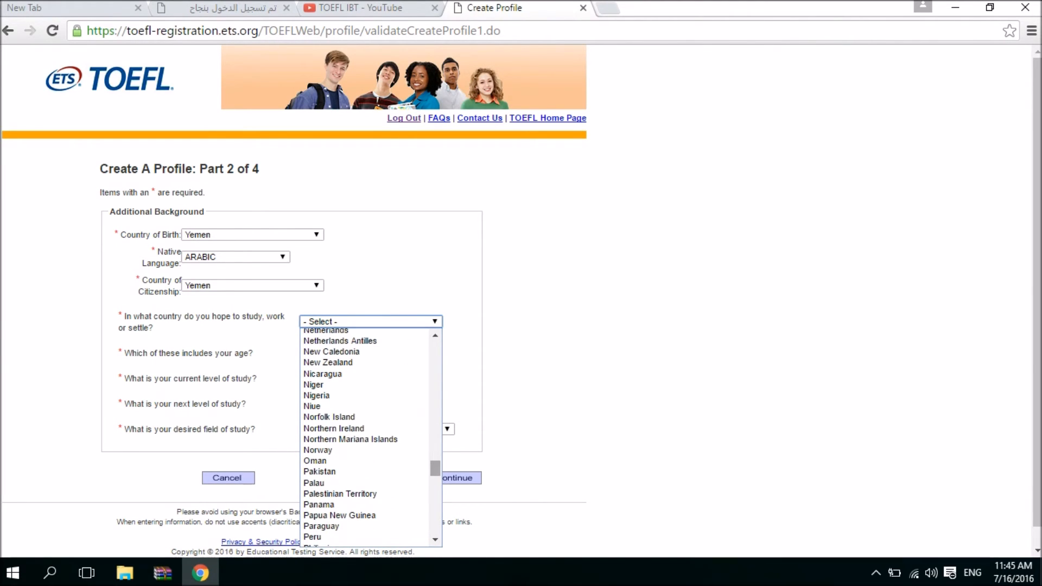
pyautogui.scroll(-3)
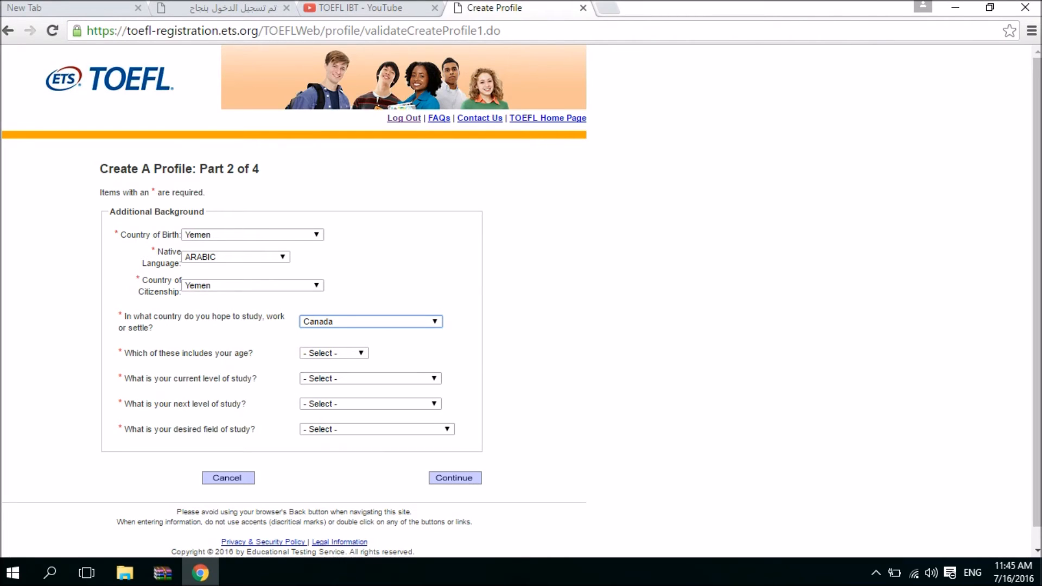
pyautogui.click(332, 353)
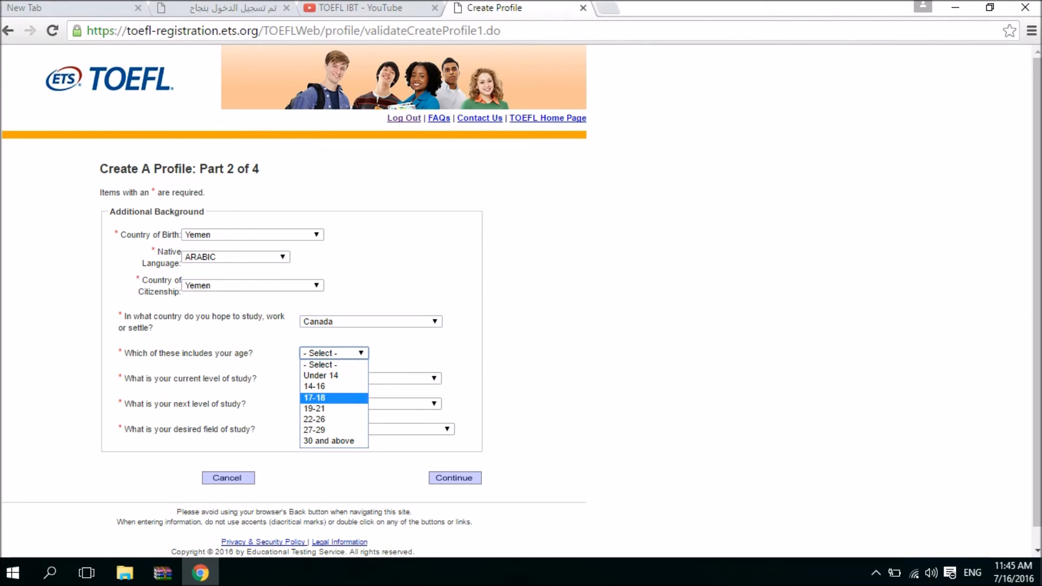
pyautogui.moveTo(313, 419)
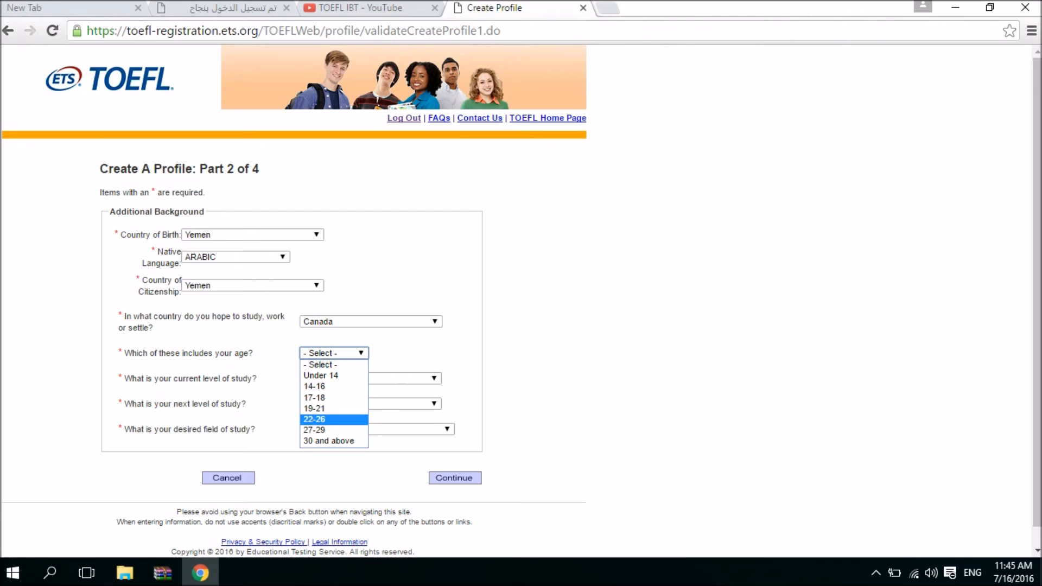
pyautogui.click(313, 419)
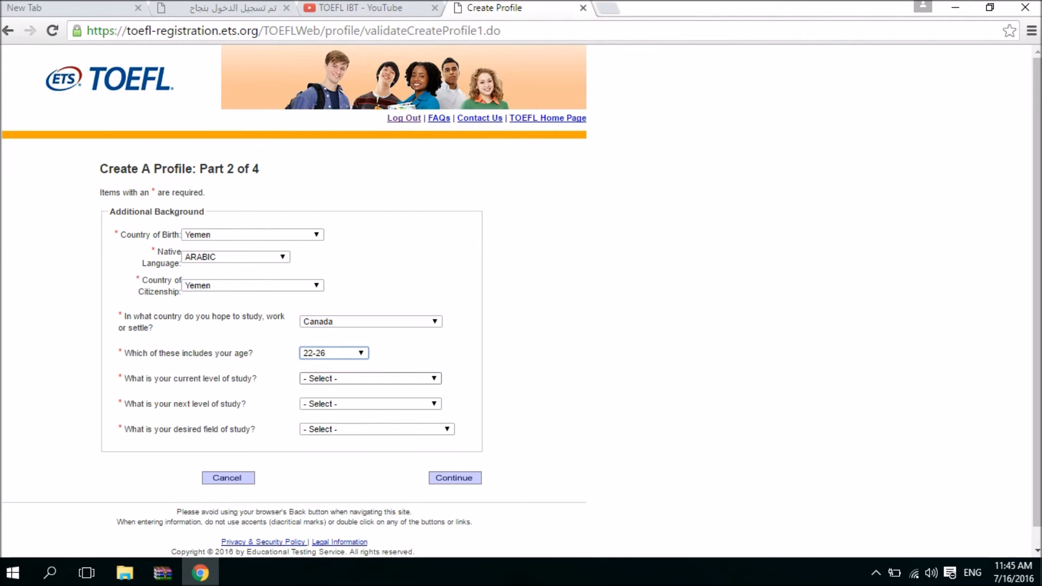
# - Set current and next study levels to Graduate/postgraduate and the field to Engineering & Technology
pyautogui.click(370, 378)
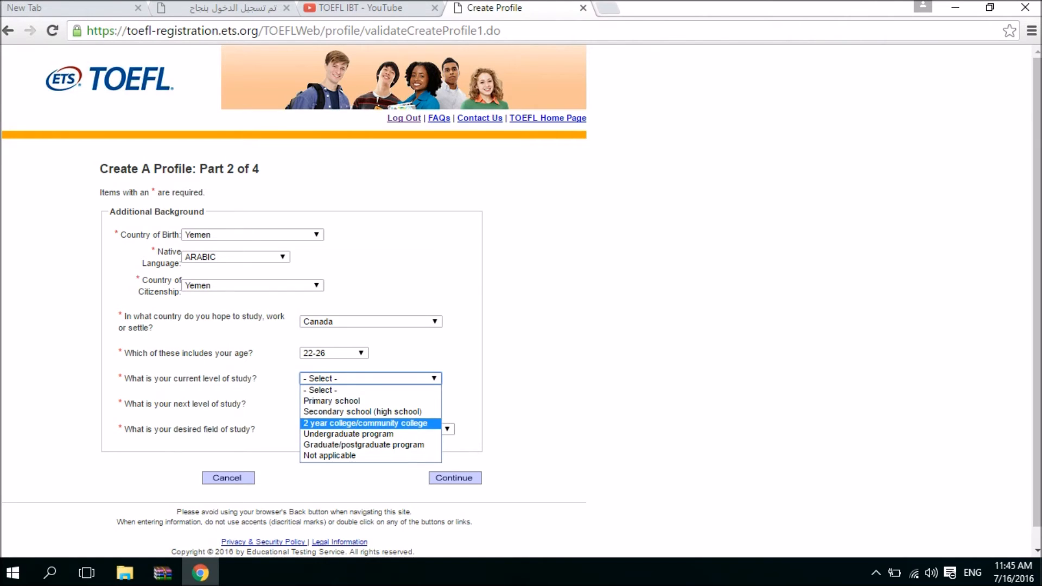
pyautogui.moveTo(329, 456)
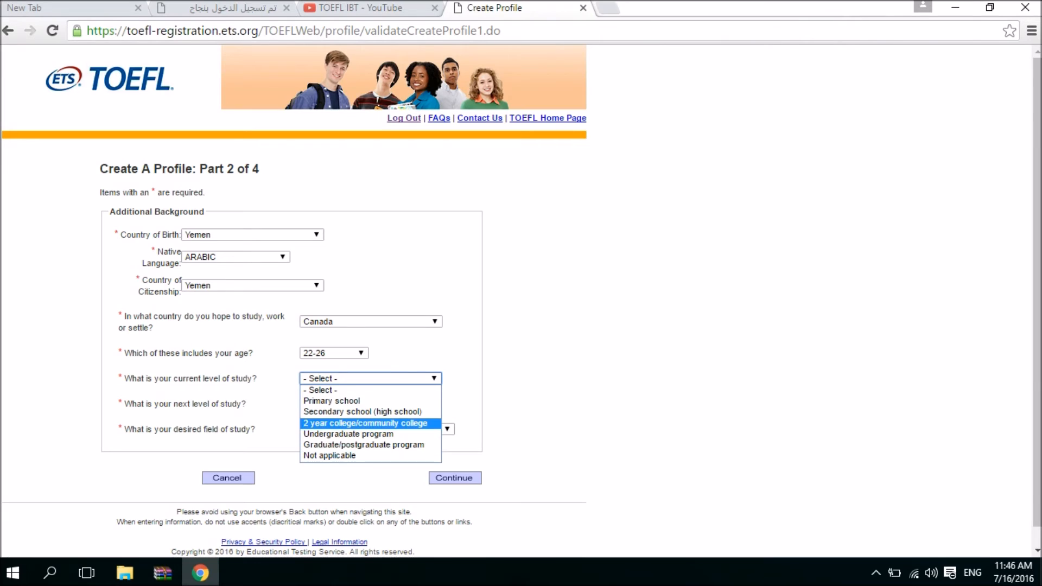
pyautogui.click(364, 445)
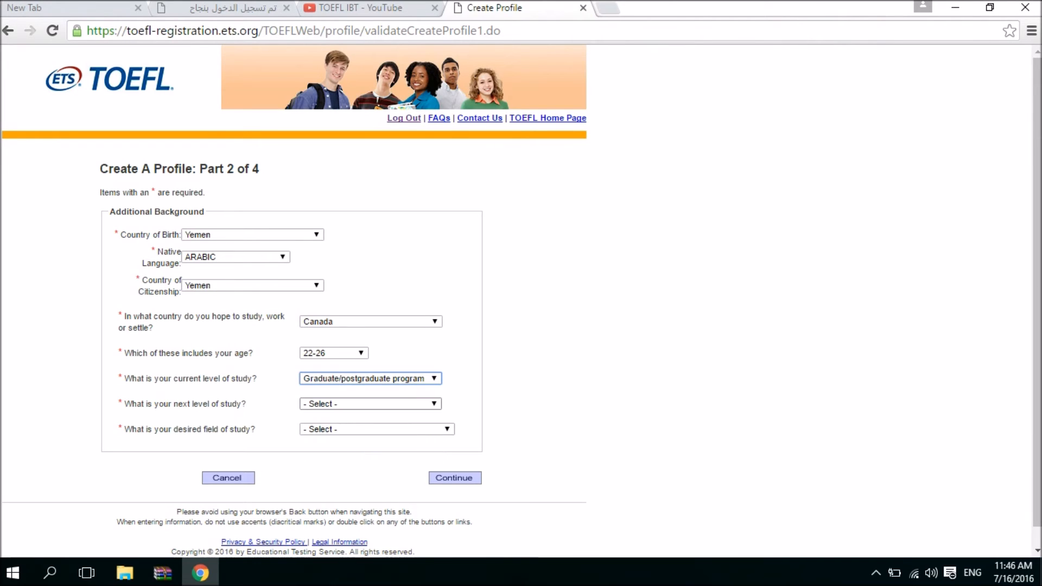
pyautogui.click(370, 403)
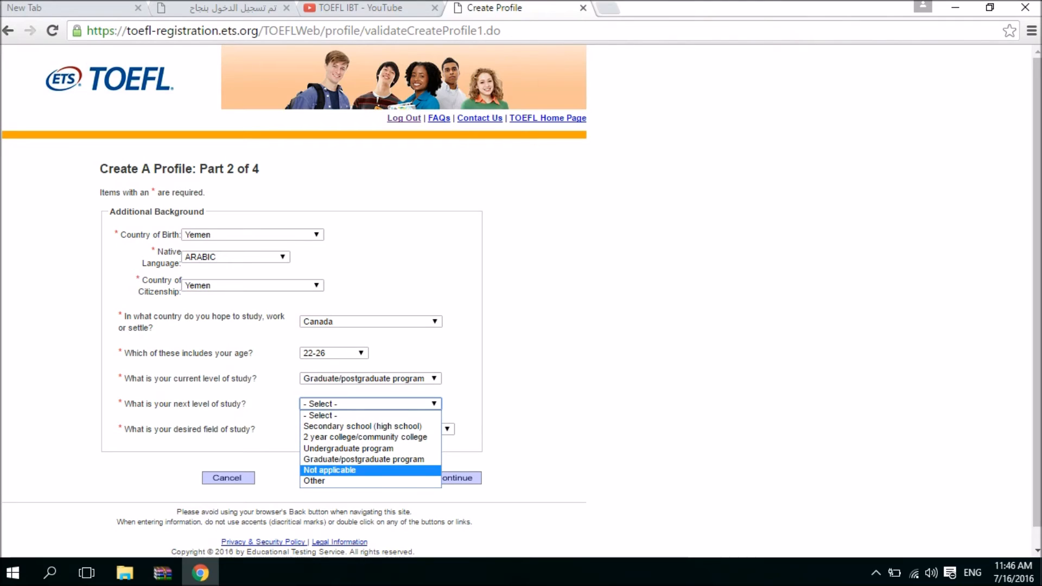
pyautogui.click(363, 458)
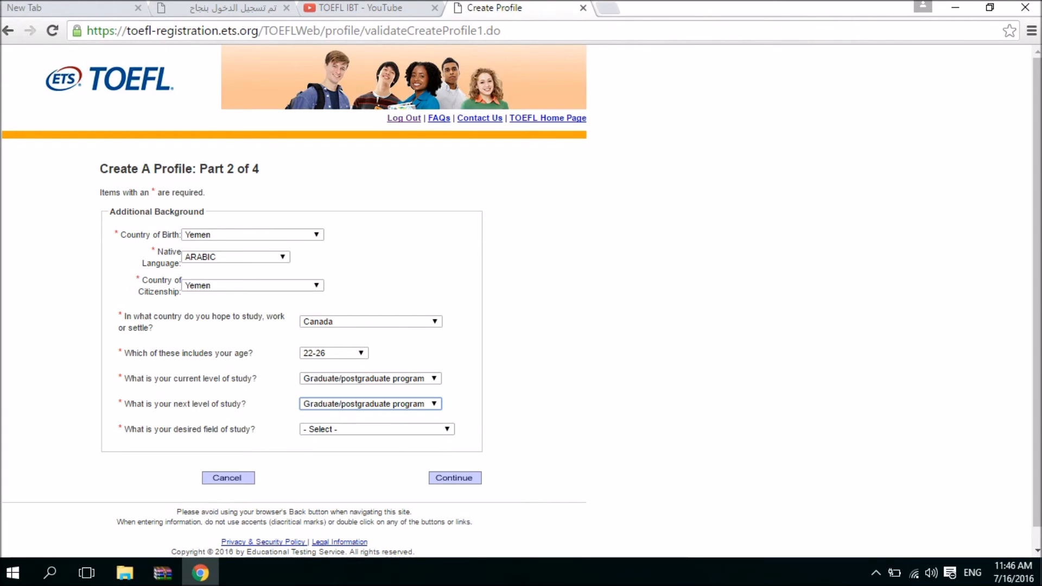
pyautogui.click(377, 428)
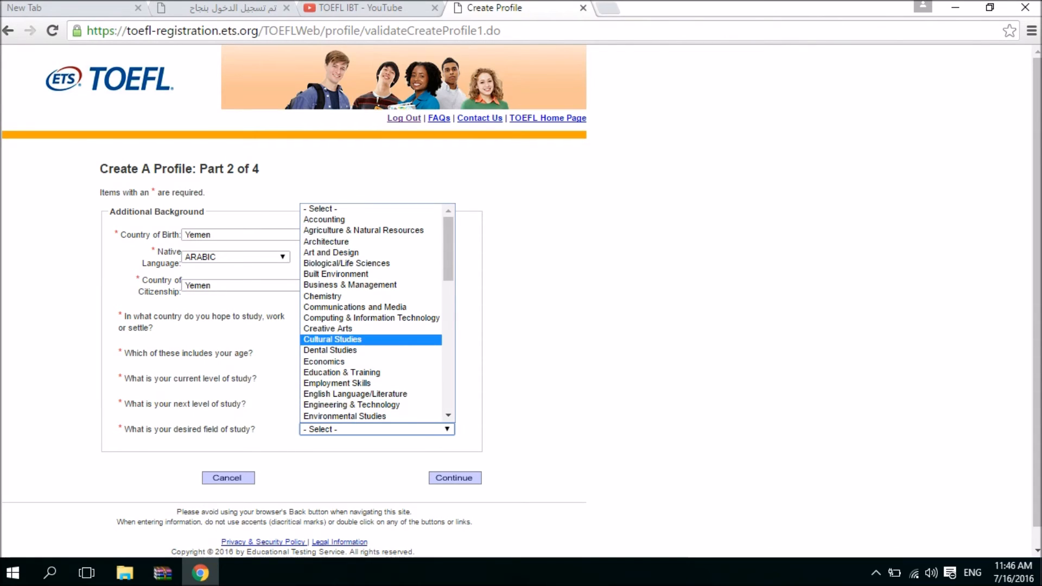
pyautogui.moveTo(326, 240)
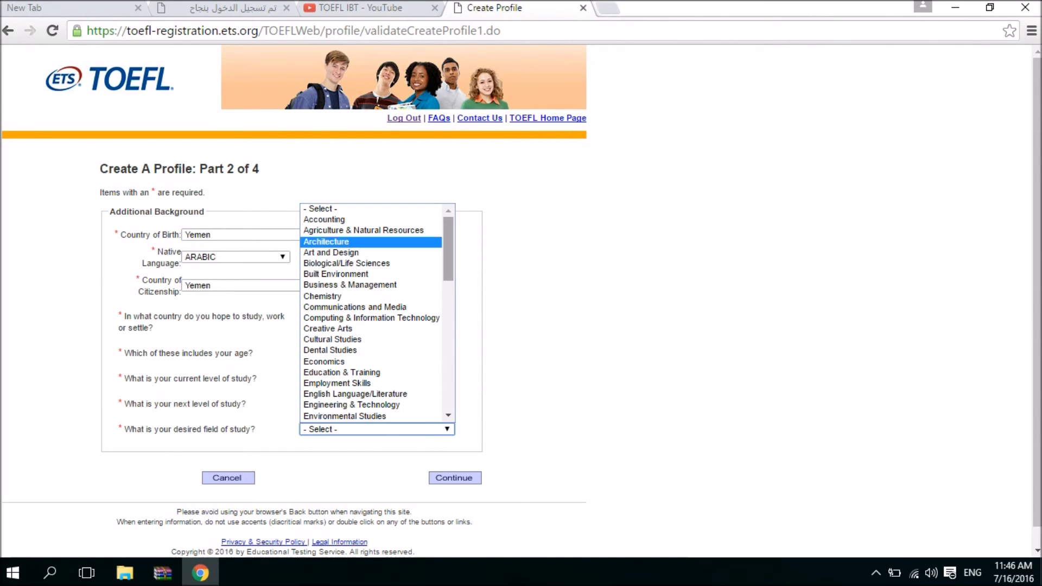
pyautogui.scroll(-3)
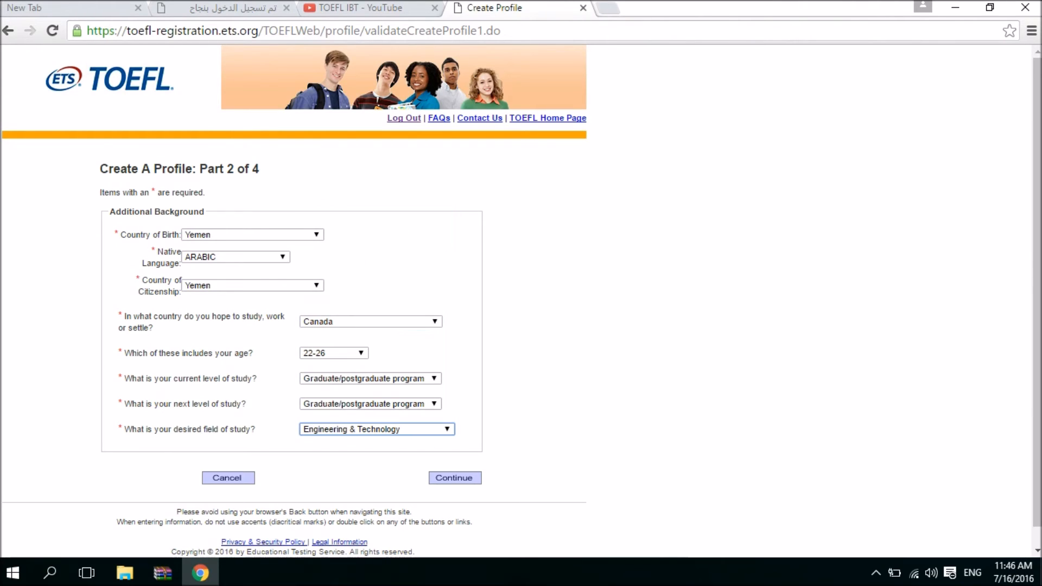
# - Submit the Part 2 background answers
pyautogui.click(455, 478)
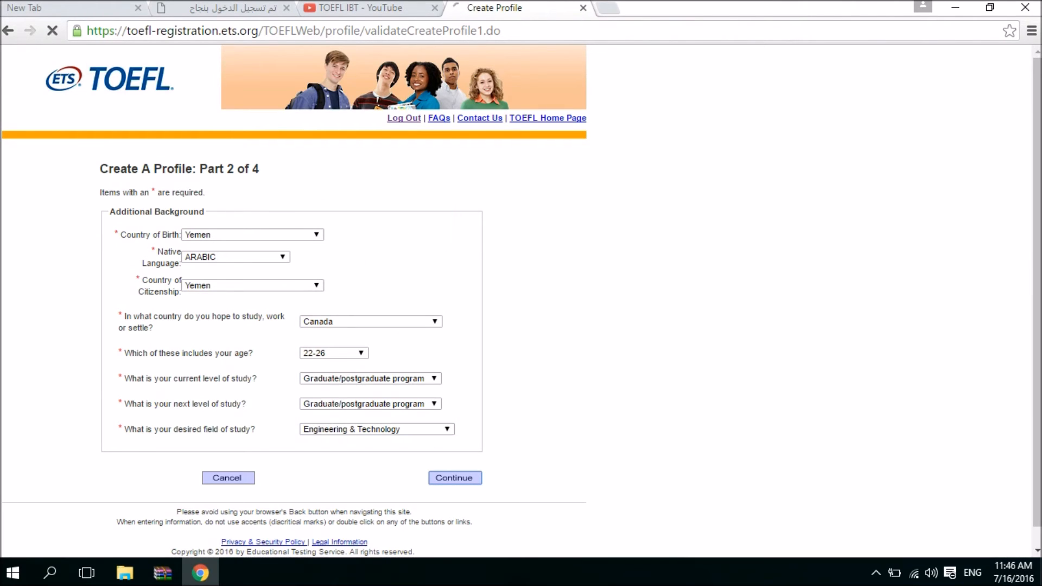
pyautogui.click(455, 477)
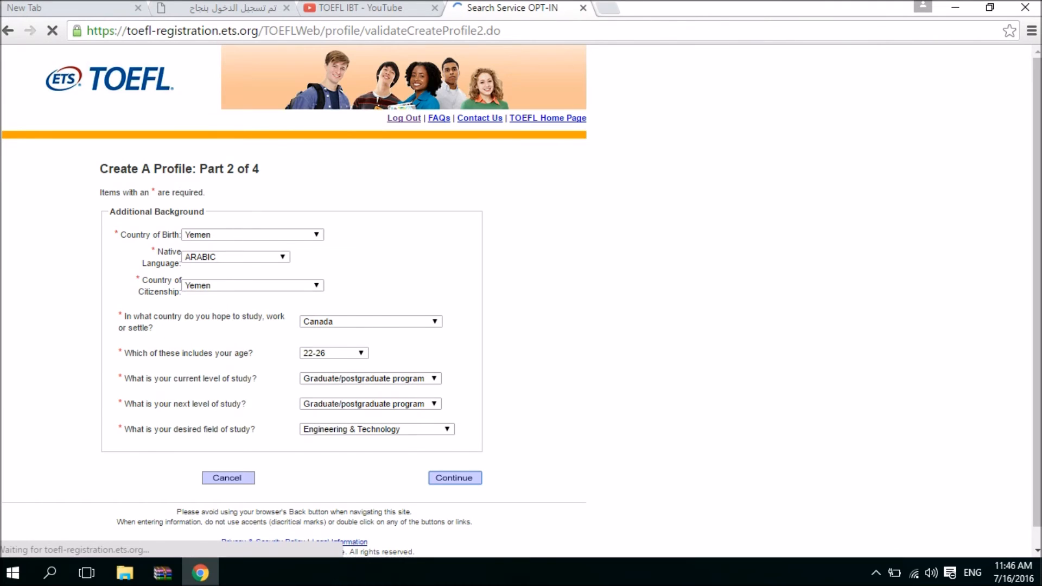
pyautogui.click(454, 477)
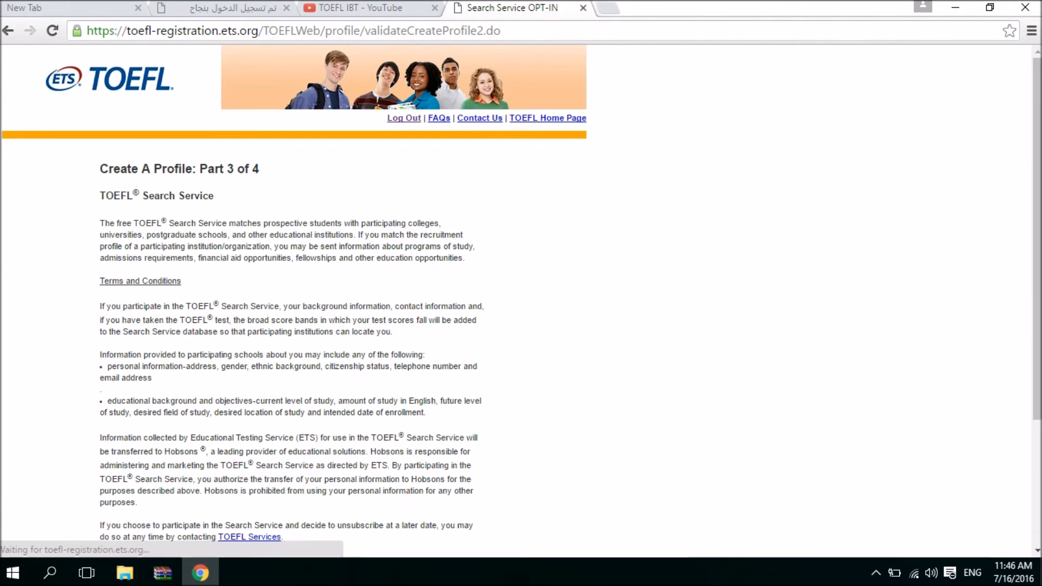
# - Choose Yes for the TOEFL Search Service and continue to Part 4 of 4
pyautogui.scroll(-3)
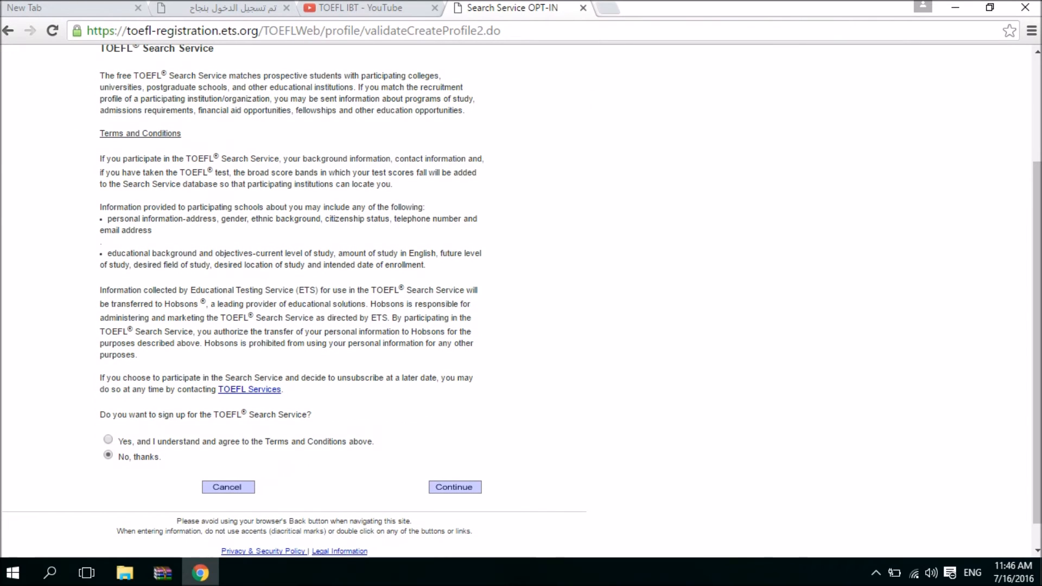
pyautogui.click(108, 440)
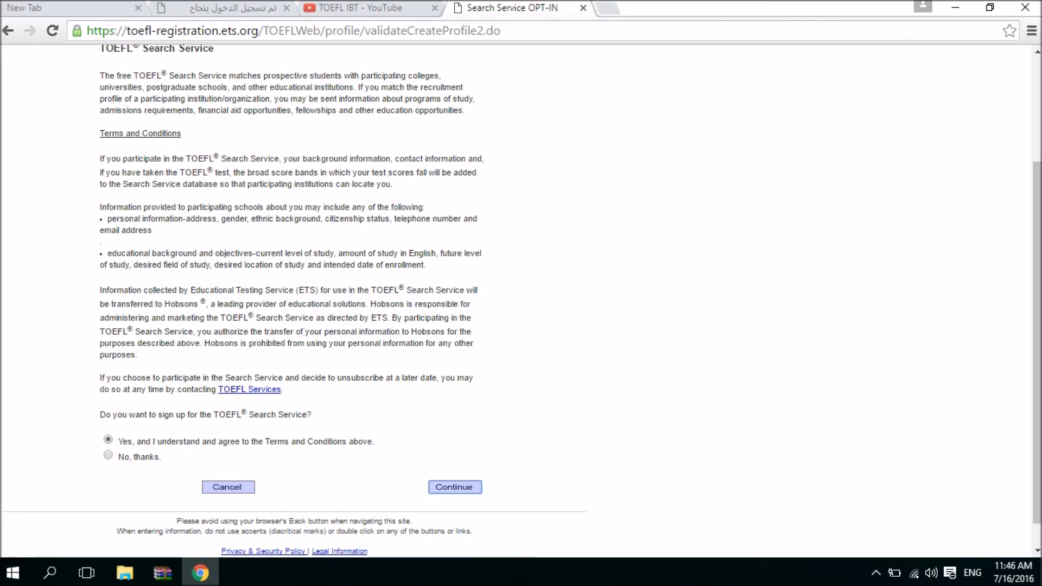
pyautogui.click(453, 487)
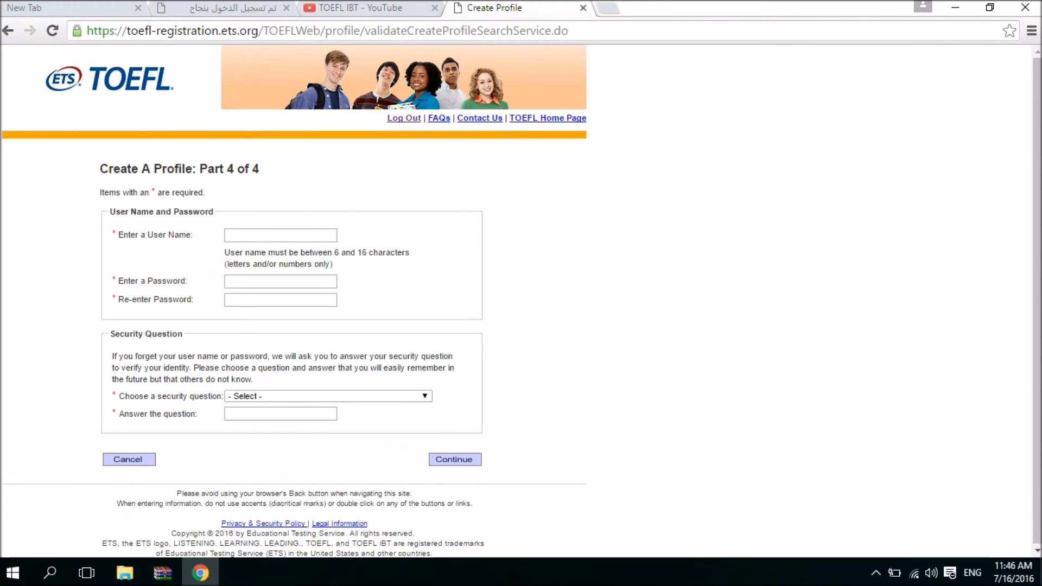
# - Enter 'art' as the user name and begin typing a still too-short password
pyautogui.click(280, 235)
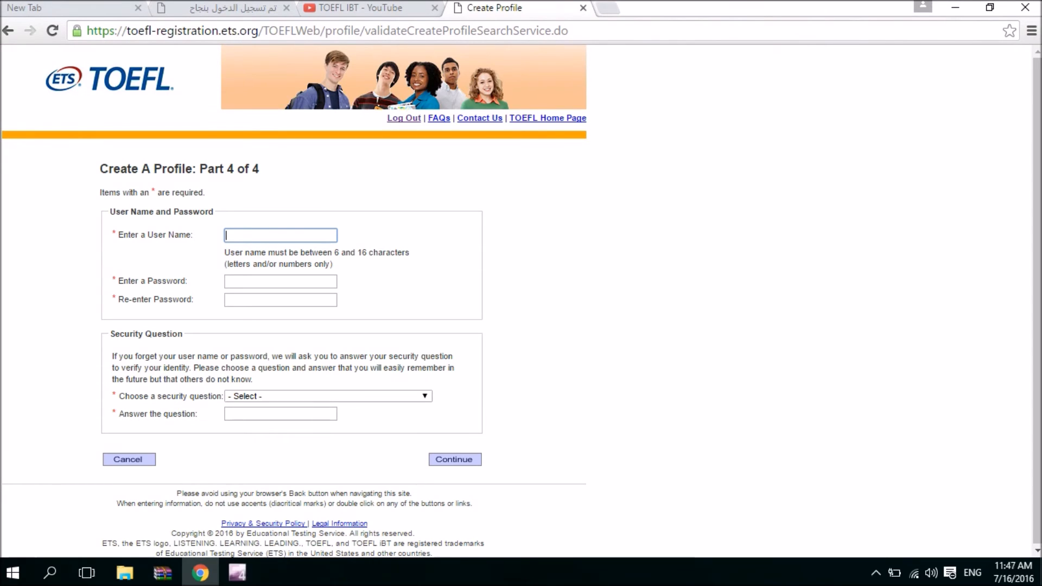
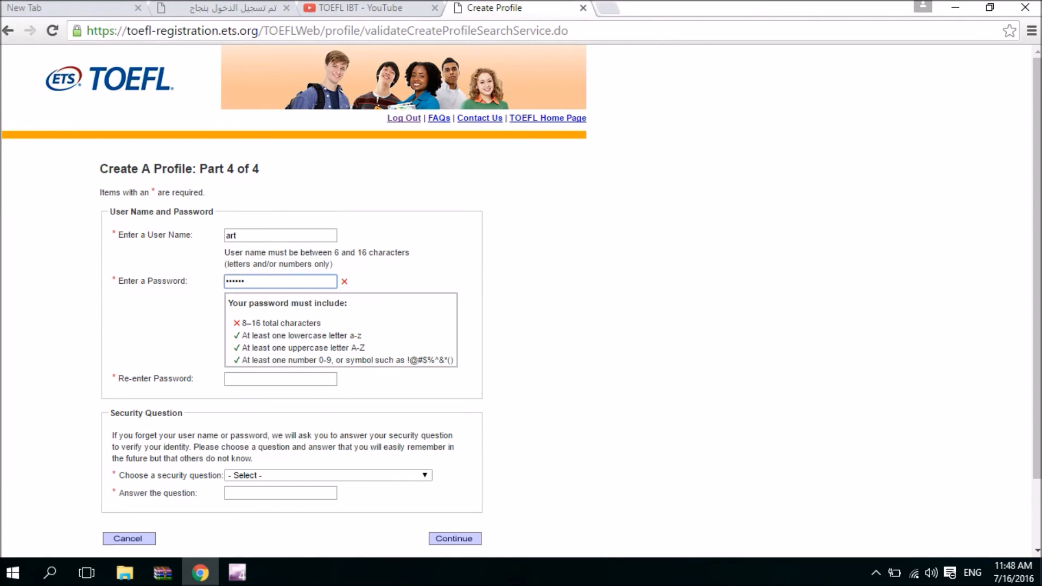
# - Retype a longer password that meets all four requirements, then enter it again to confirm
pyautogui.press('backspace')
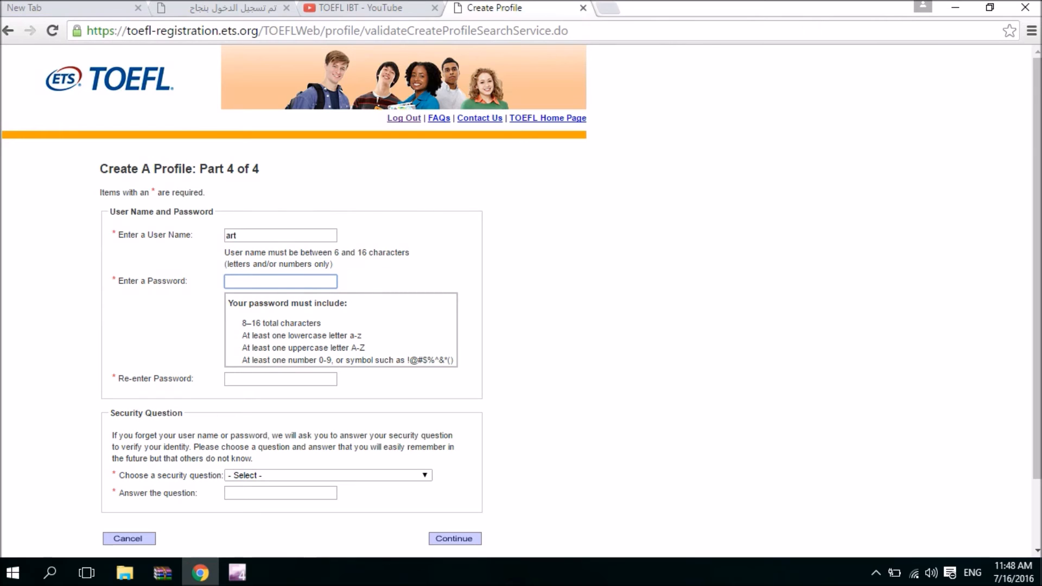
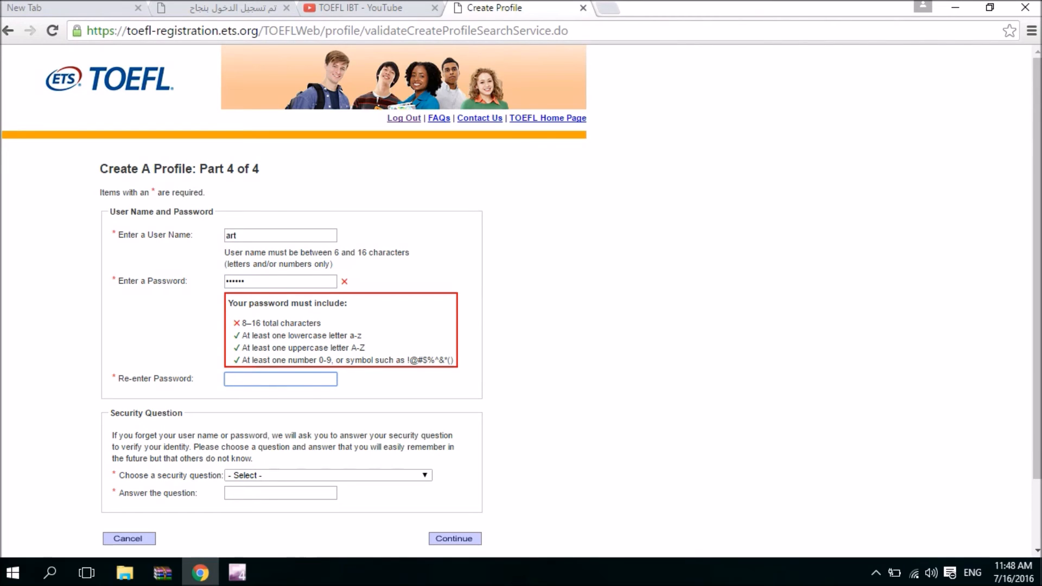
pyautogui.click(280, 281)
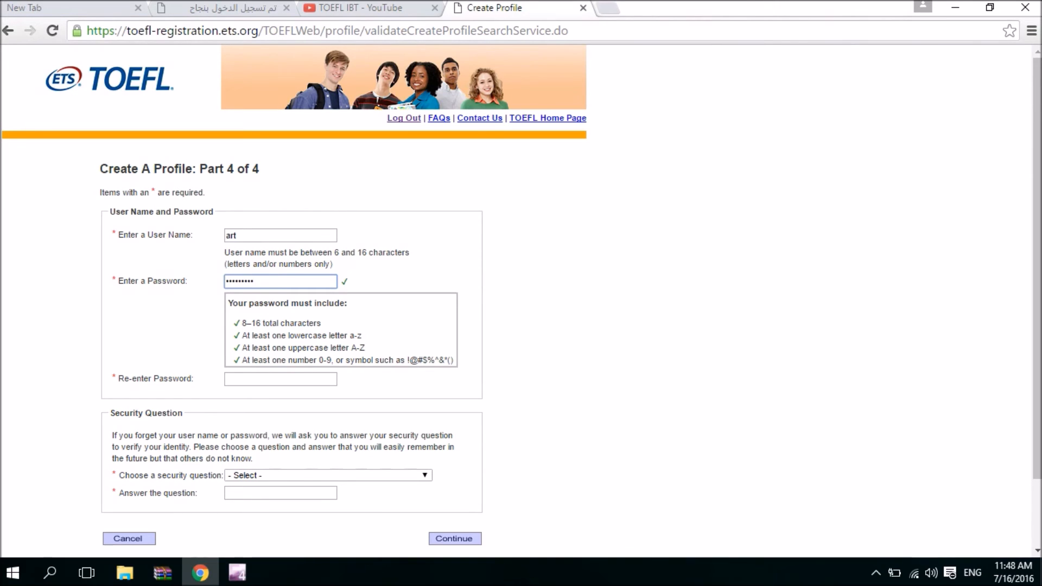
pyautogui.click(280, 379)
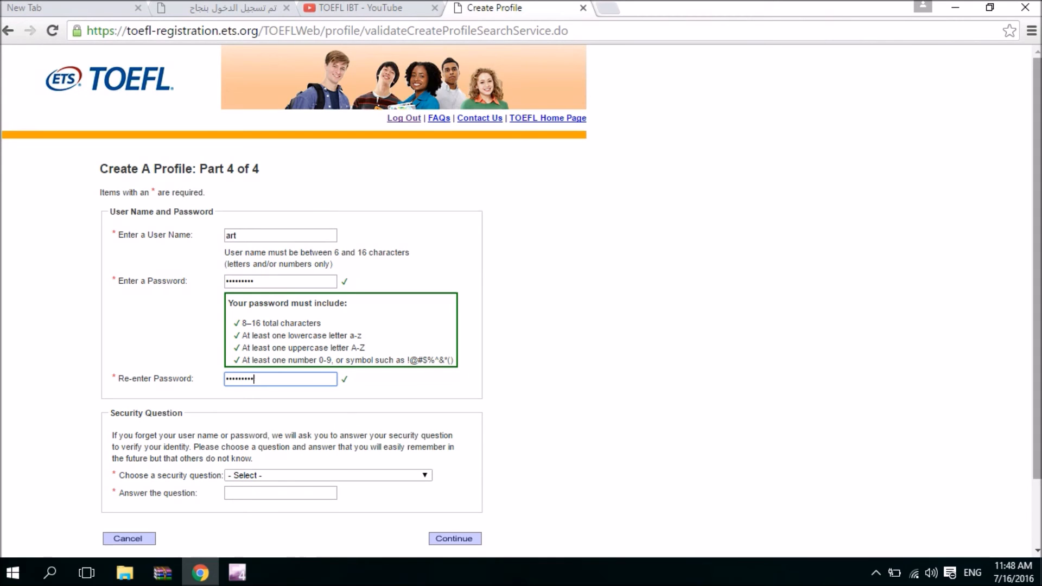
# - Pick the 'In what city you were born?' security question, type an answer, and submit Part 4
pyautogui.scroll(-3)
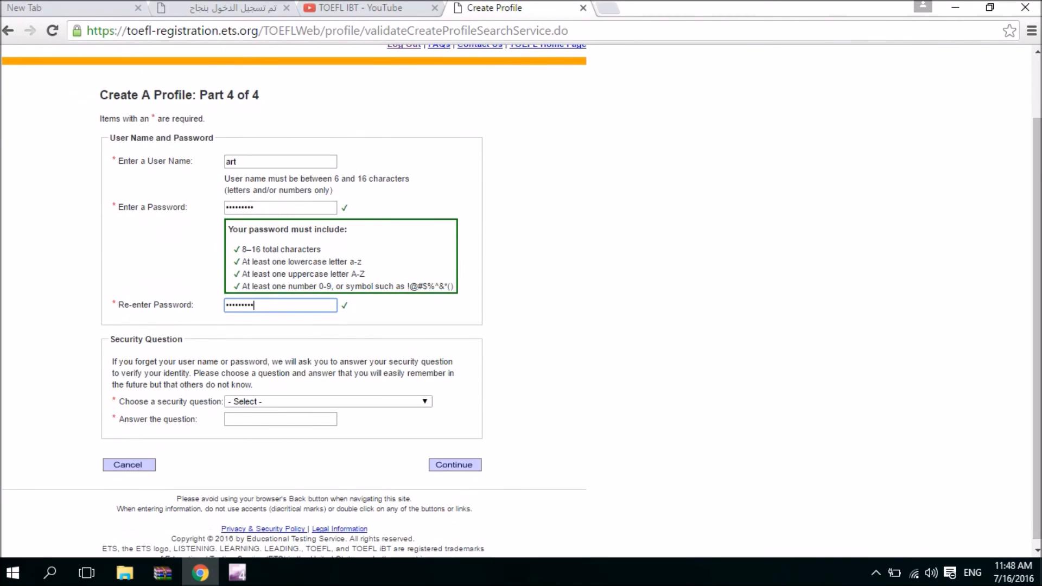
pyautogui.click(326, 400)
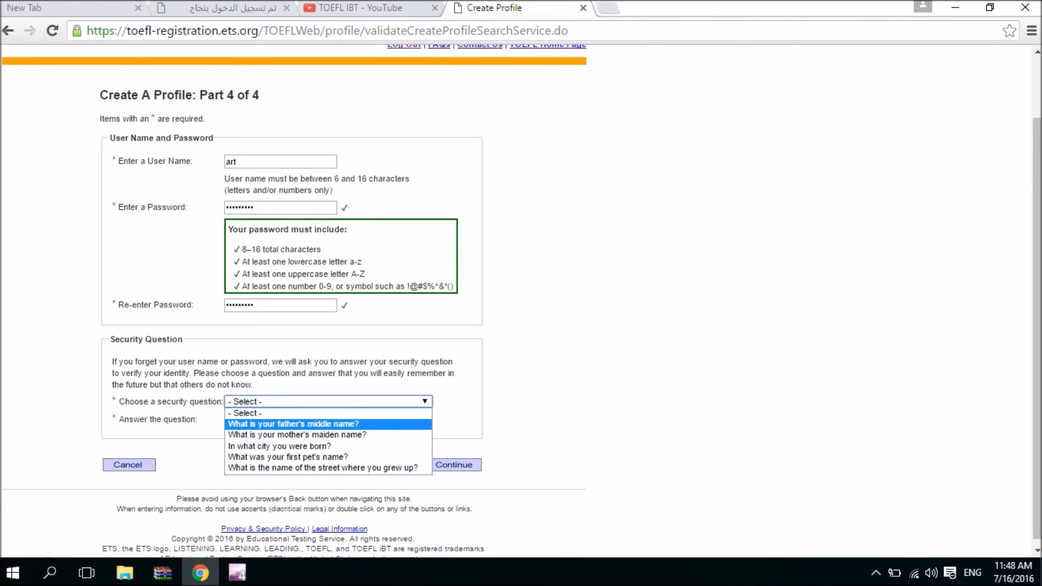
pyautogui.moveTo(279, 446)
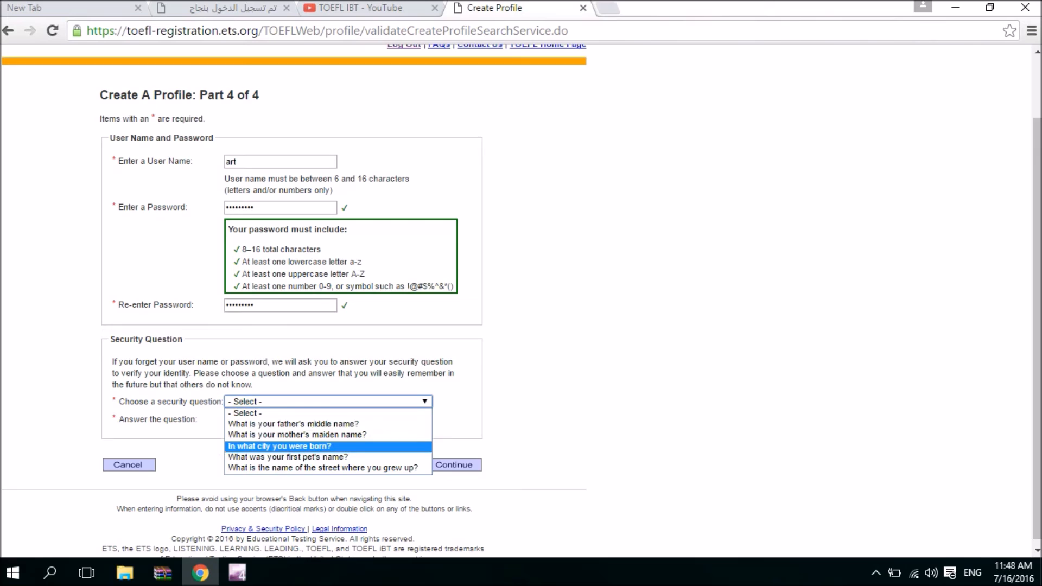
pyautogui.click(279, 446)
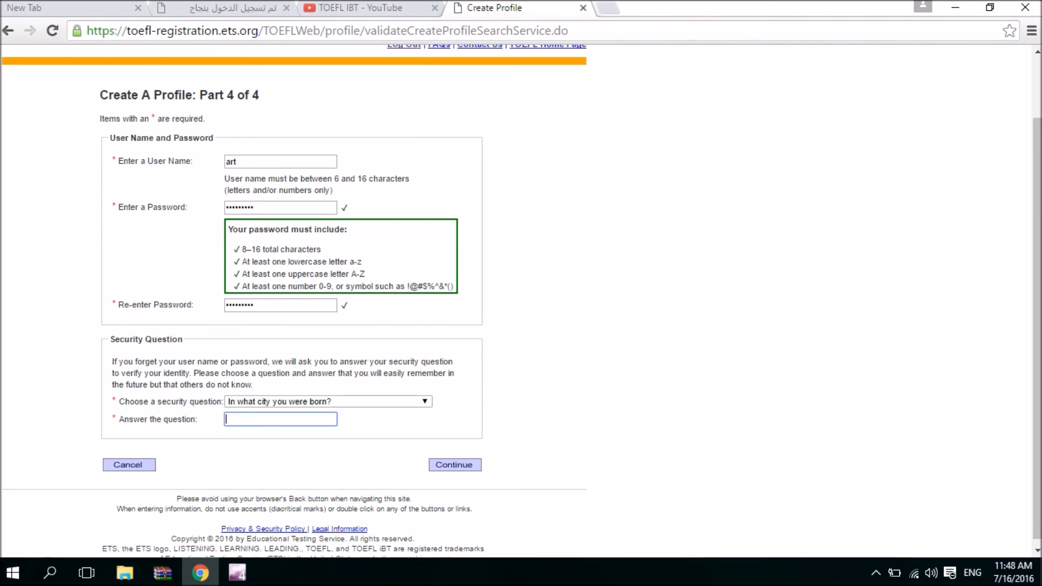
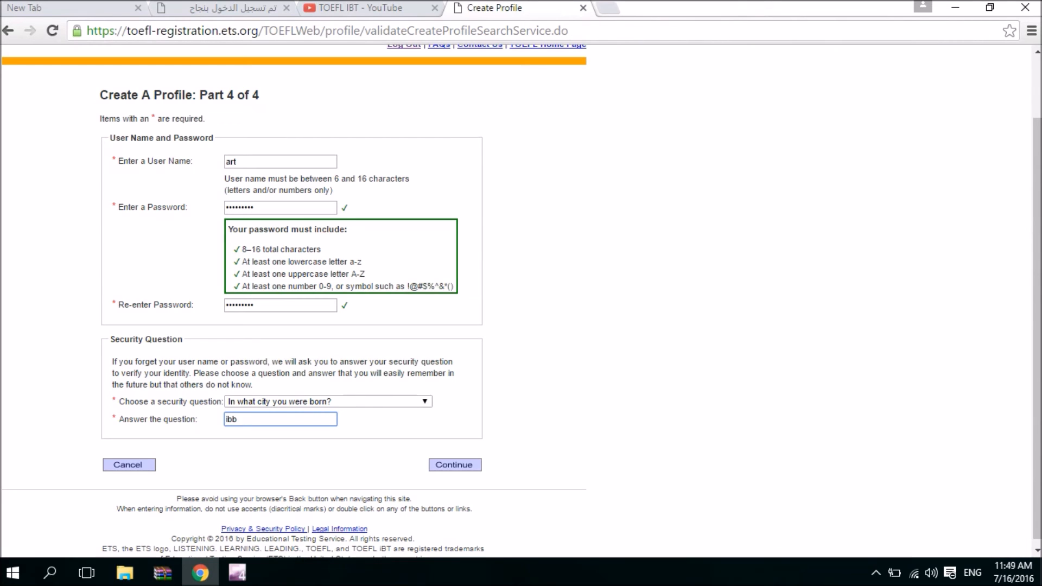
pyautogui.click(454, 465)
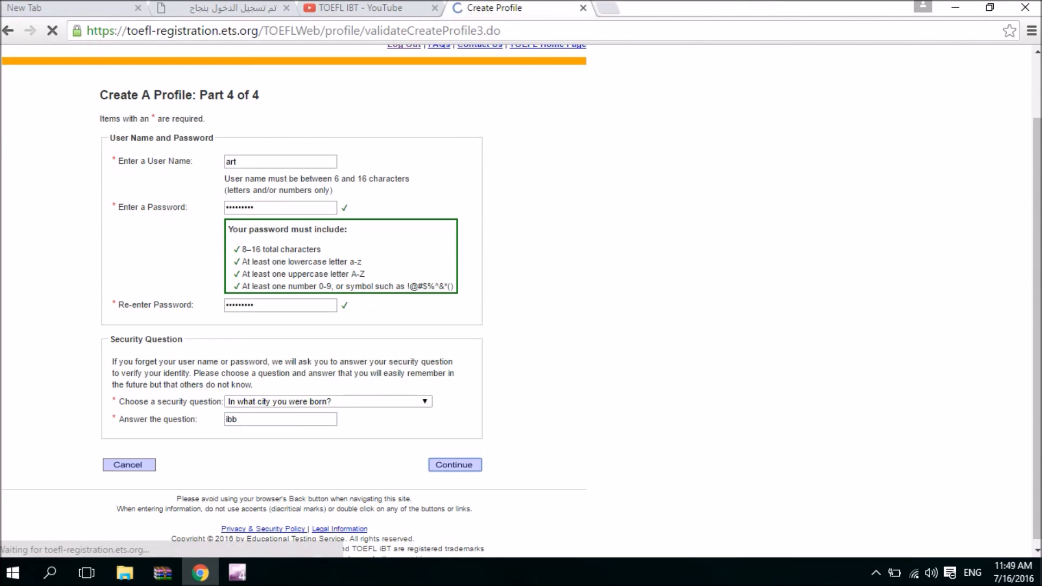
# - Lengthen the too-short user name by adding '12' and resubmit
pyautogui.click(455, 464)
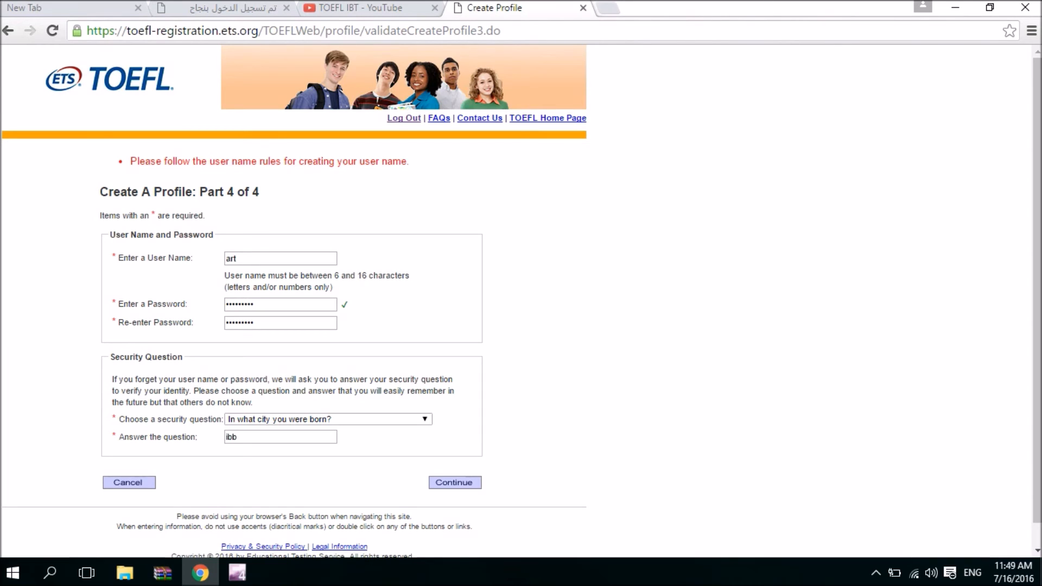
pyautogui.click(280, 259)
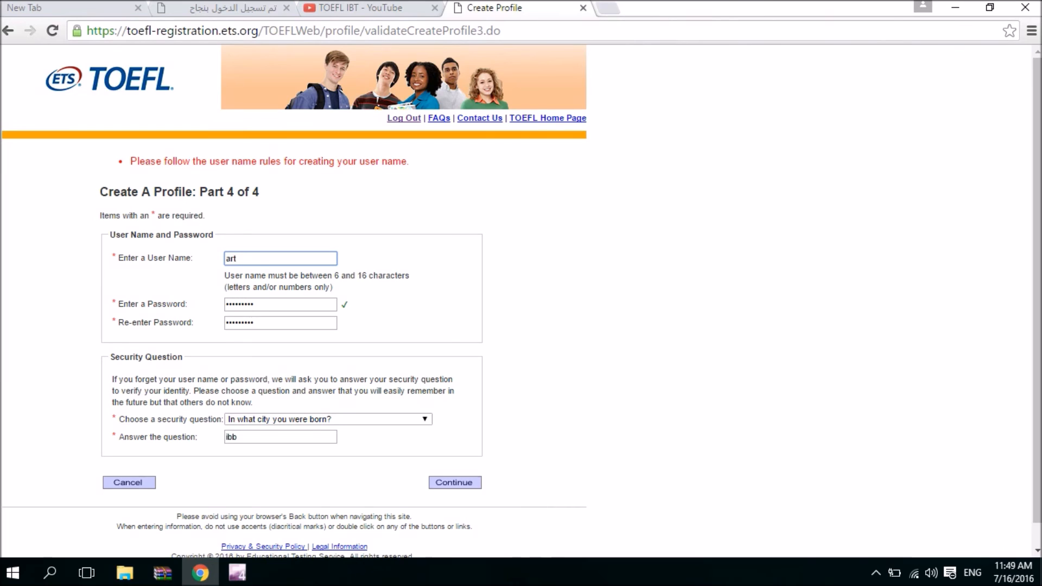
pyautogui.write('123')
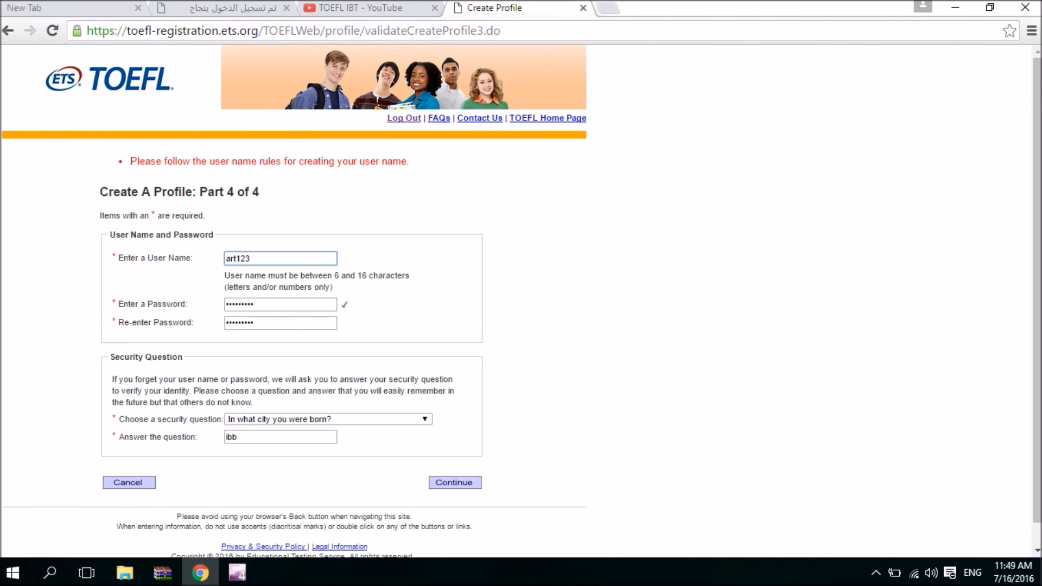
pyautogui.click(454, 483)
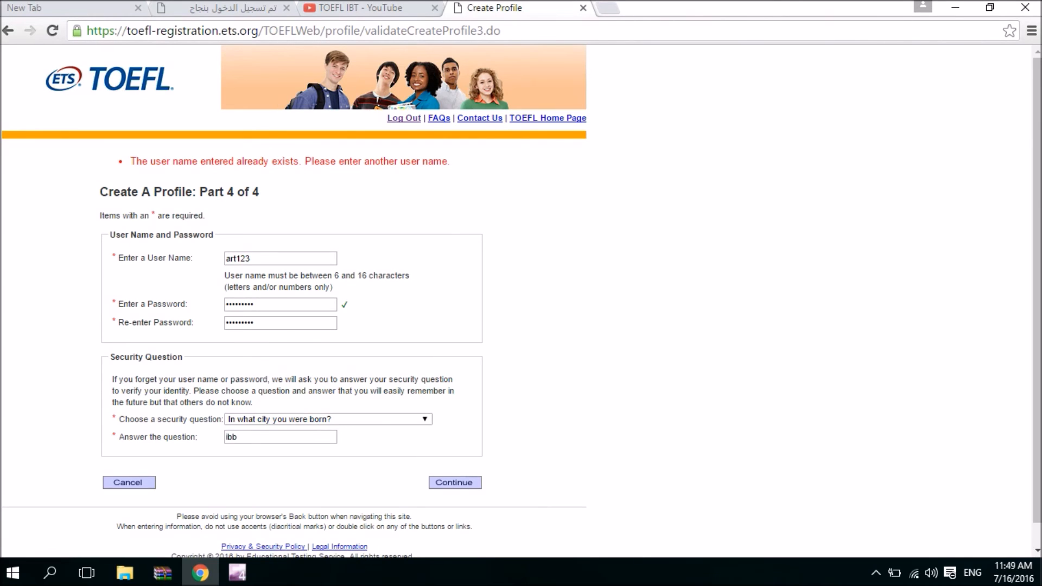
# - Clear the rejected user name, enter a new one ending in 'go1234', and resubmit
pyautogui.click(280, 258)
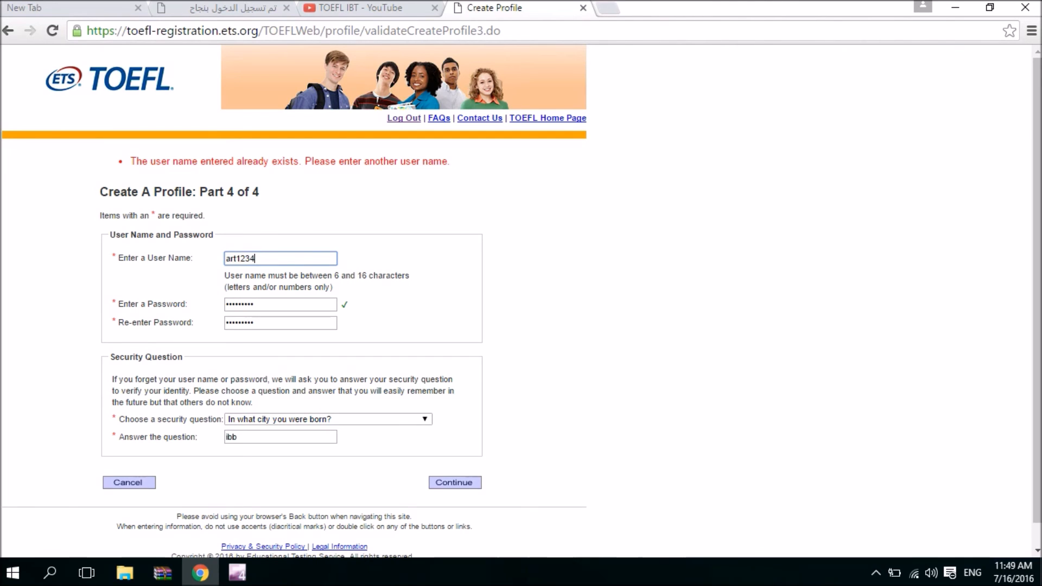
pyautogui.click(453, 483)
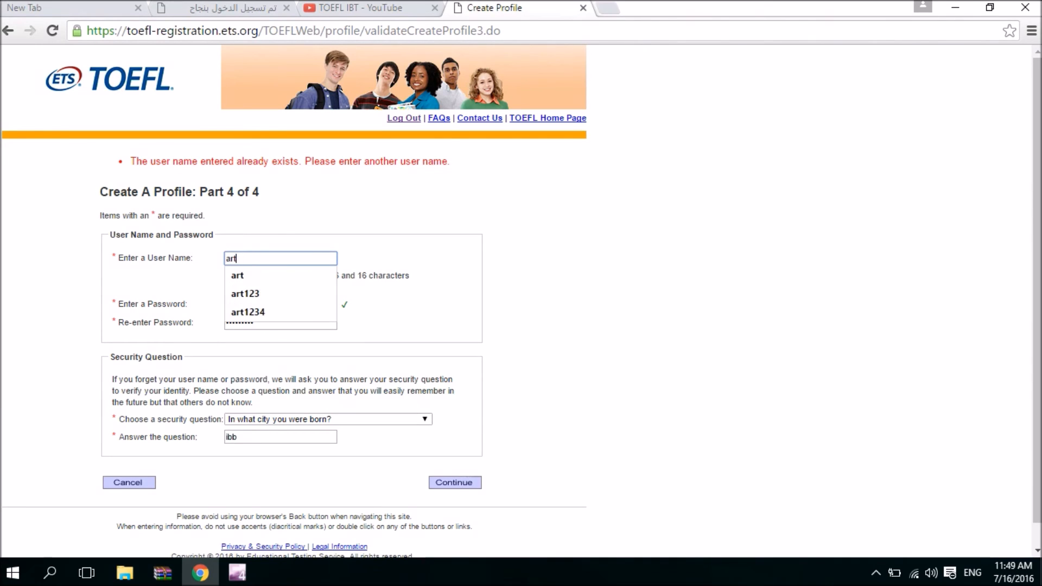
pyautogui.press('Backspace')
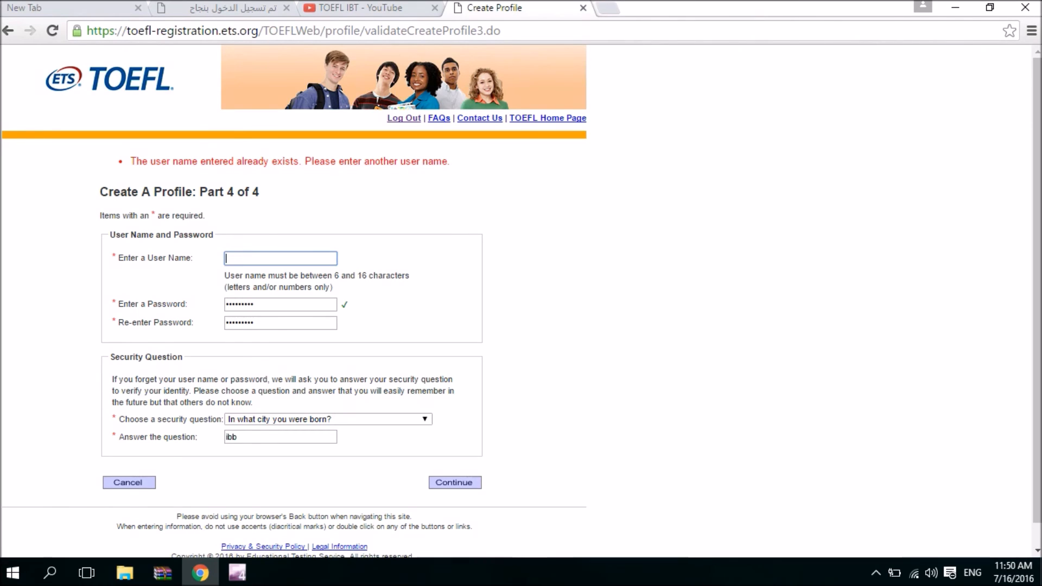
pyautogui.write('g')
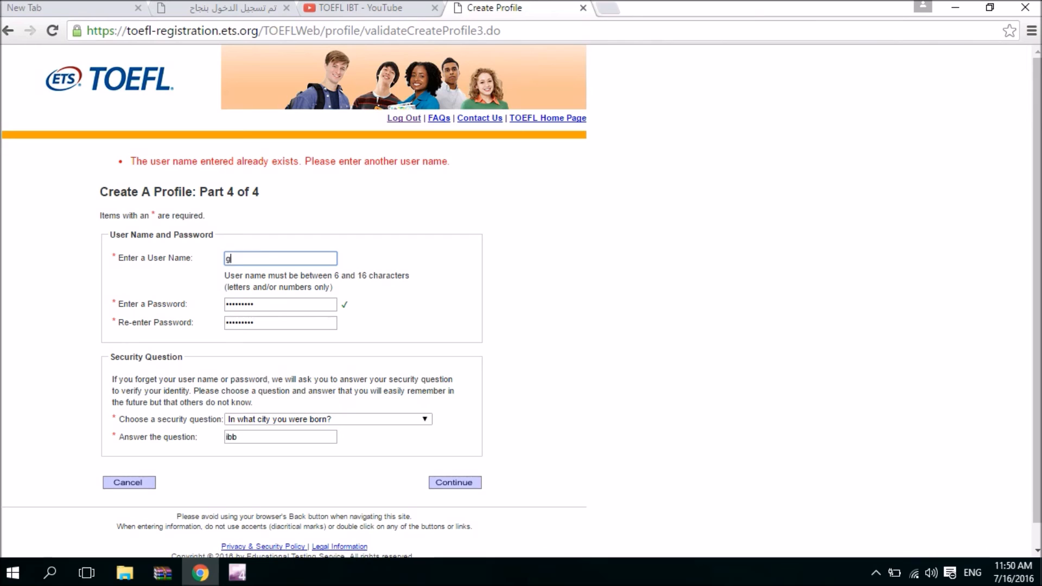
pyautogui.press('Backspace')
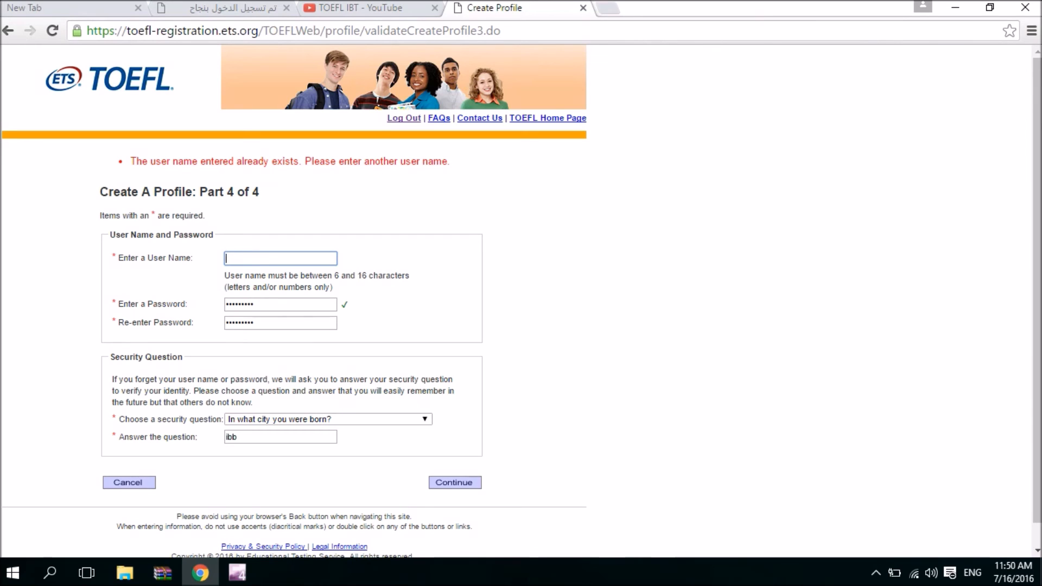
pyautogui.write('g')
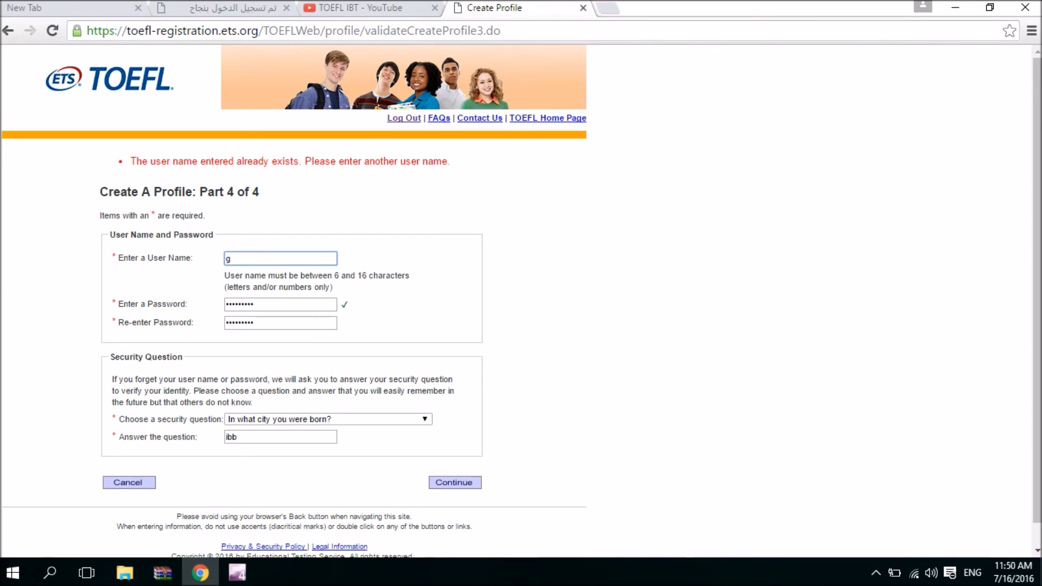
pyautogui.write('o1')
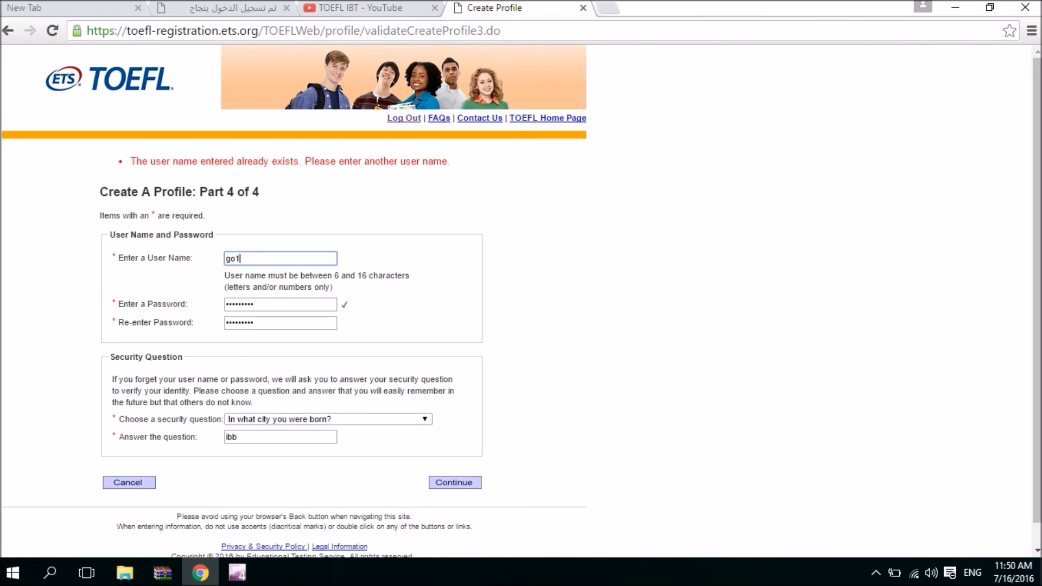
pyautogui.write('234')
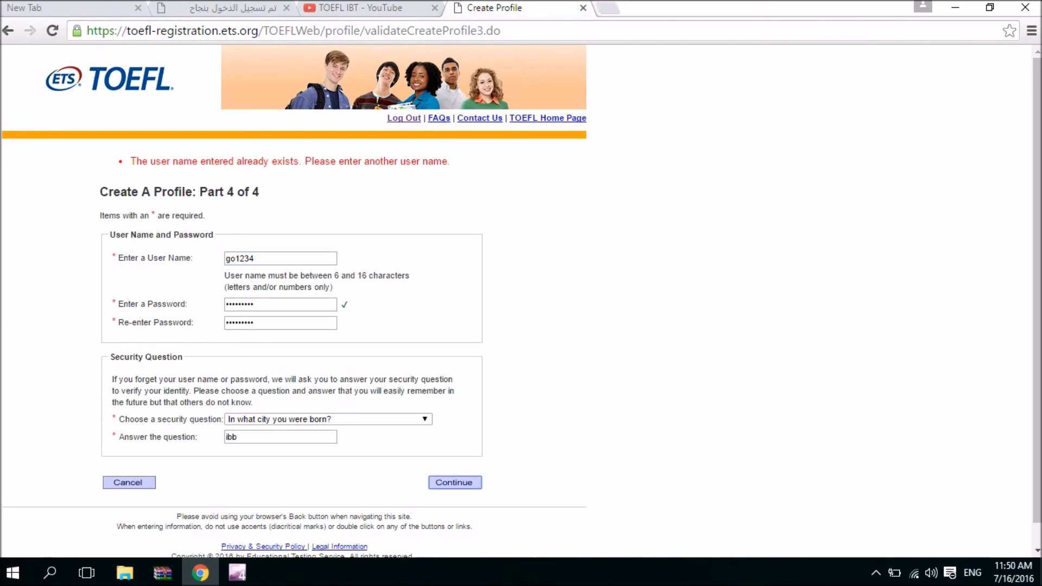
pyautogui.click(455, 482)
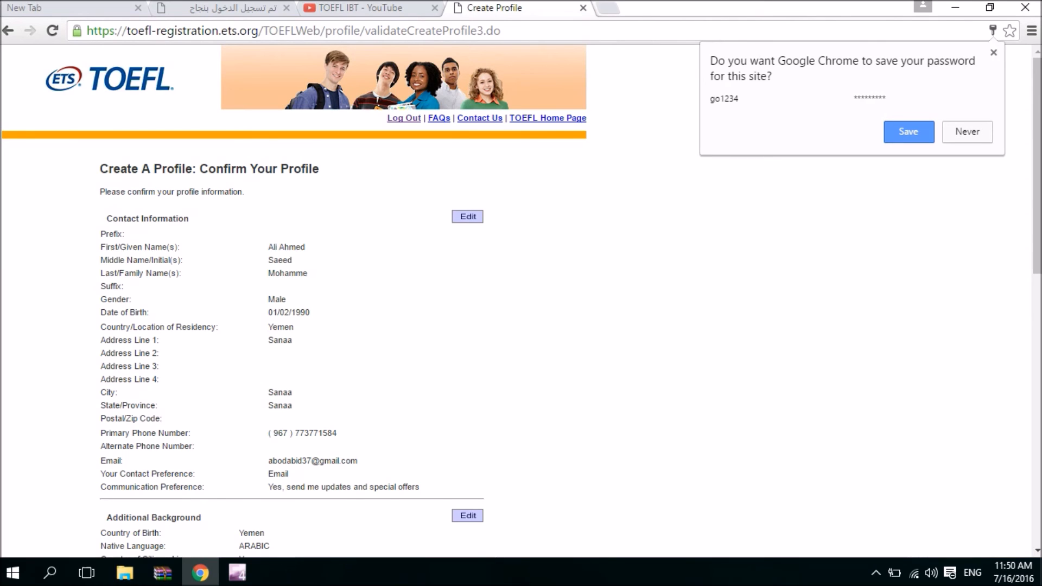
# - Scroll through the full Confirm Your Profile summary and press Confirm at the bottom
pyautogui.scroll(-3)
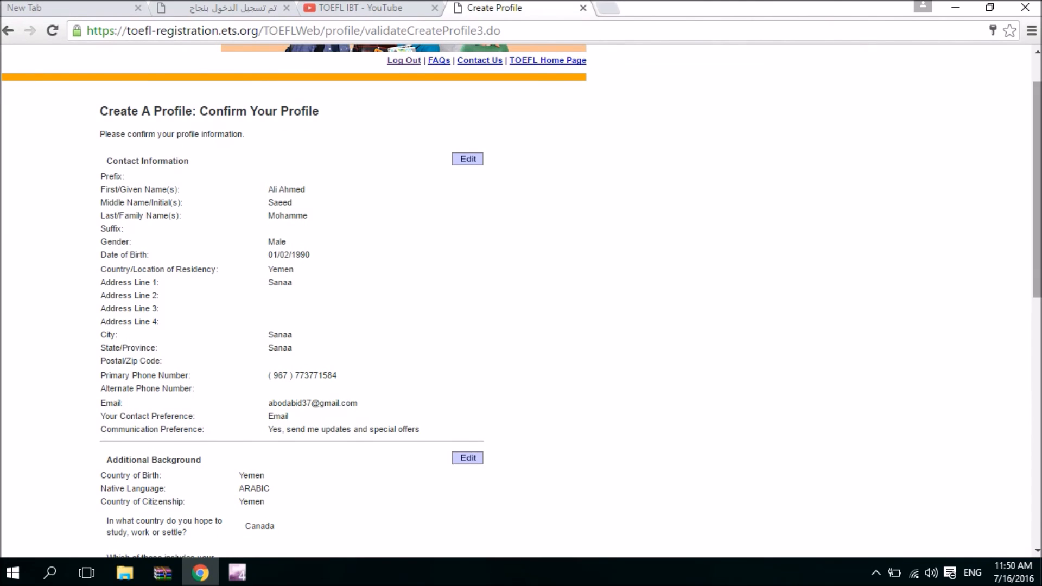
pyautogui.scroll(-3)
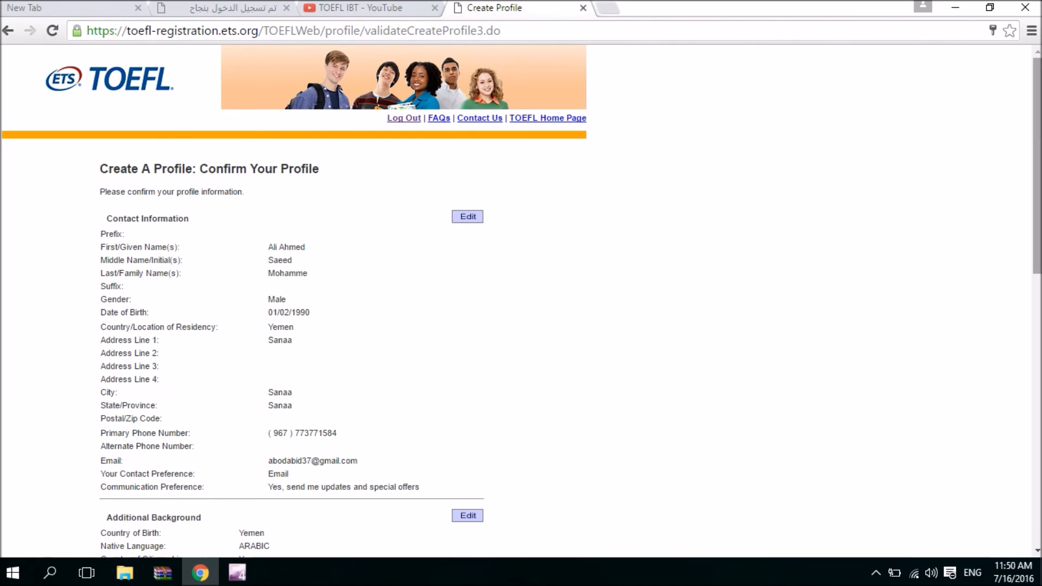
pyautogui.scroll(-3)
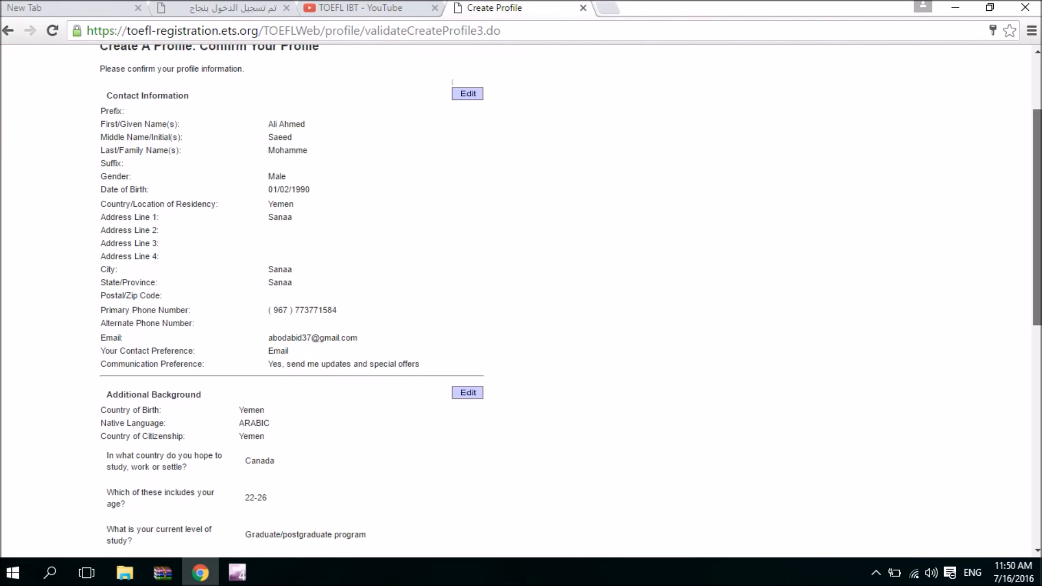
pyautogui.scroll(-3)
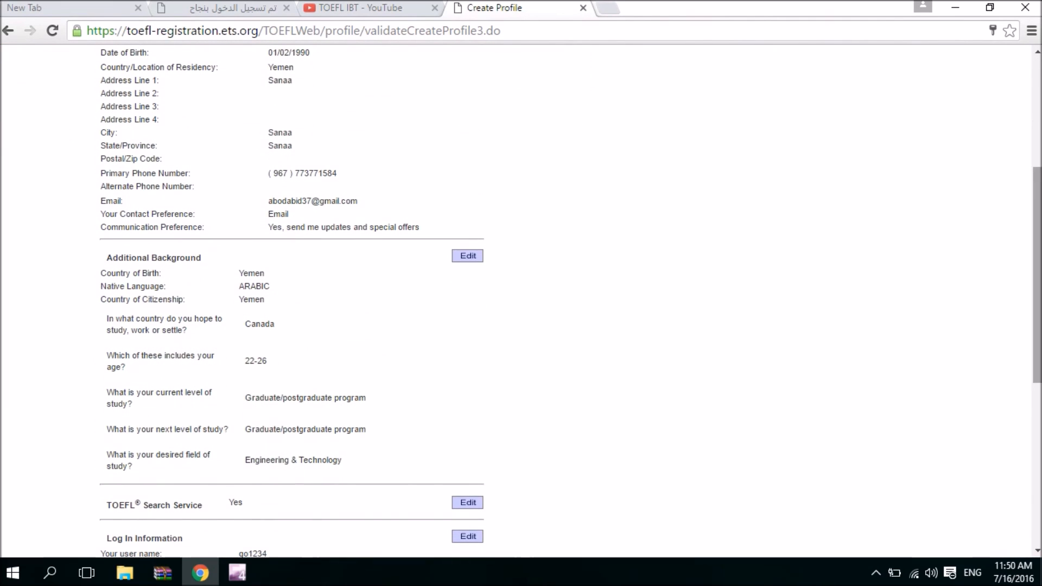
pyautogui.scroll(-3)
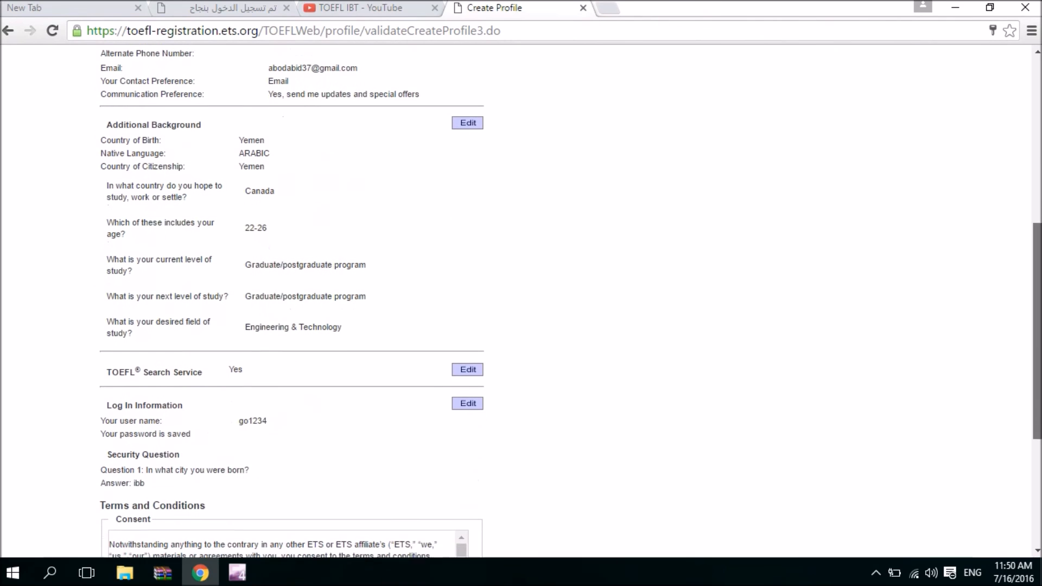
pyautogui.scroll(-3)
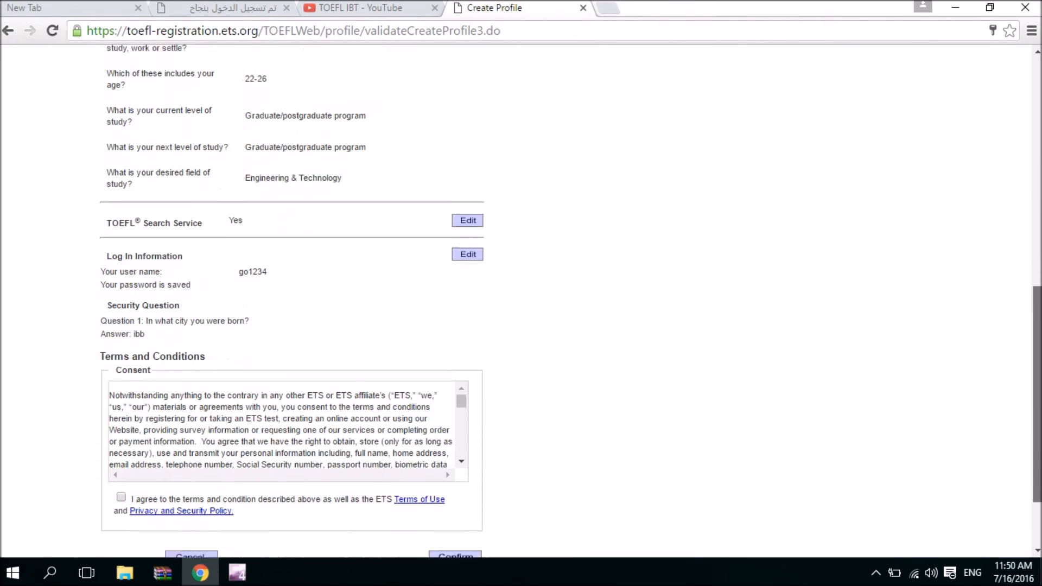
pyautogui.scroll(-3)
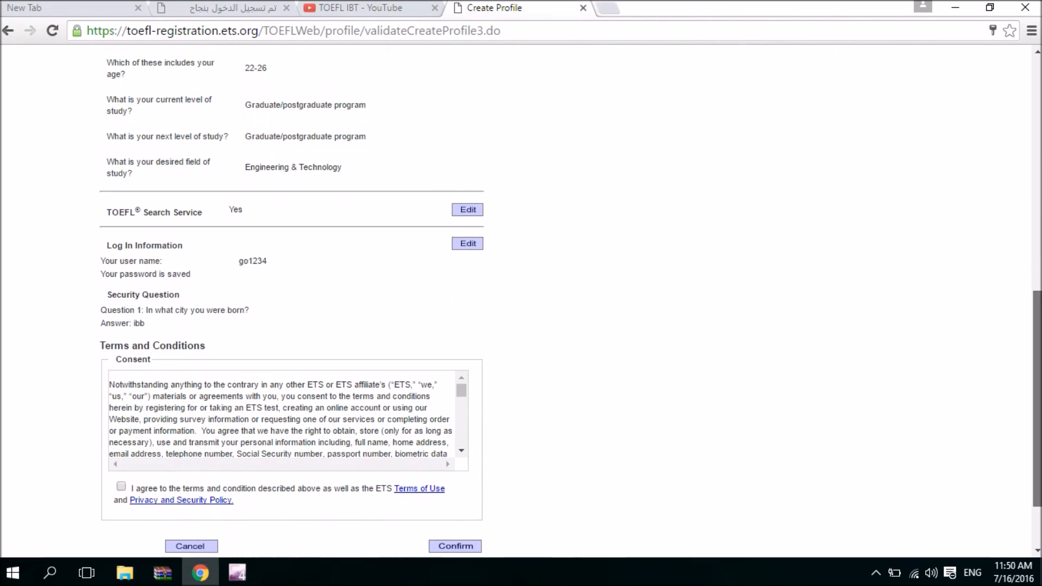
pyautogui.scroll(-3)
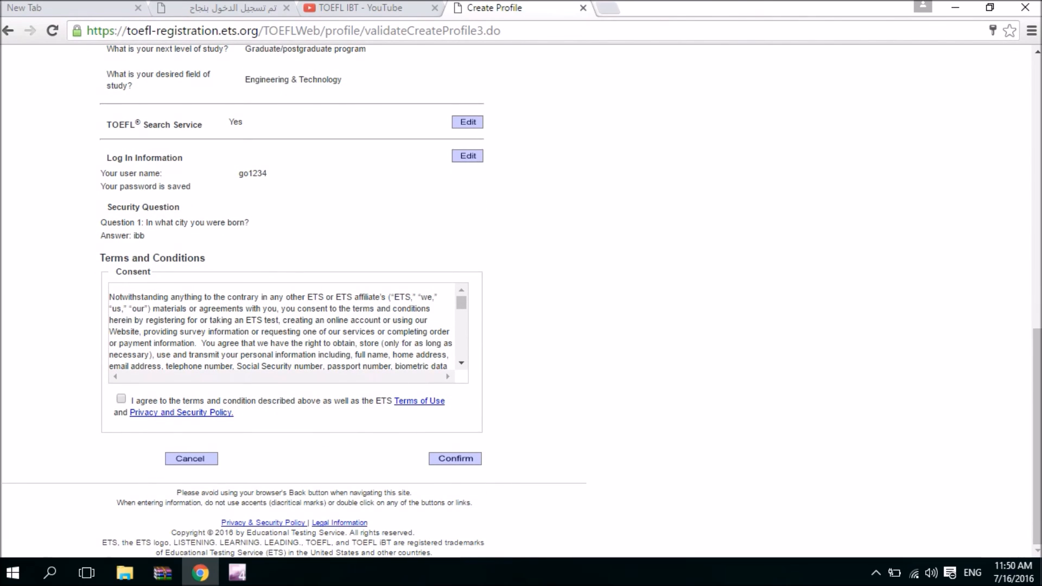
pyautogui.click(454, 458)
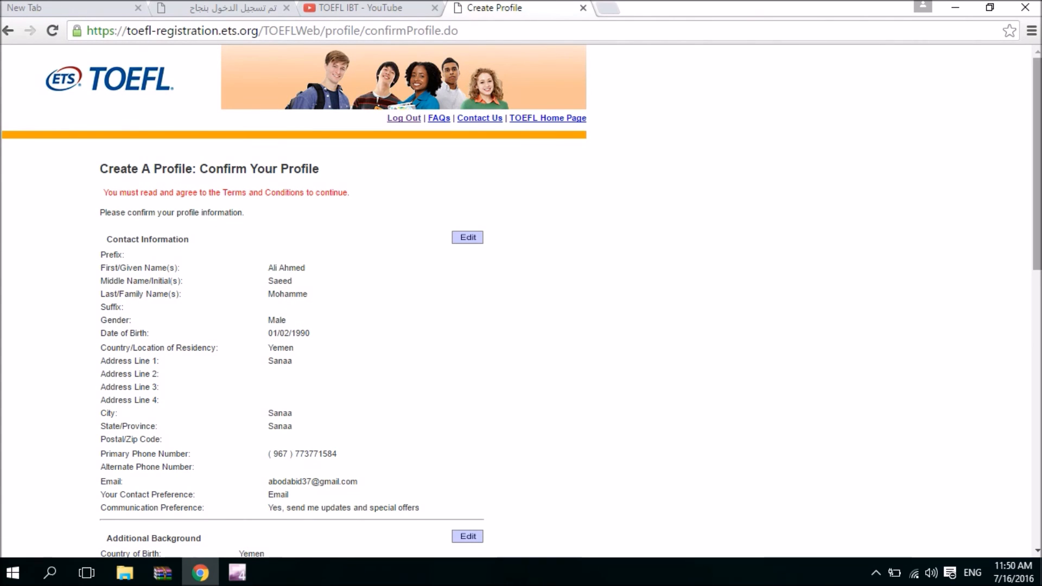
# - Tick 'I agree to the terms and condition' and confirm the profile, reaching My Home Page
pyautogui.scroll(-3)
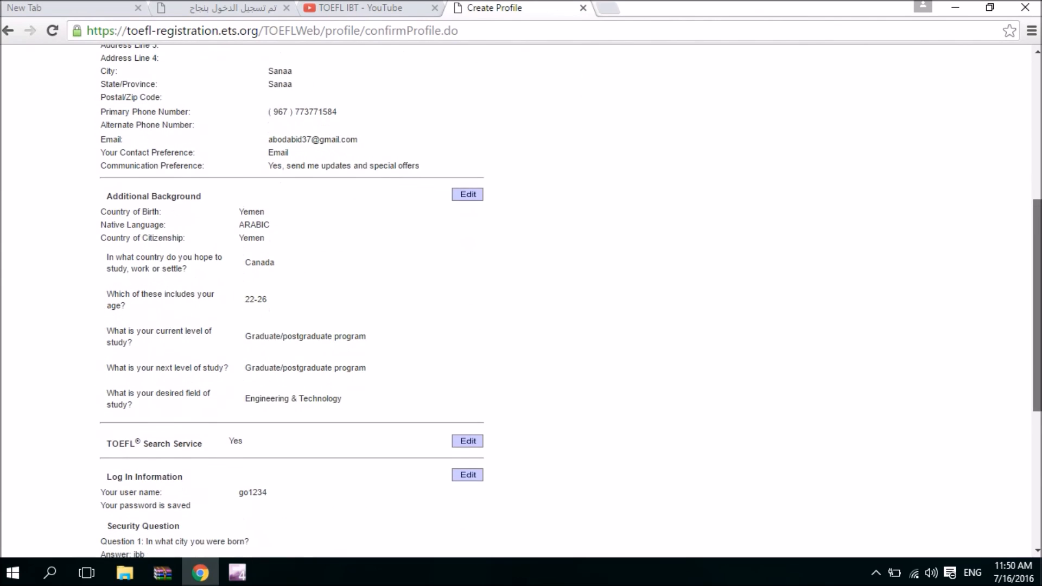
pyautogui.scroll(-3)
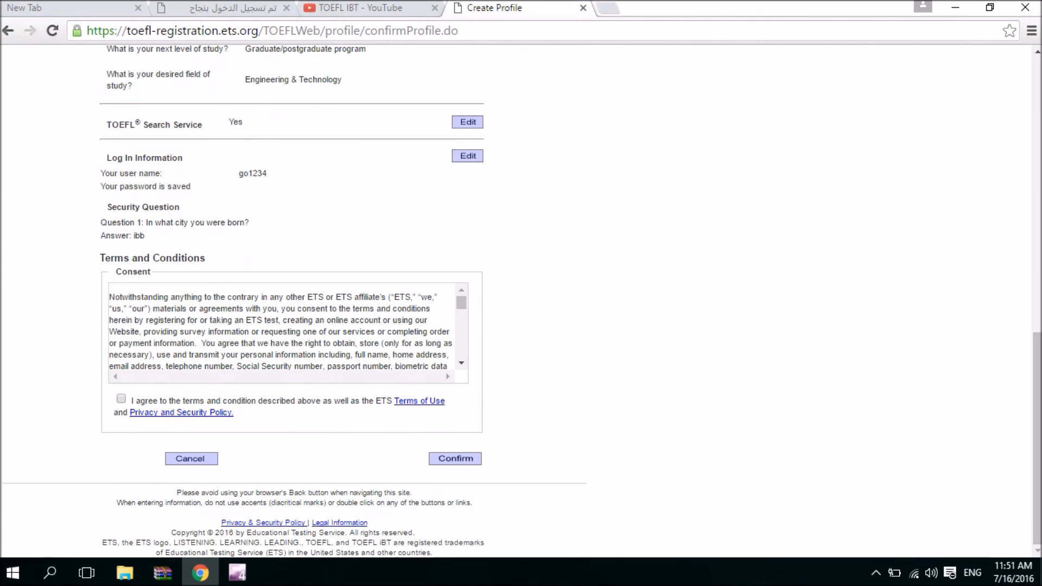
pyautogui.click(121, 399)
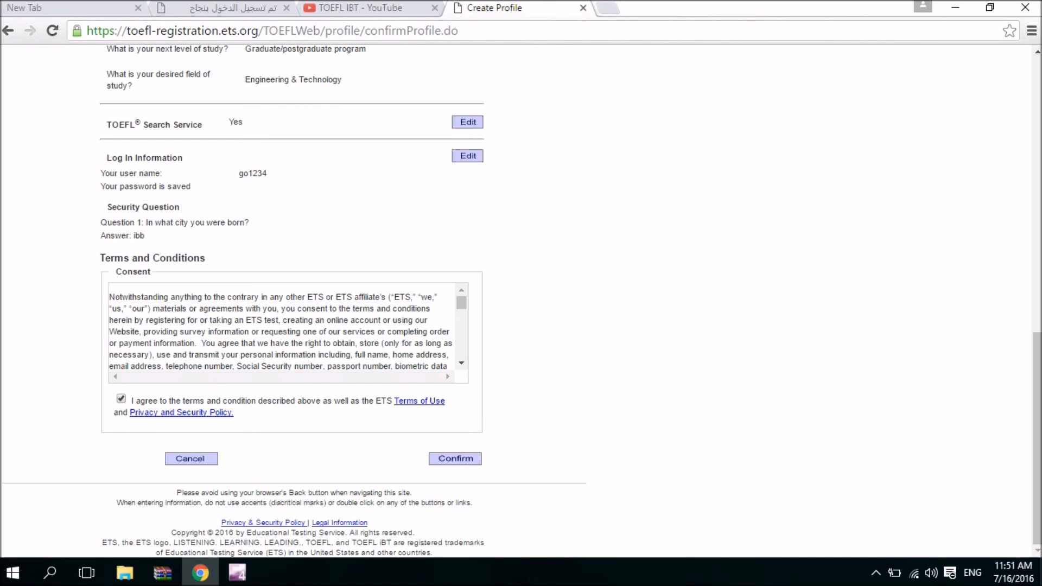
pyautogui.click(455, 458)
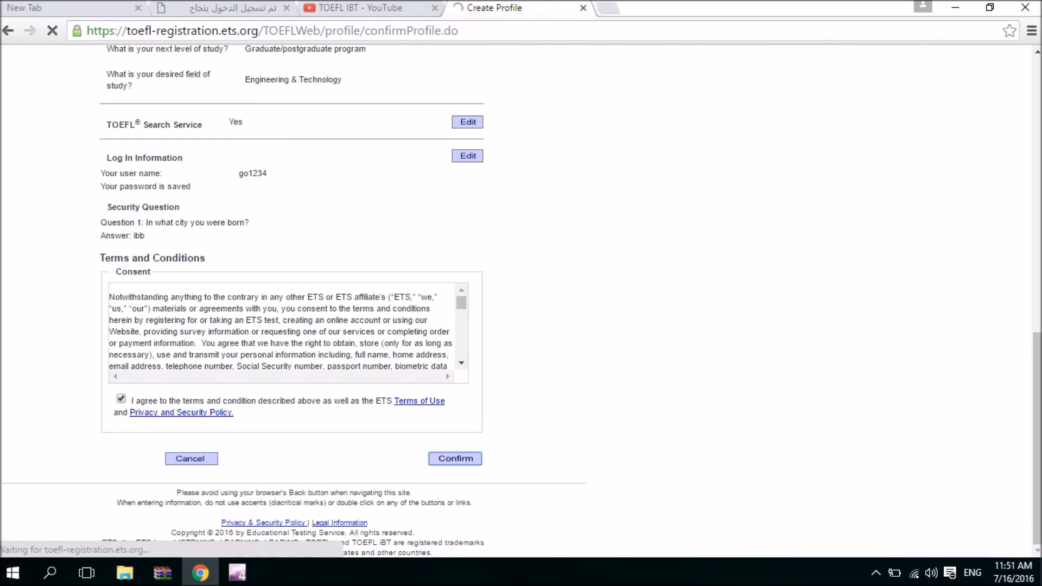
pyautogui.click(454, 458)
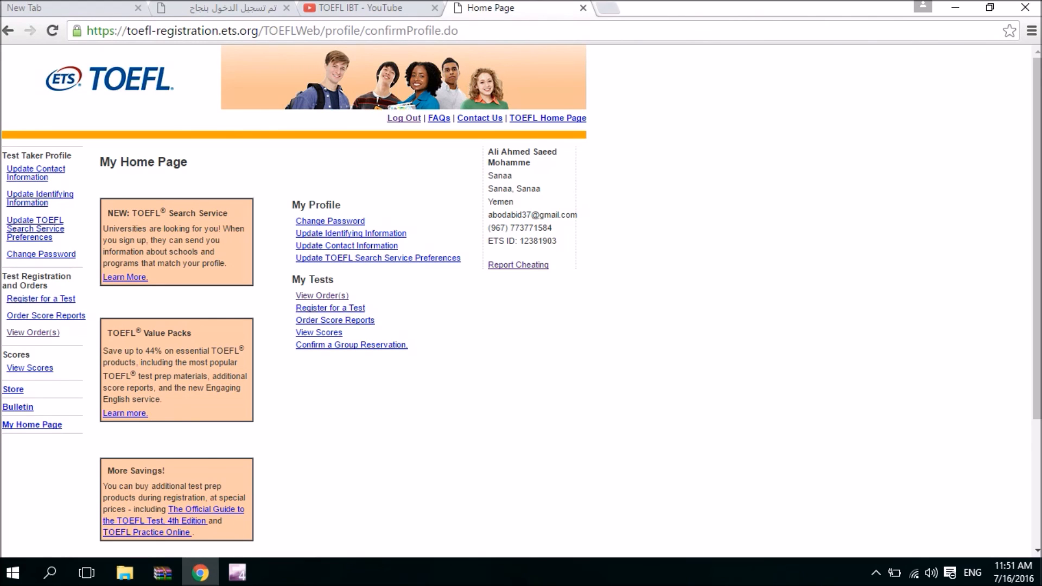
# - Scroll down My Home Page to the ETS ID summary and Important ID Requirements notice
pyautogui.scroll(-3)
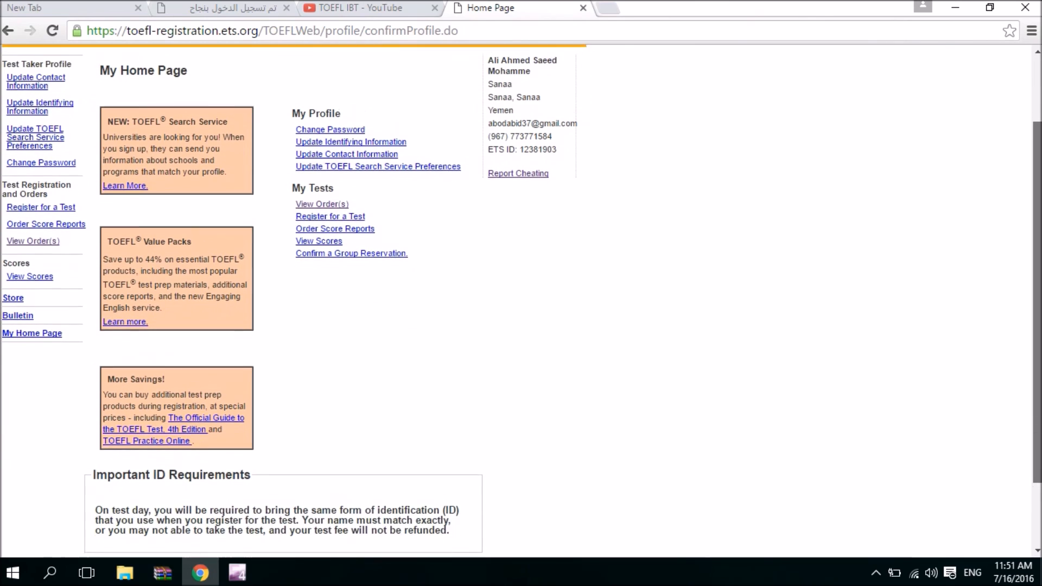